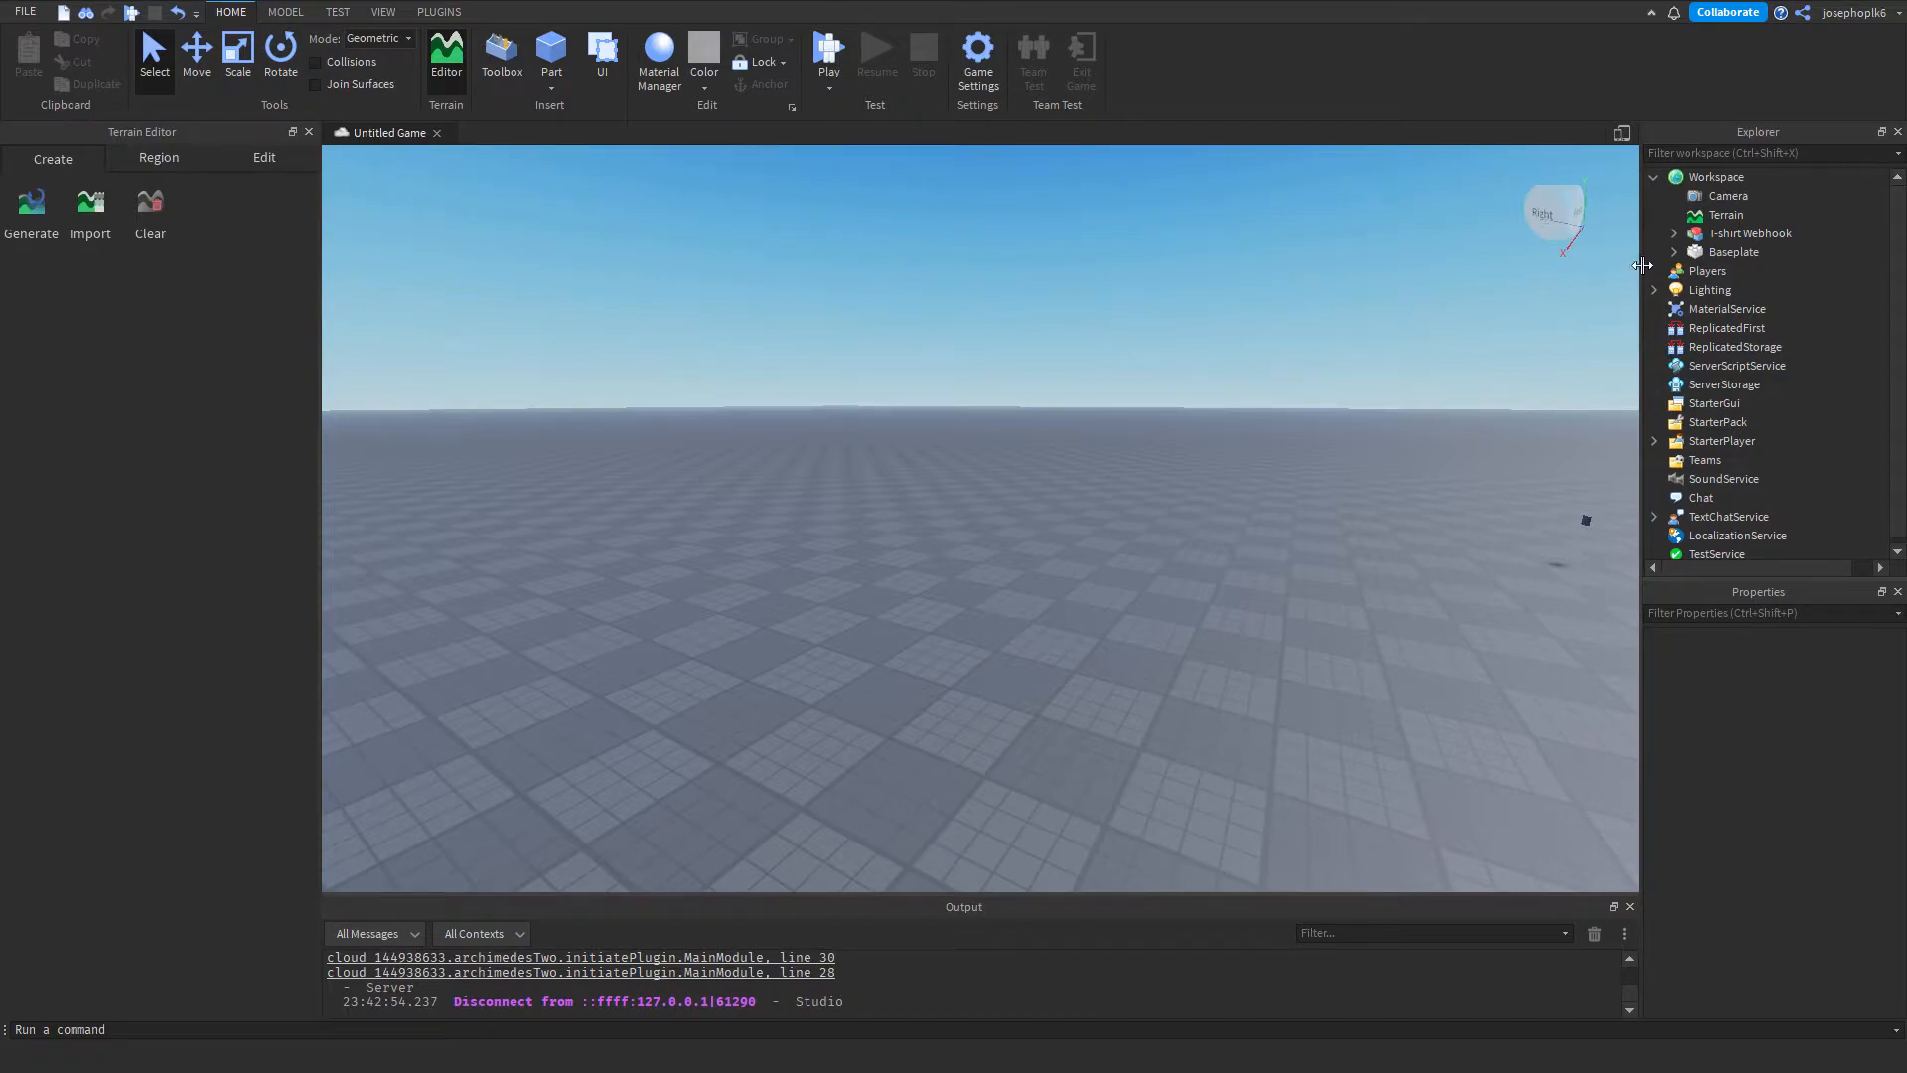
Expand the T-shirt Webhook model, read its Notes script, and close the Notes.
click(1748, 232)
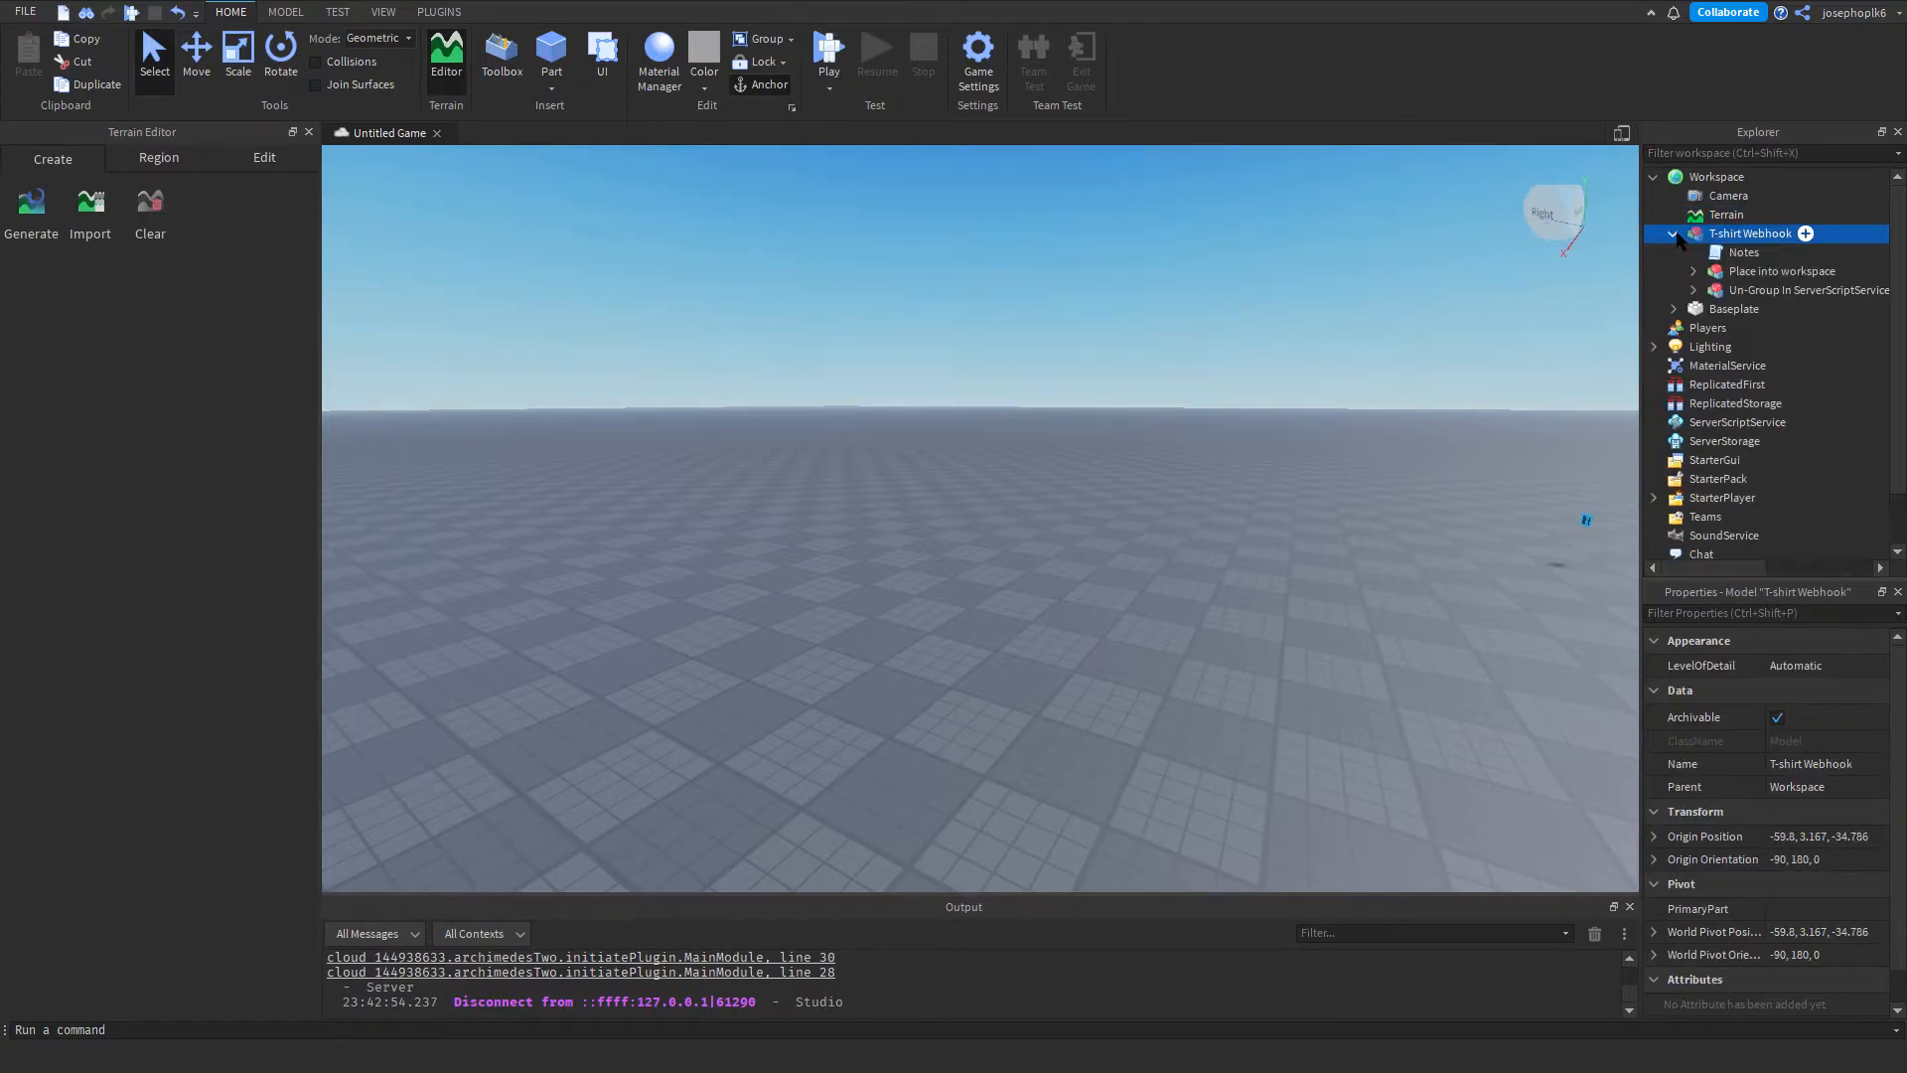
double_click(1744, 252)
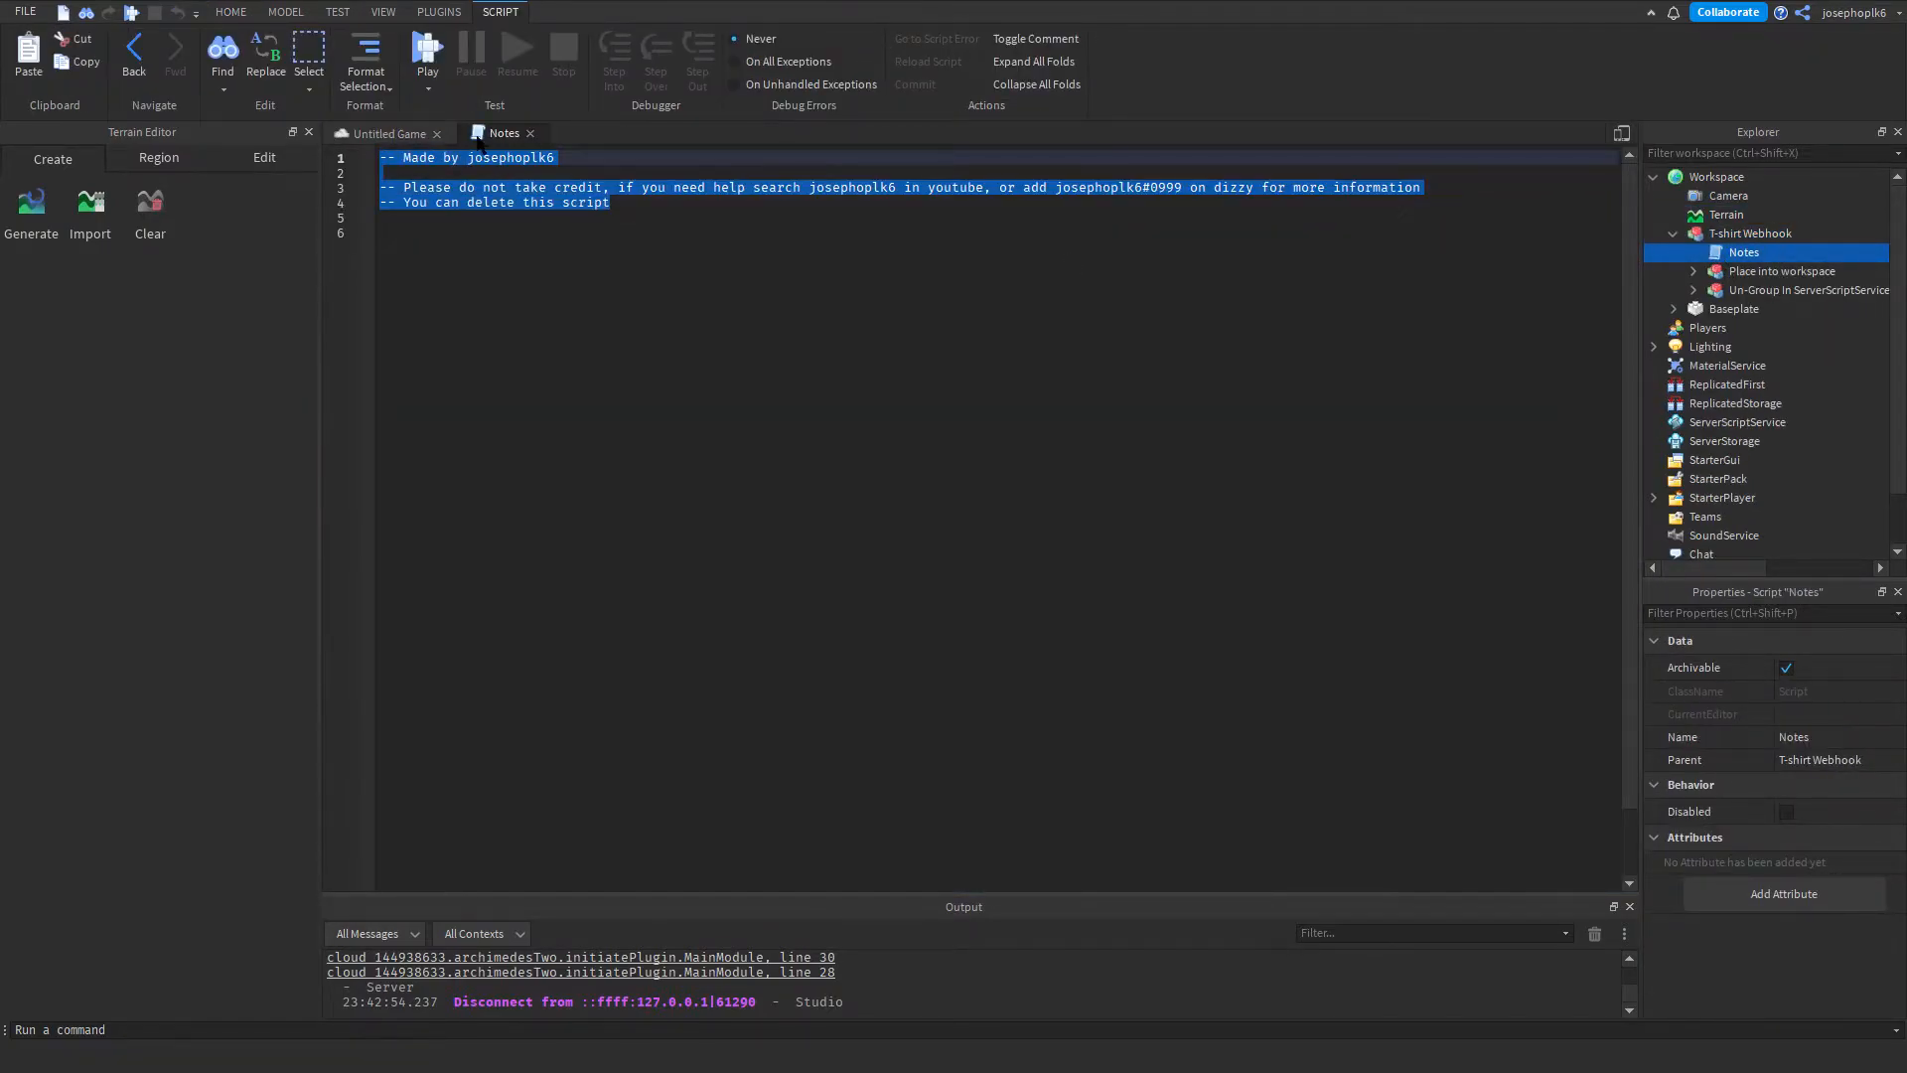
click(457, 187)
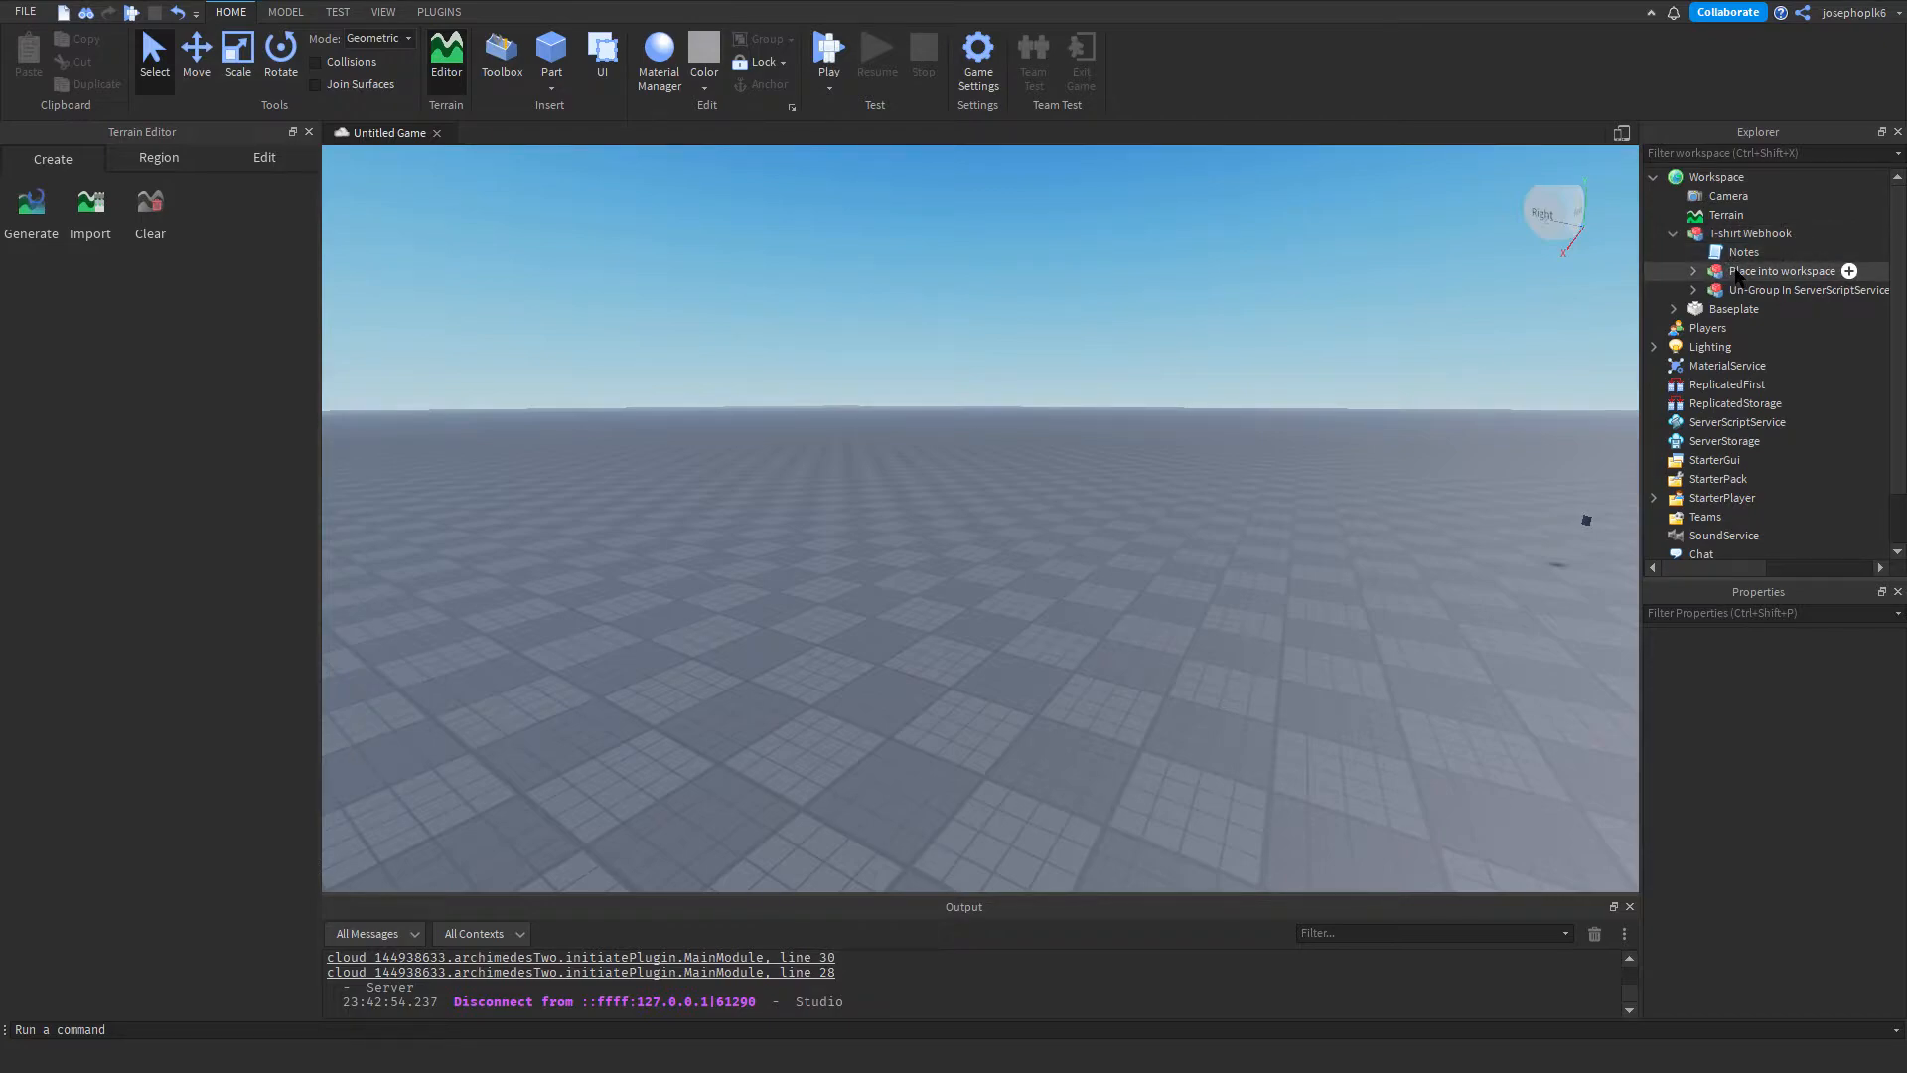
Move Place into workspace to Workspace and ungroup so Webhook Handler sits in ServerScriptService.
click(1784, 270)
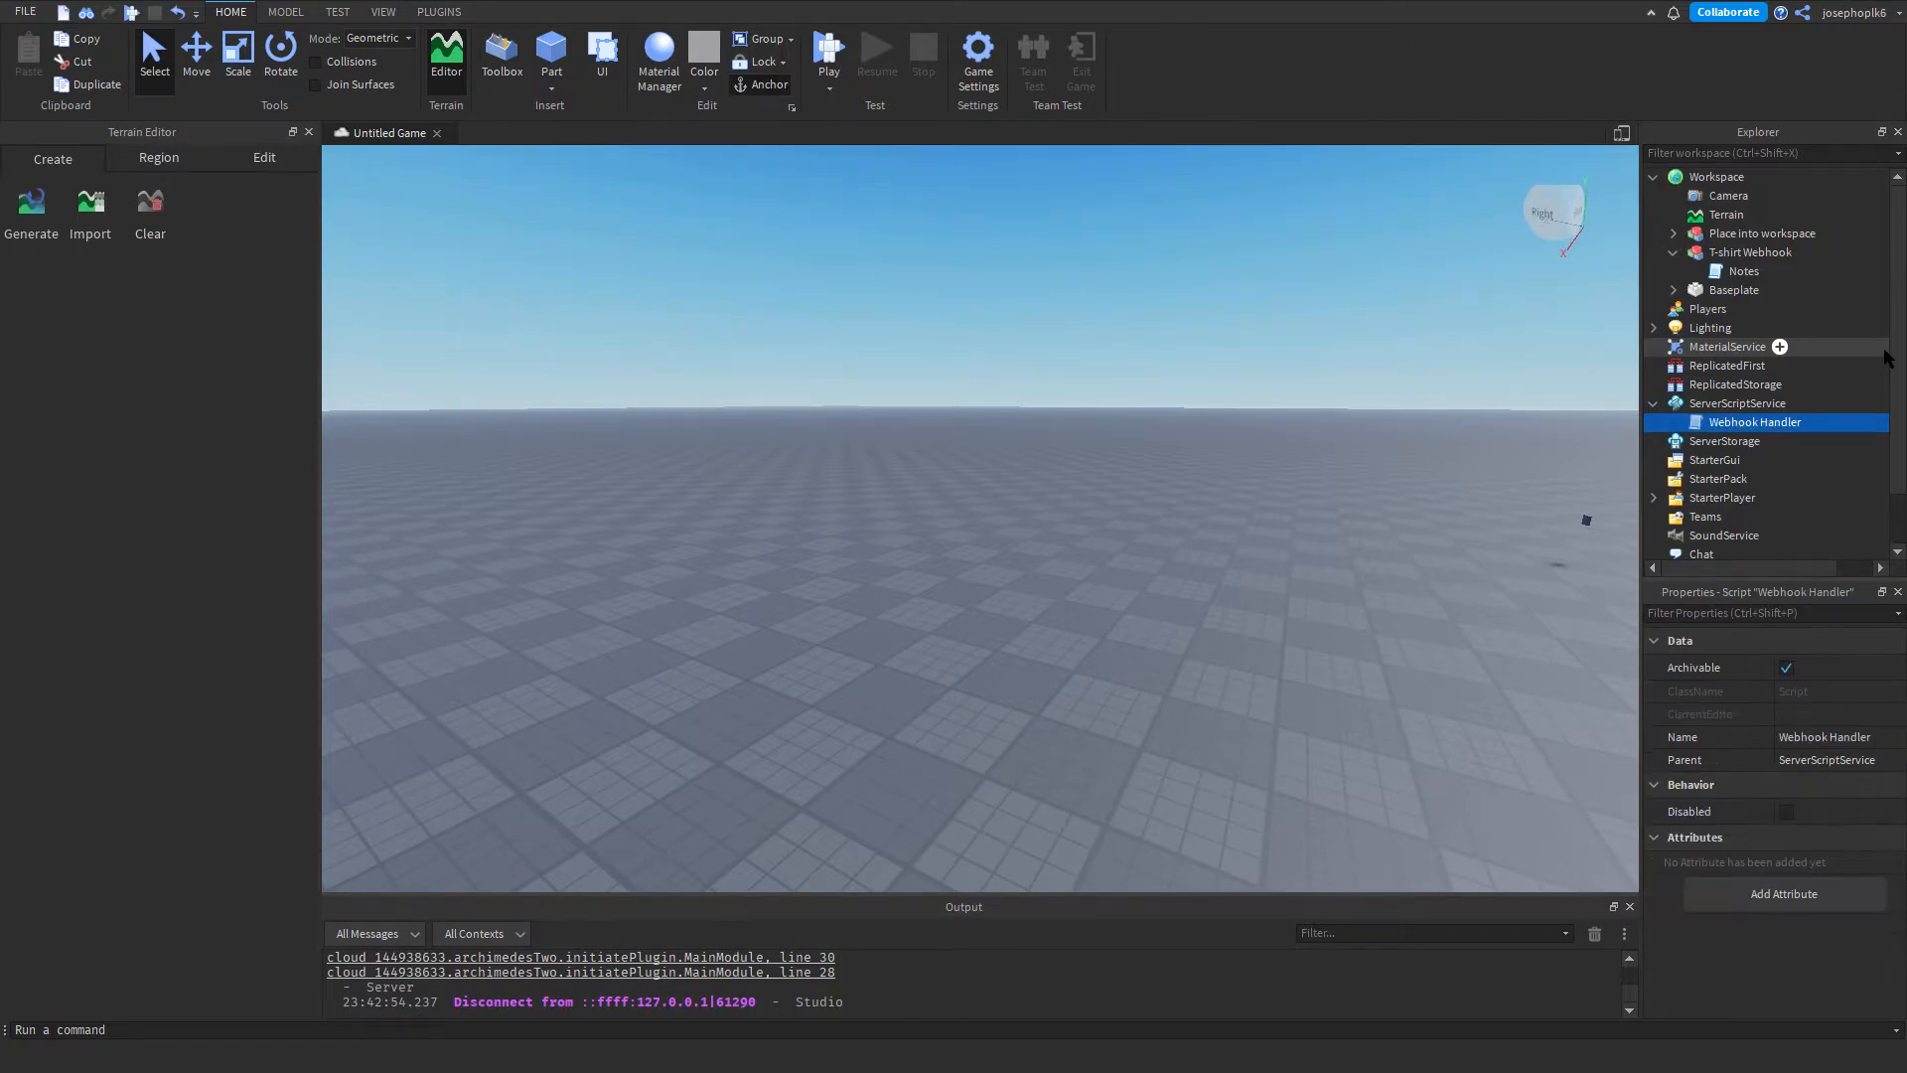
right_click(1750, 252)
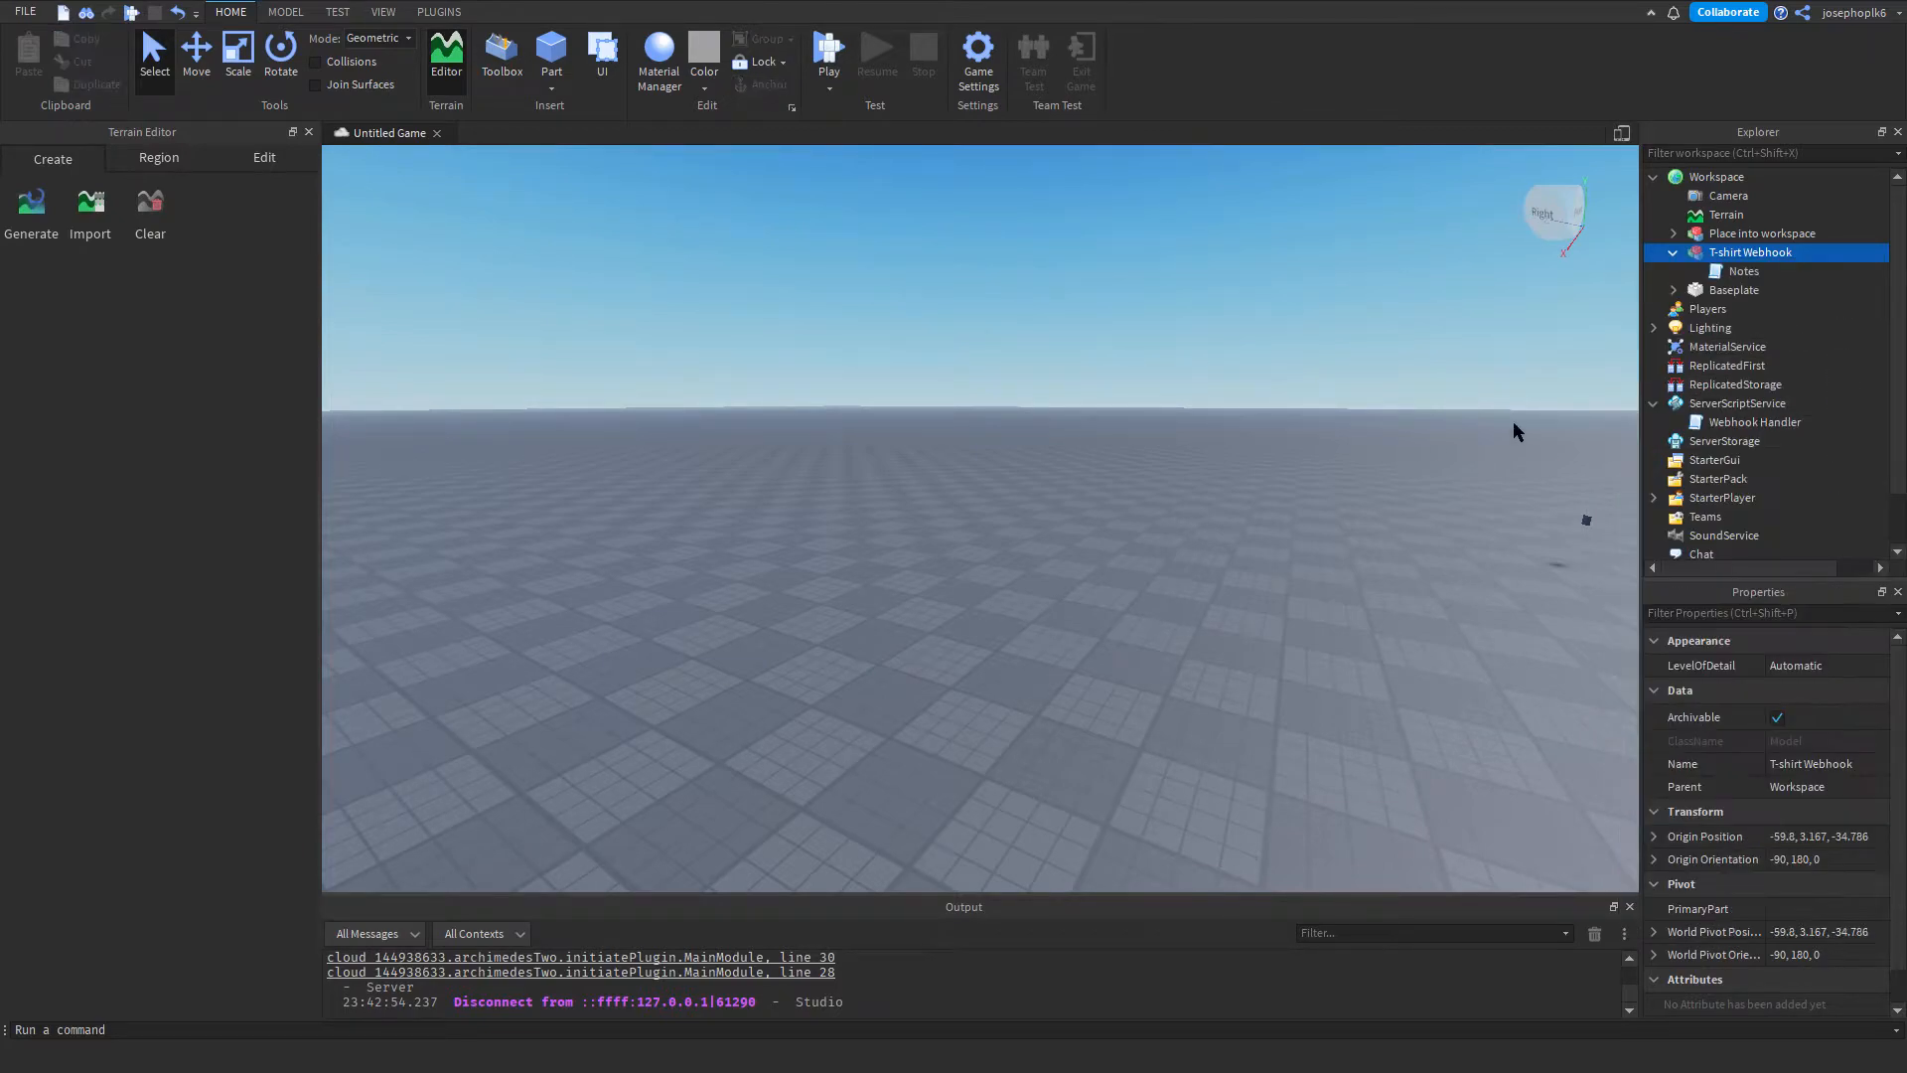
click(1756, 421)
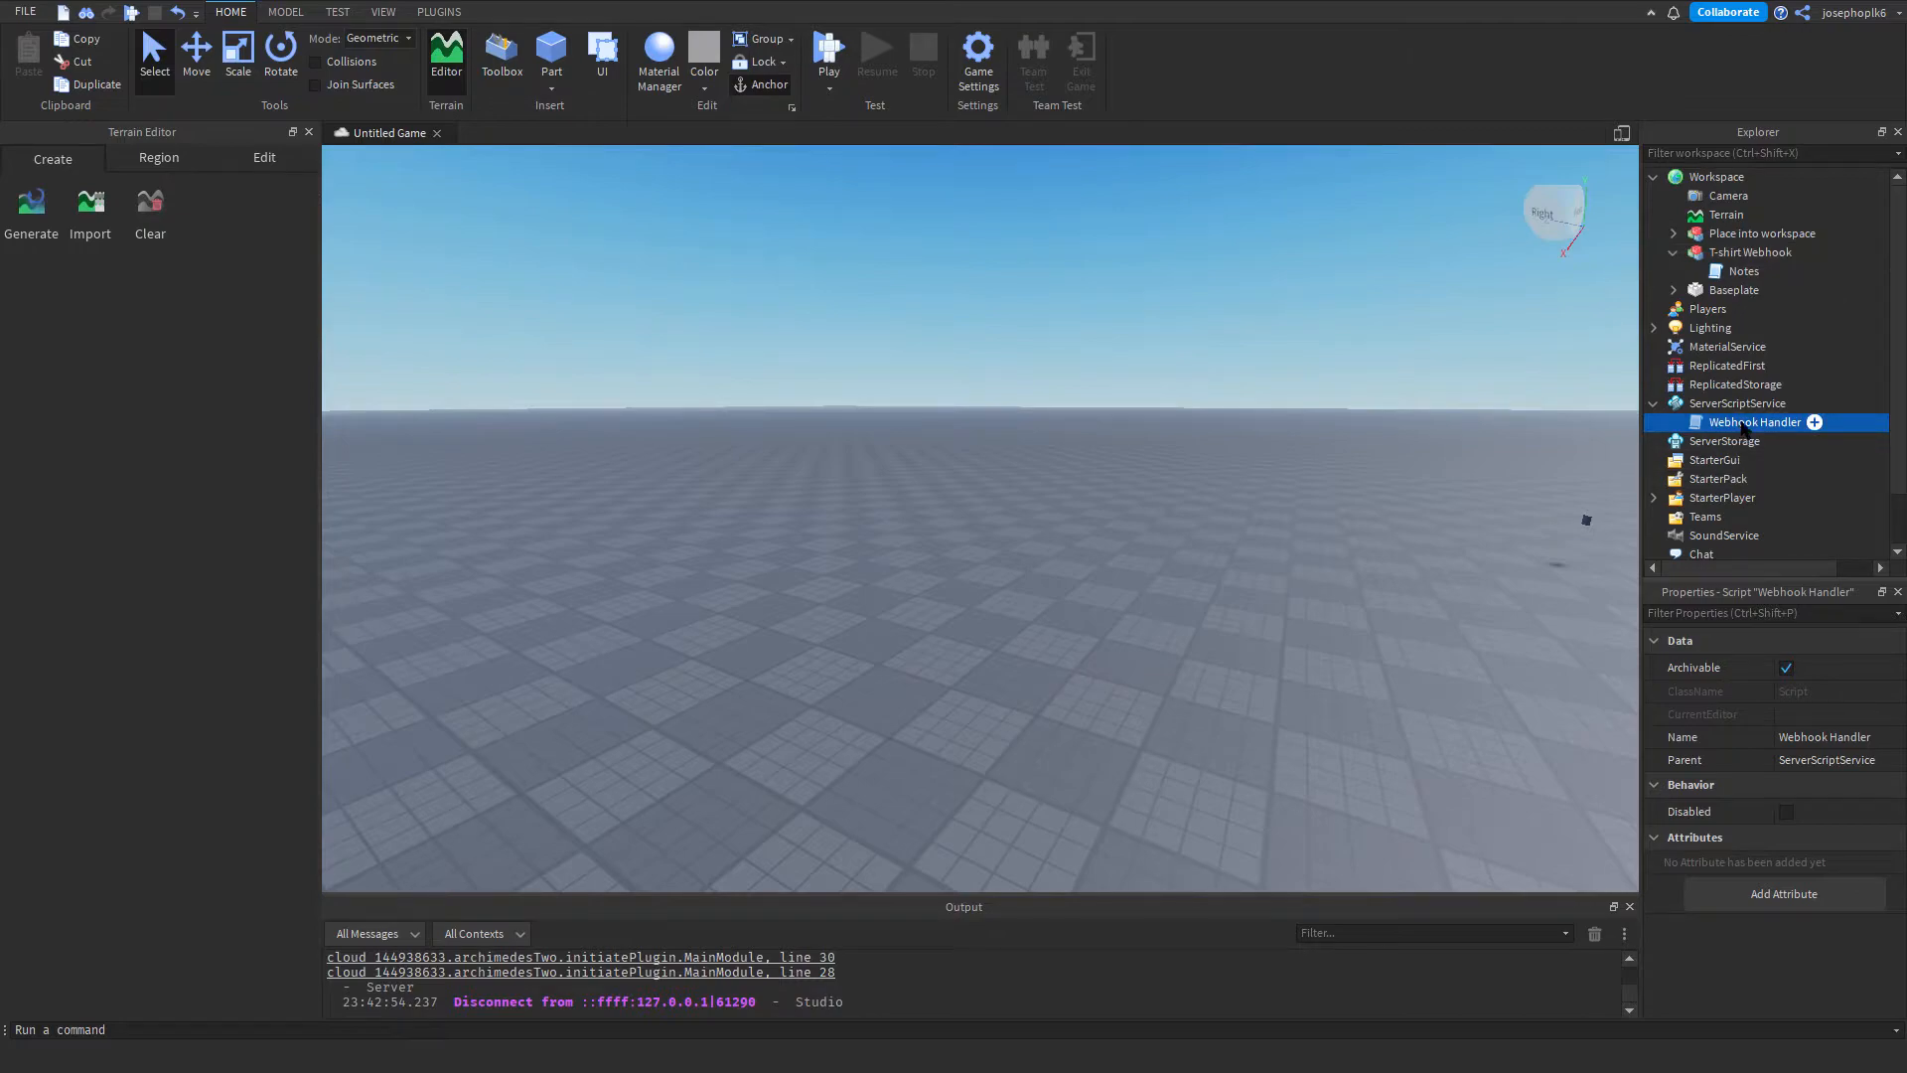
Open the Webhook Handler script and start editing the hooks.hyra.io Webhook_URL on line 3.
double_click(1754, 422)
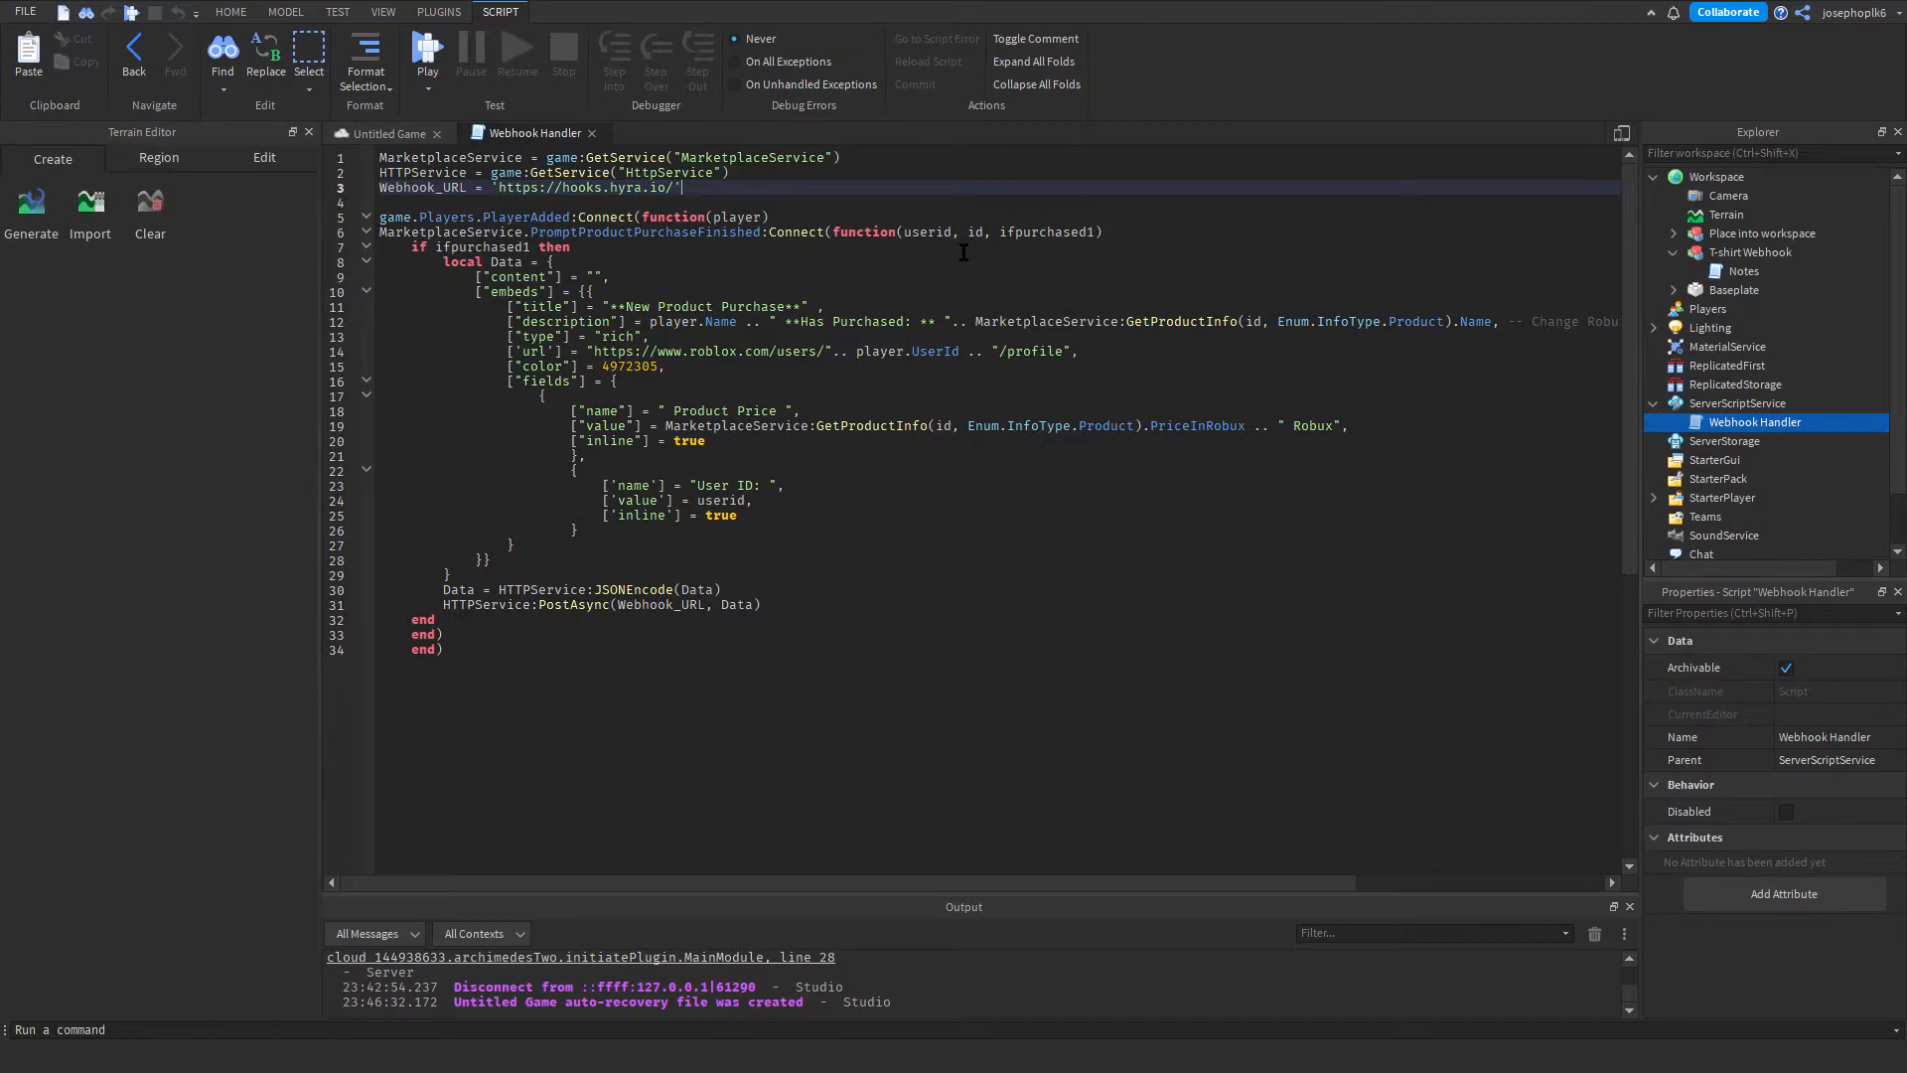
click(965, 230)
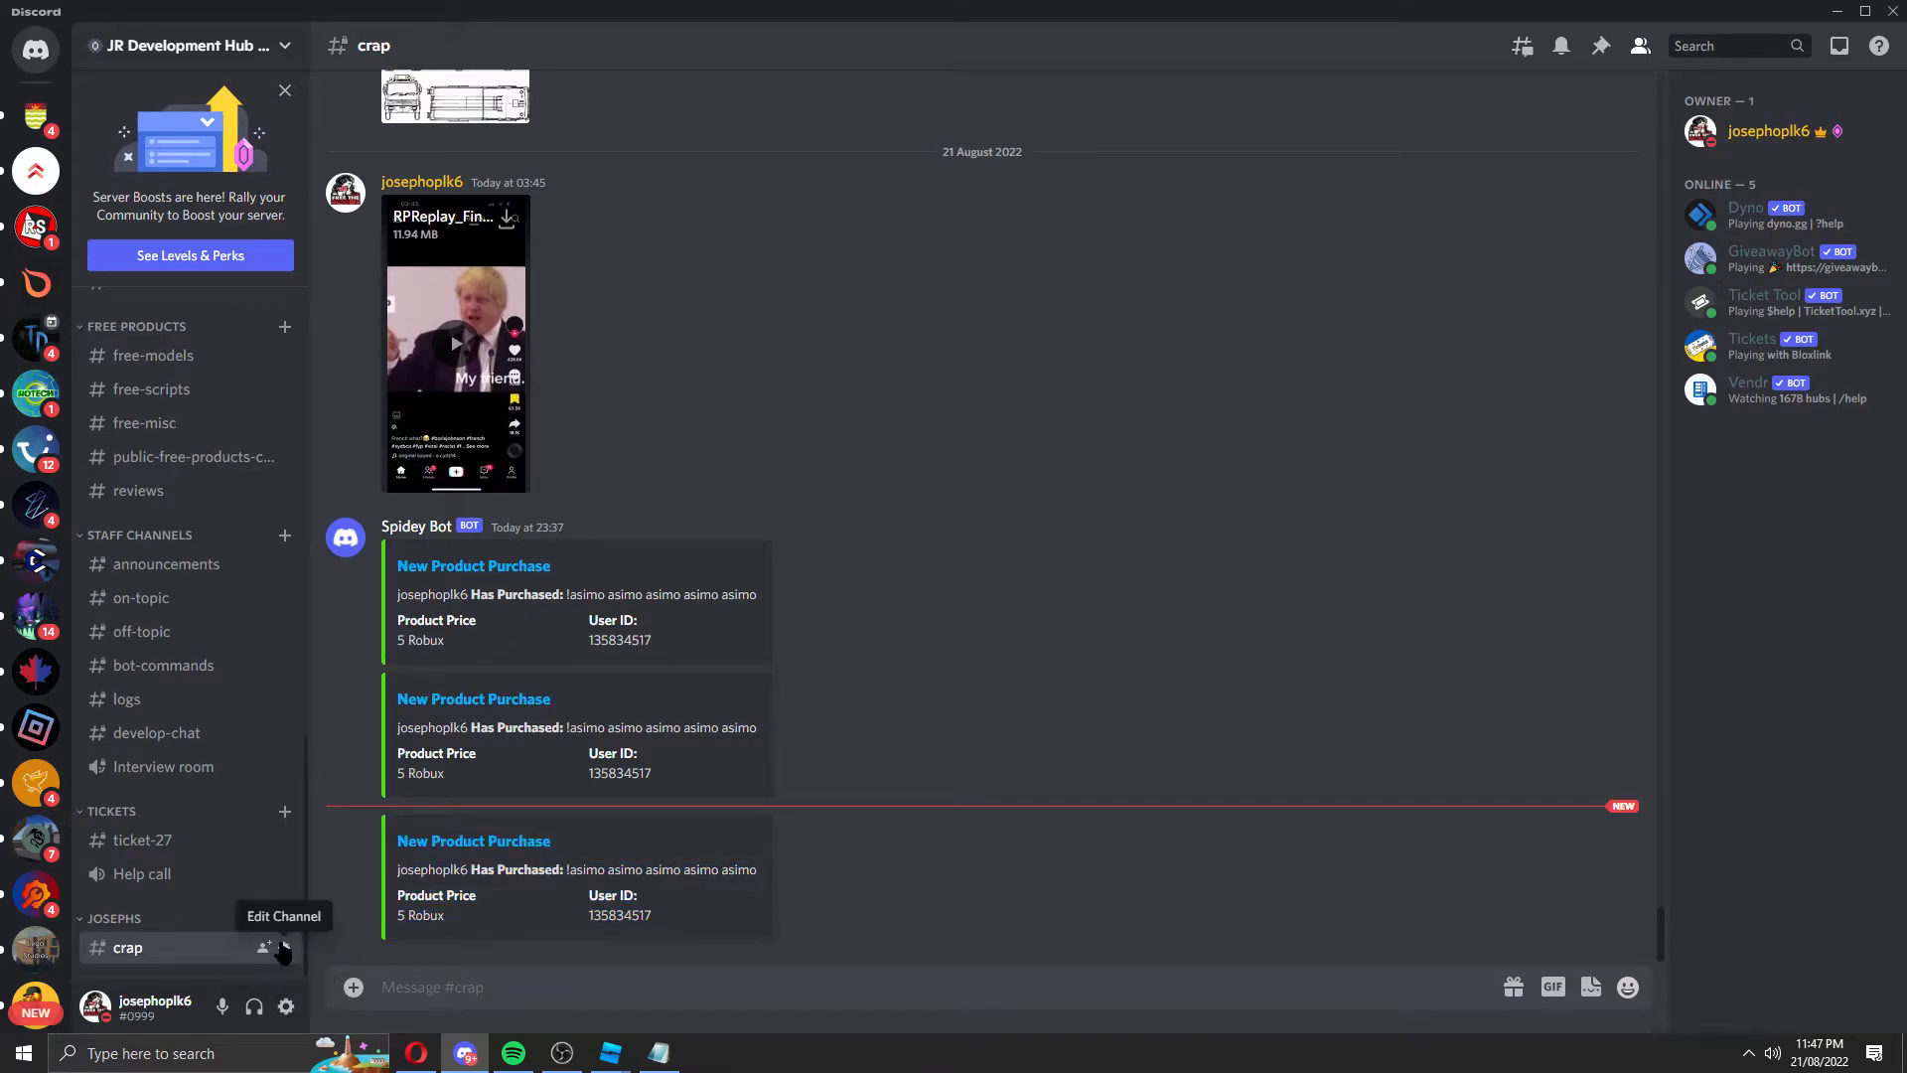
Rename the crap channel's newest webhook to Youtube Test, copy its URL, and save.
click(282, 948)
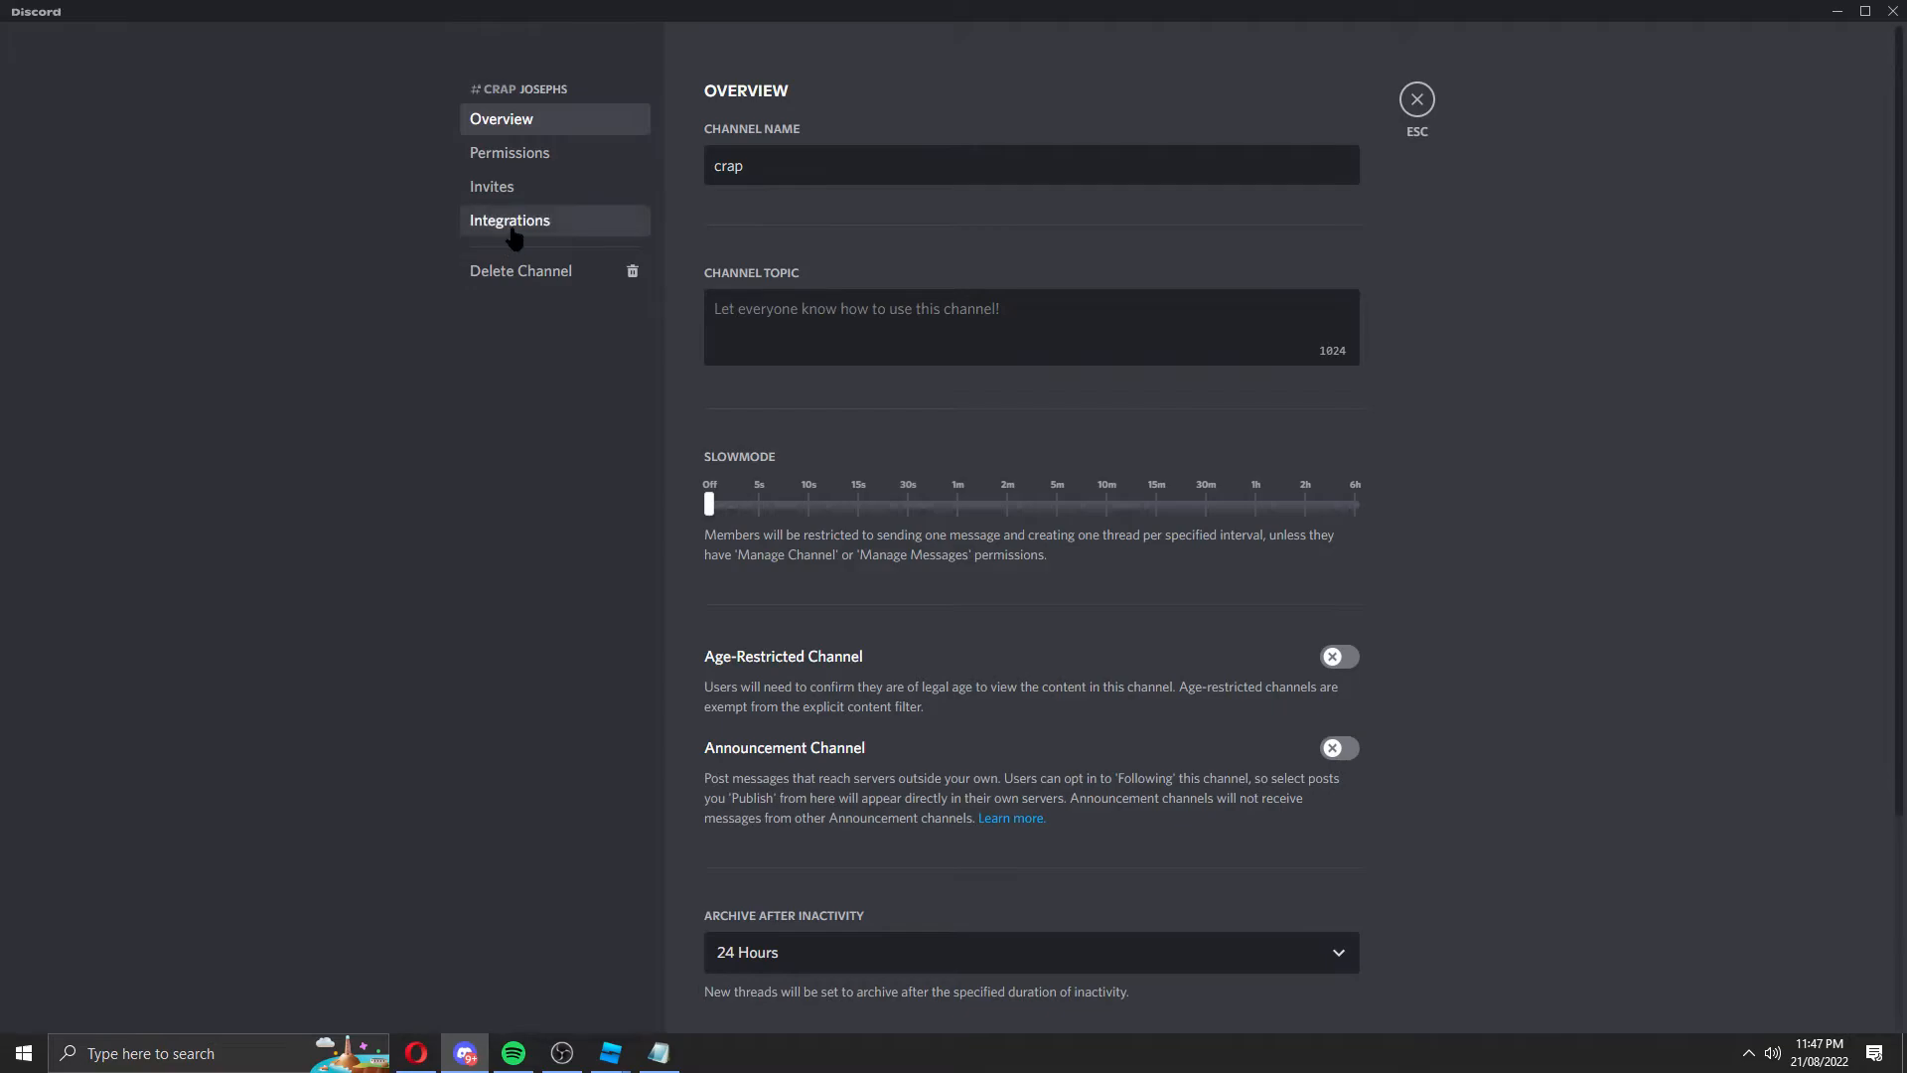
click(509, 219)
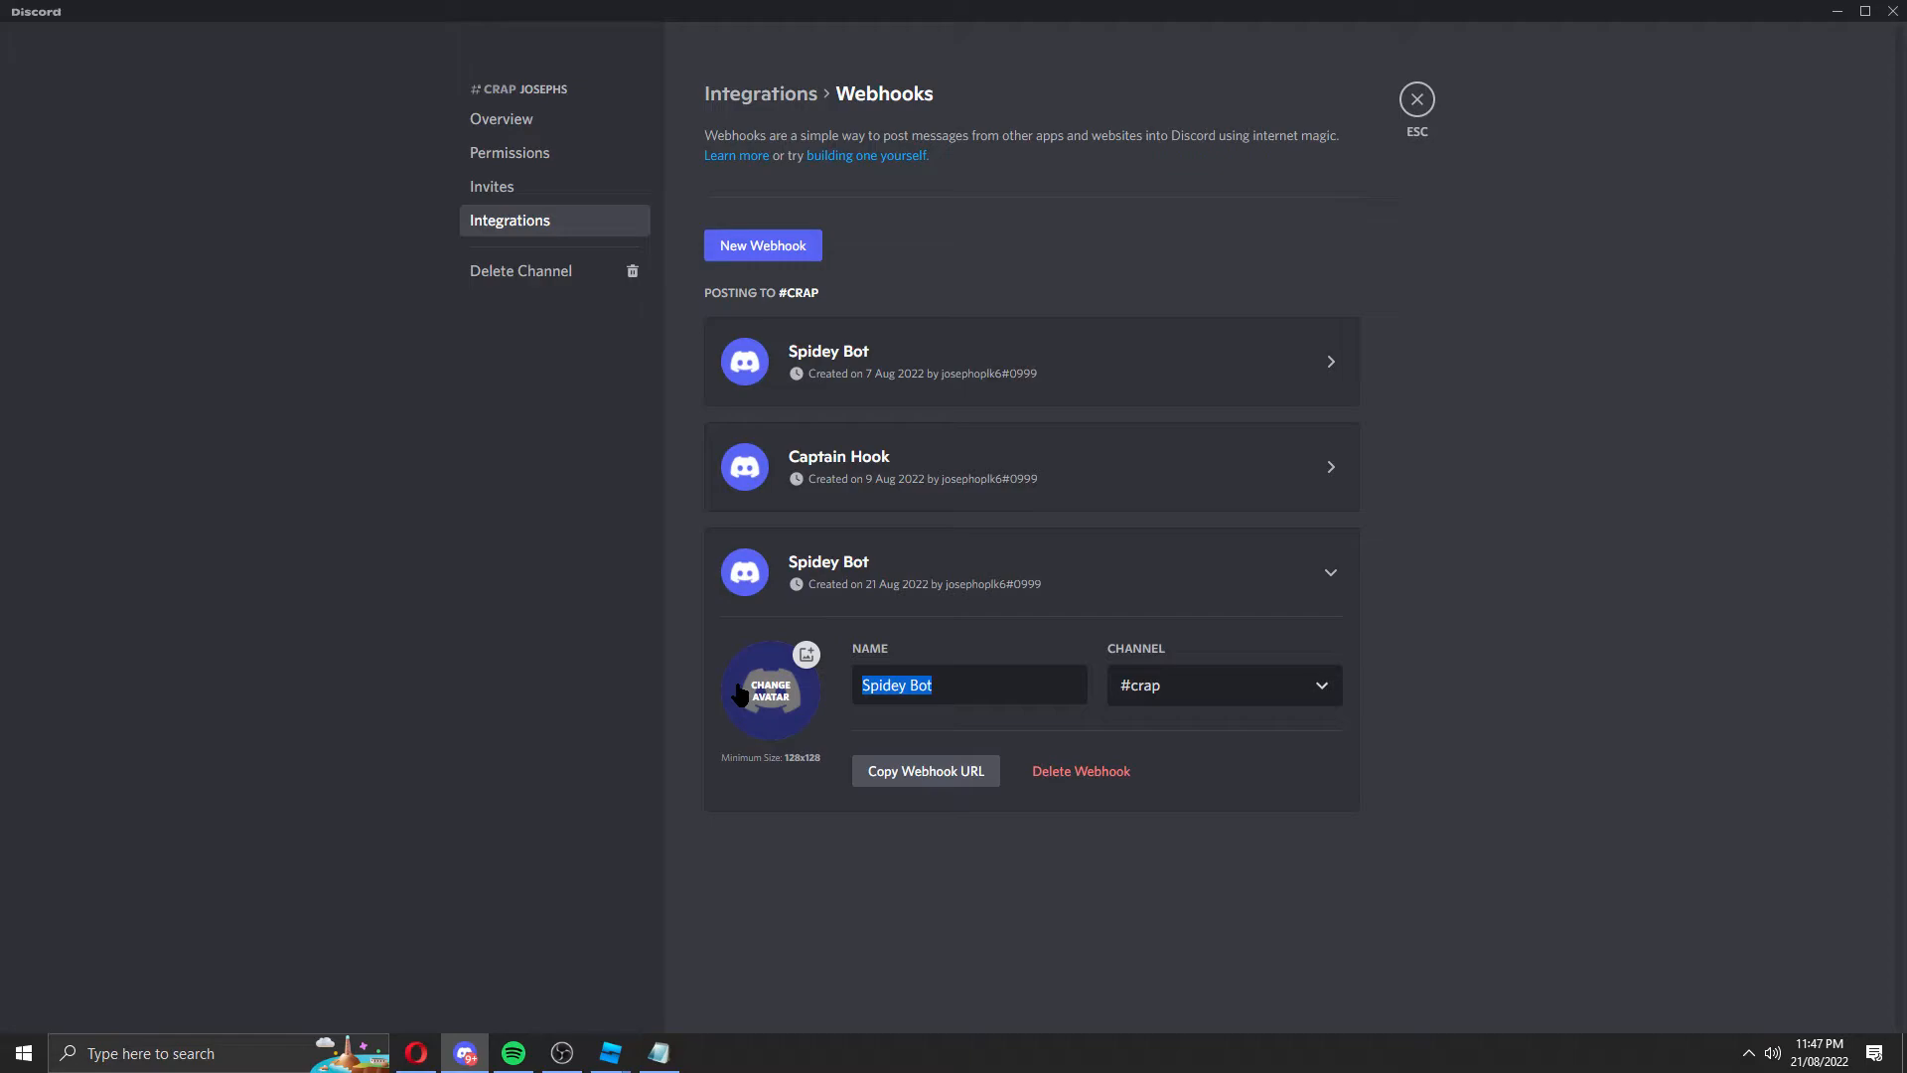
key(Delete)
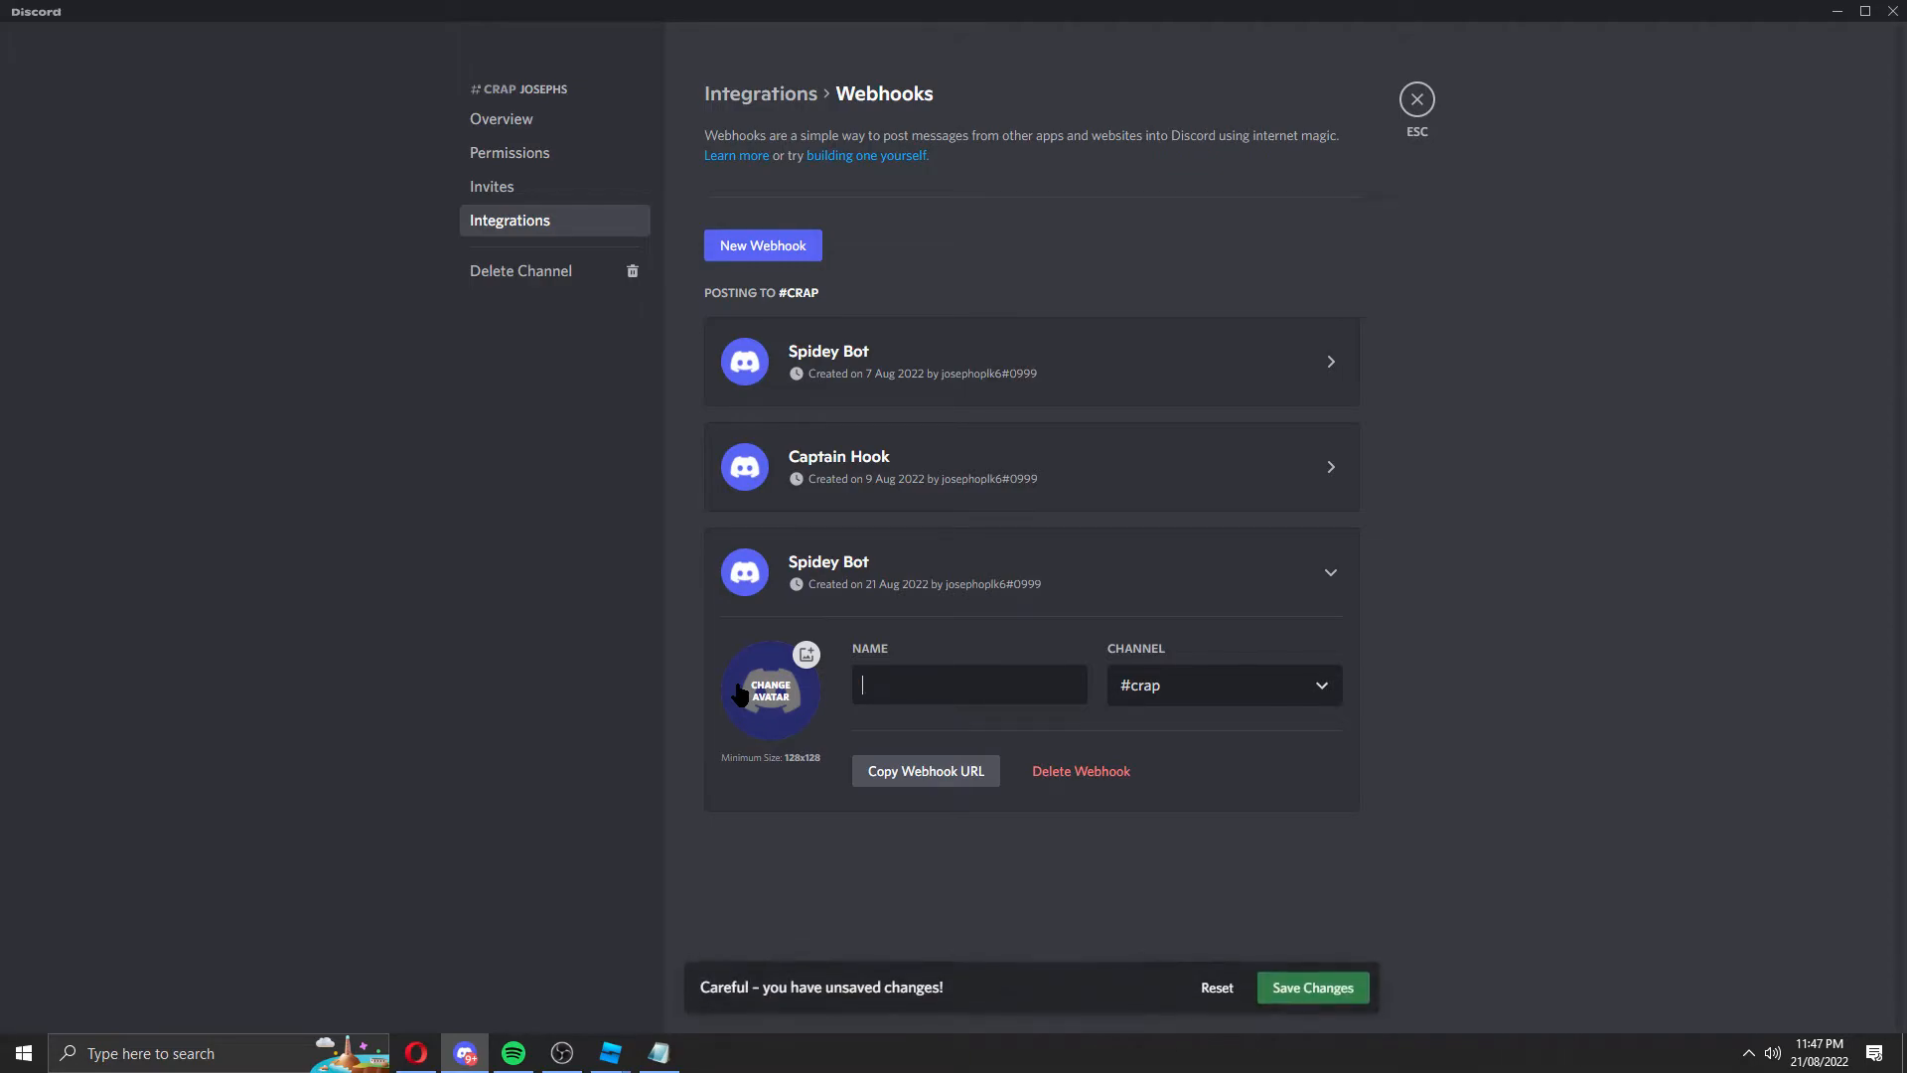
text(Youtube Test)
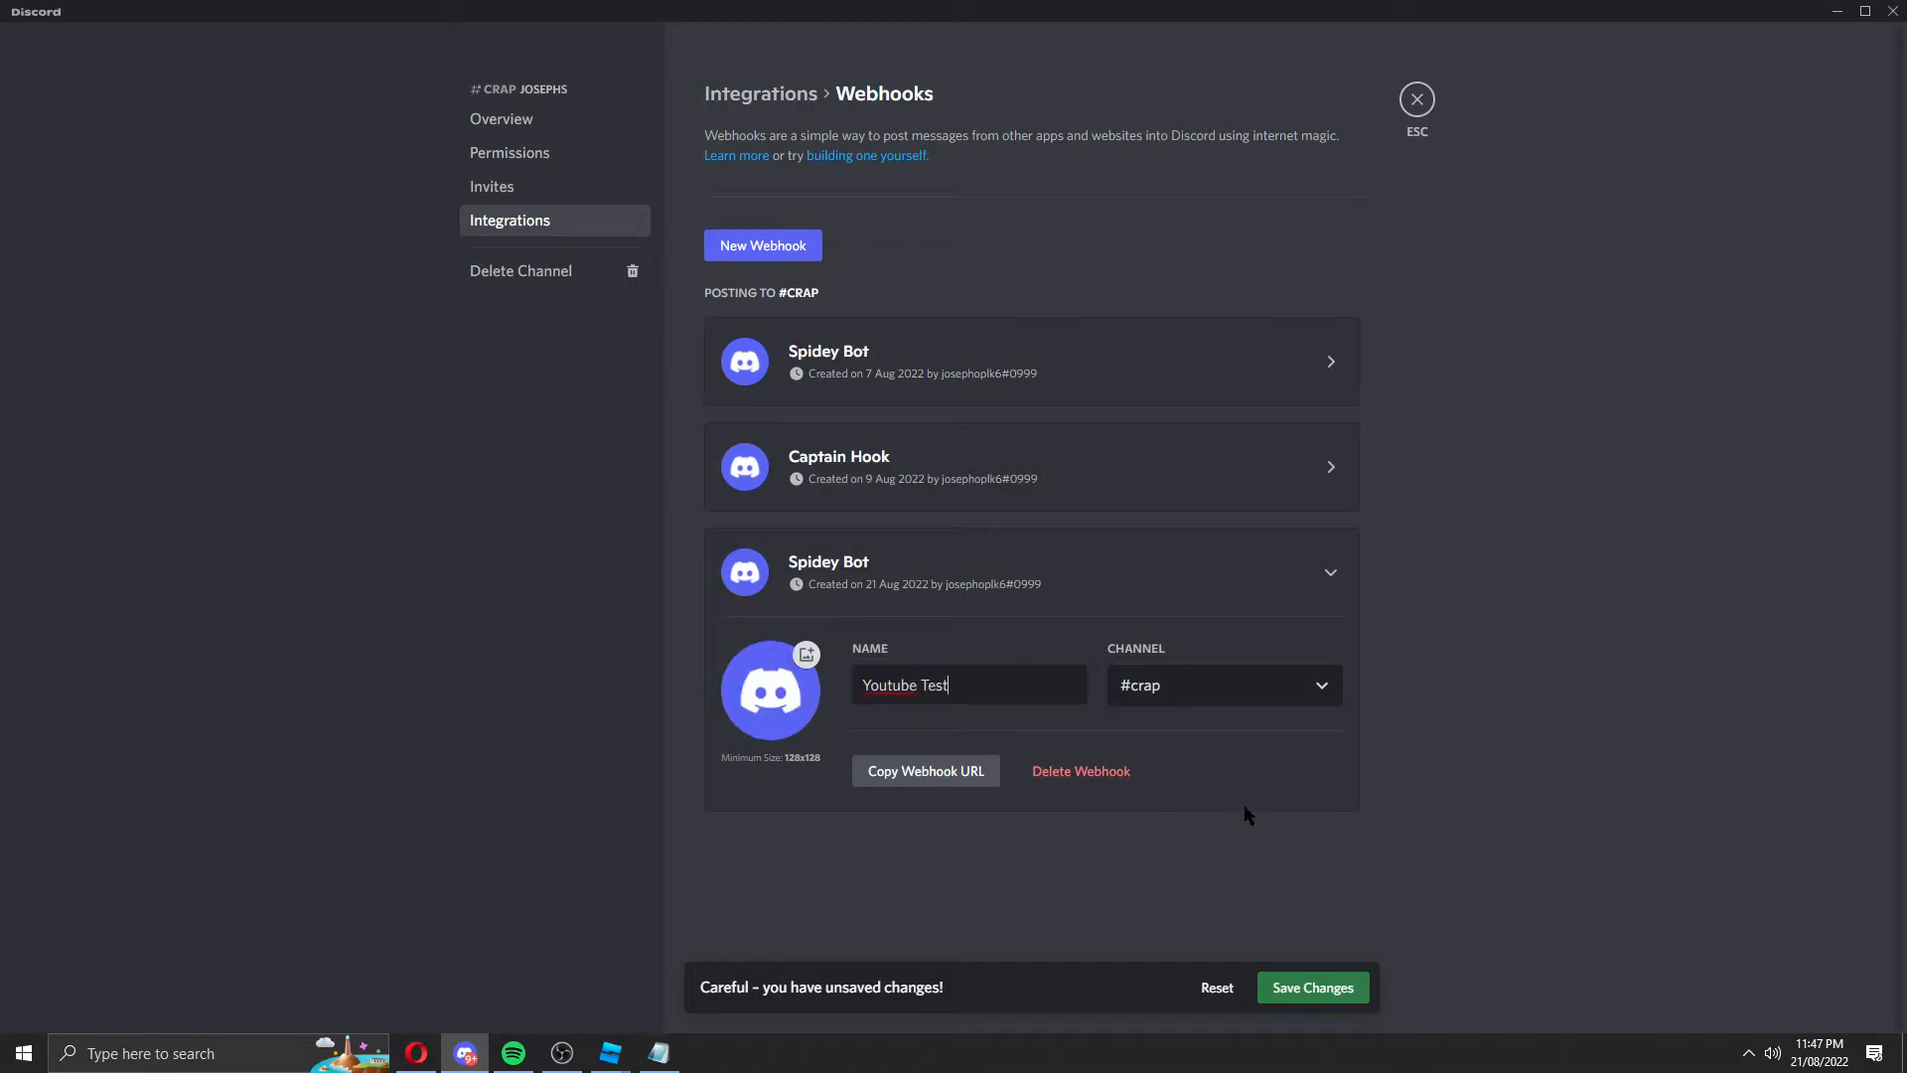
click(926, 771)
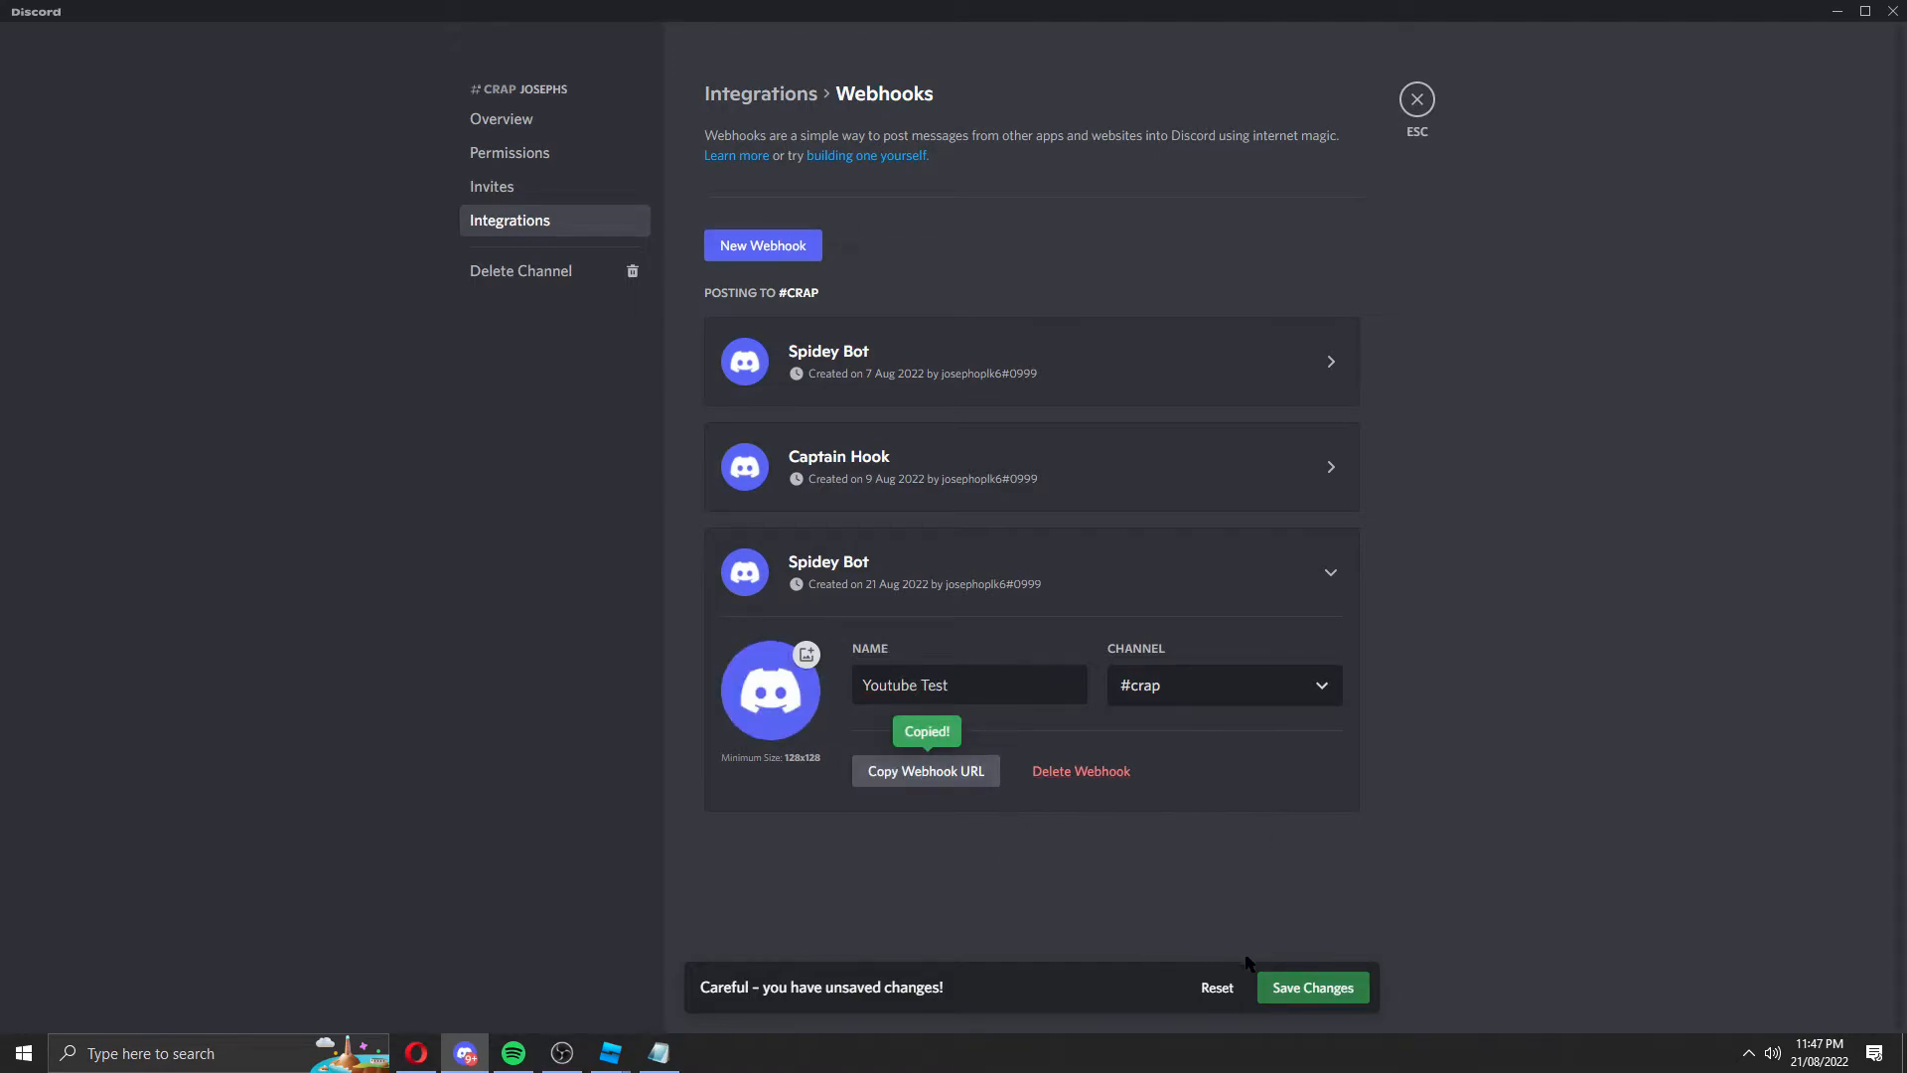
click(1311, 987)
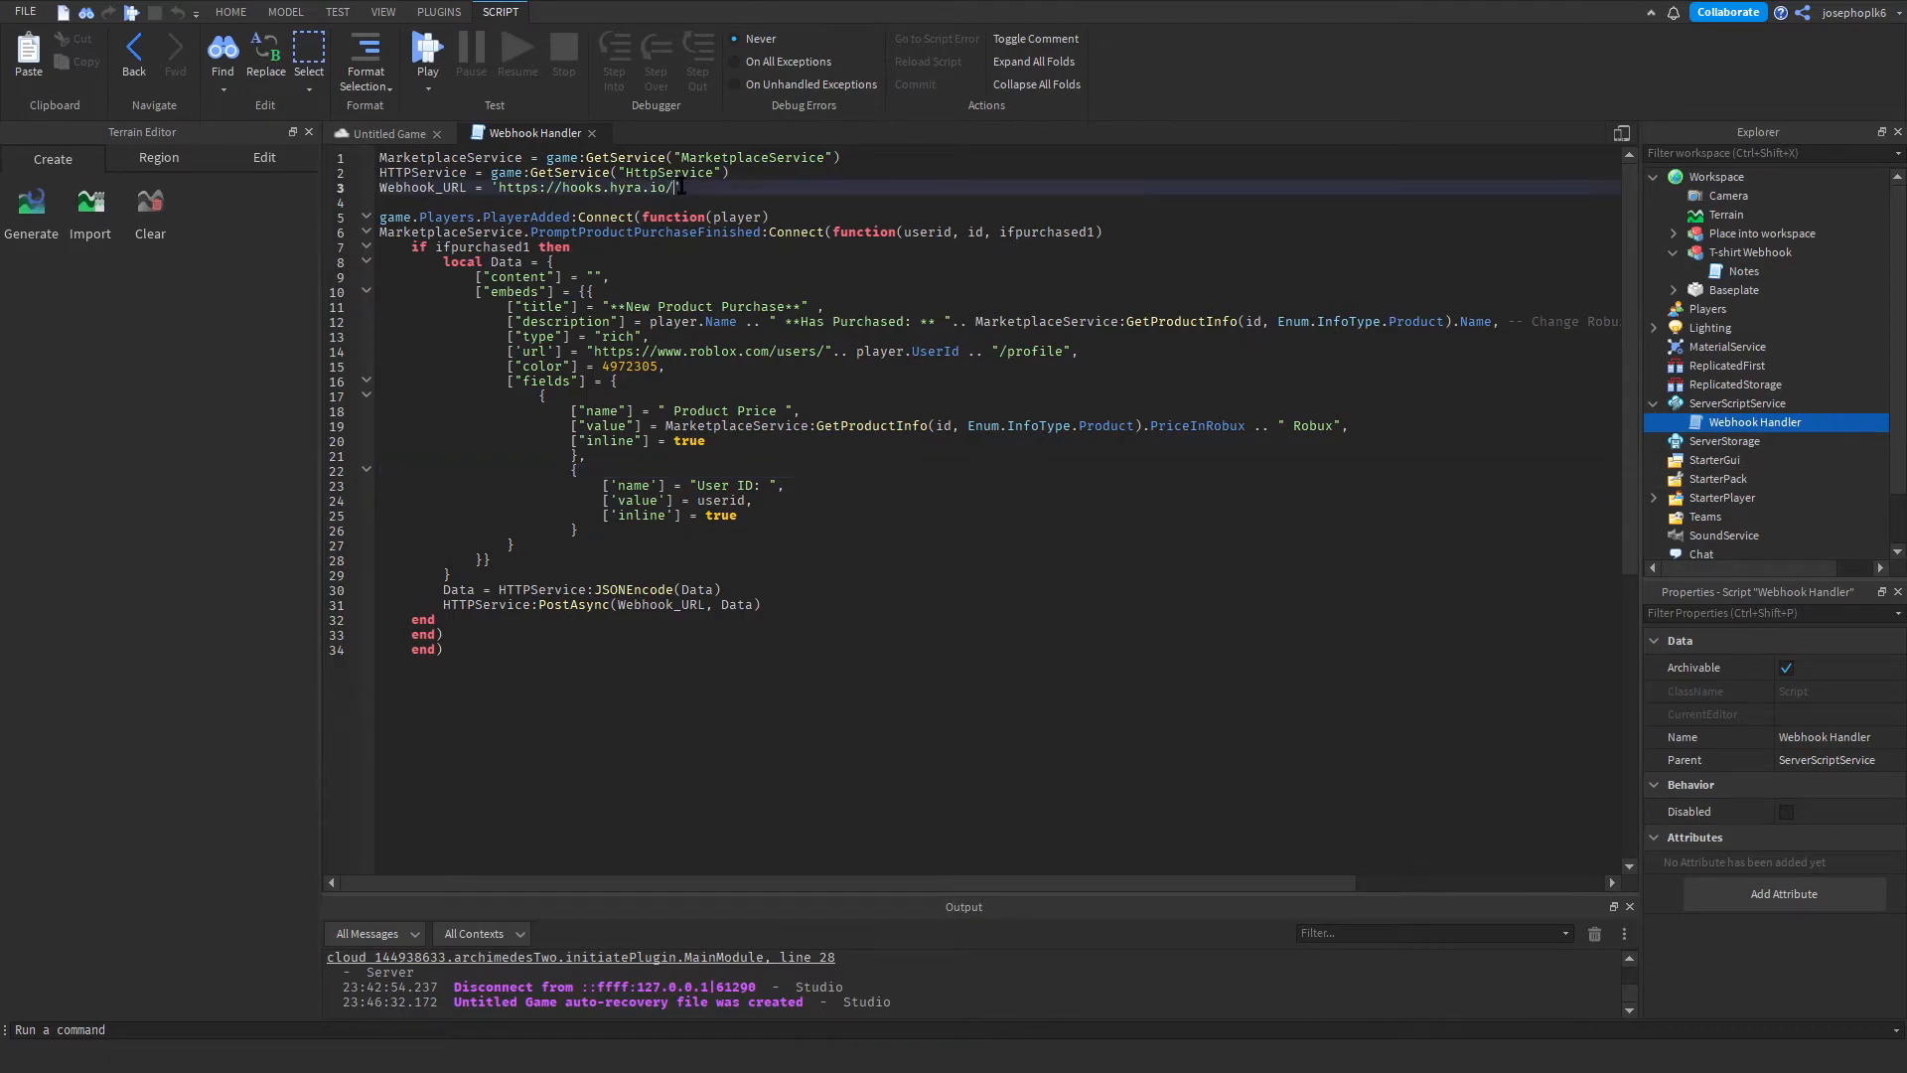
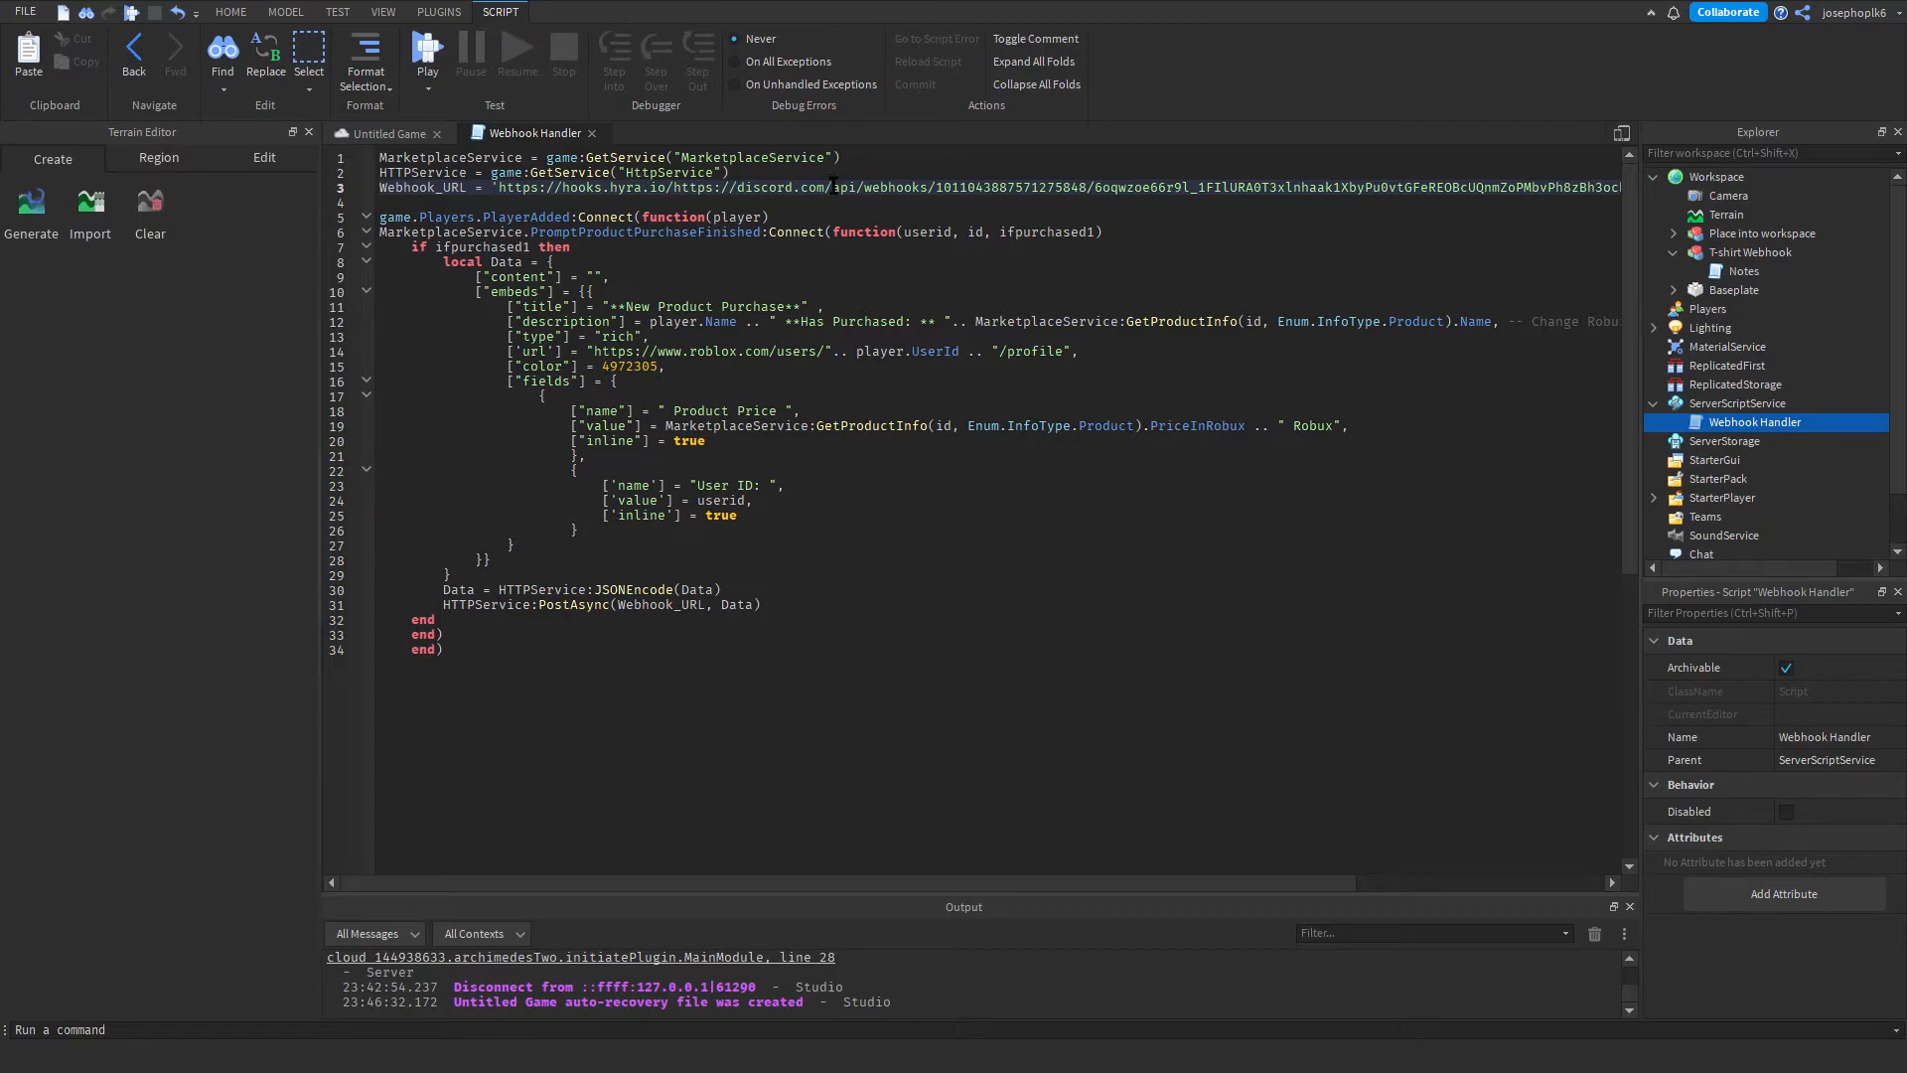
Set line 3's Webhook_URL to the copied Discord webhook path routed through hooks.hyra.io/.
drag(681, 187, 834, 187)
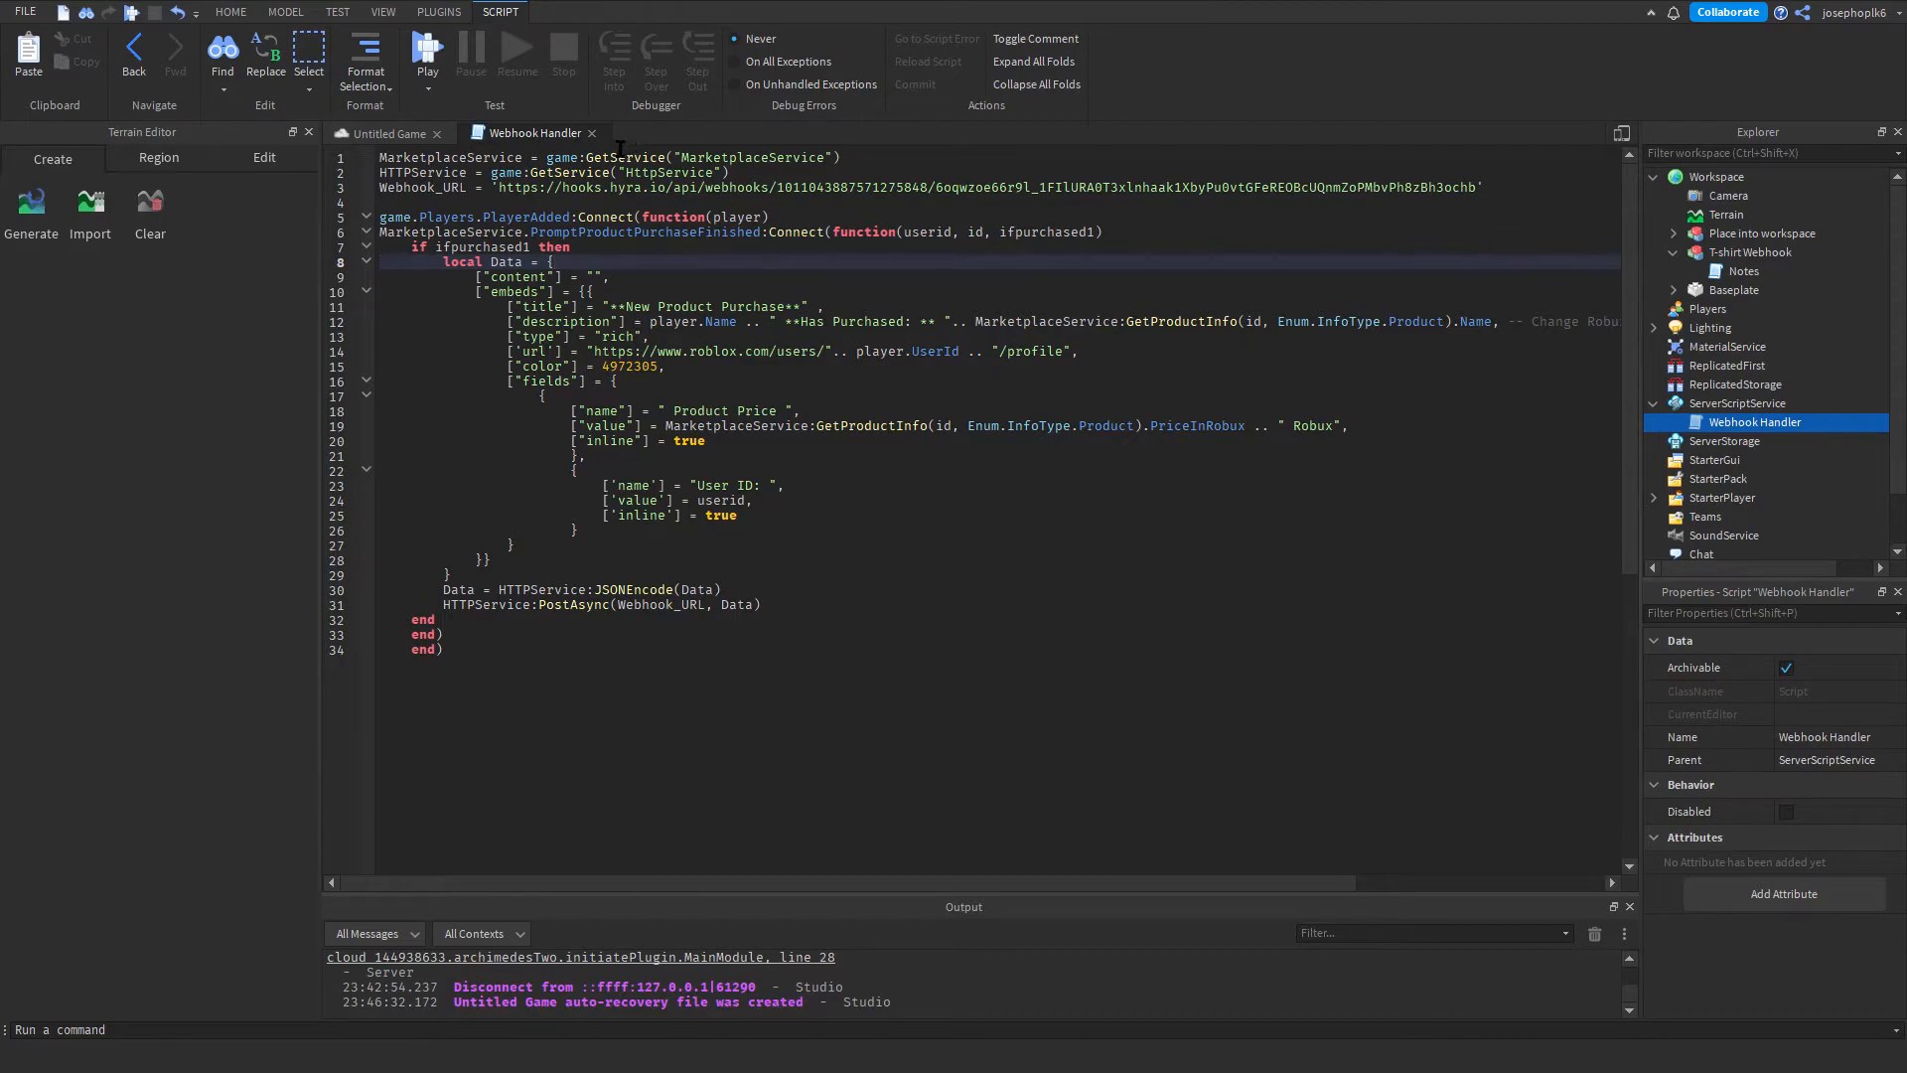
mouse_move(594, 133)
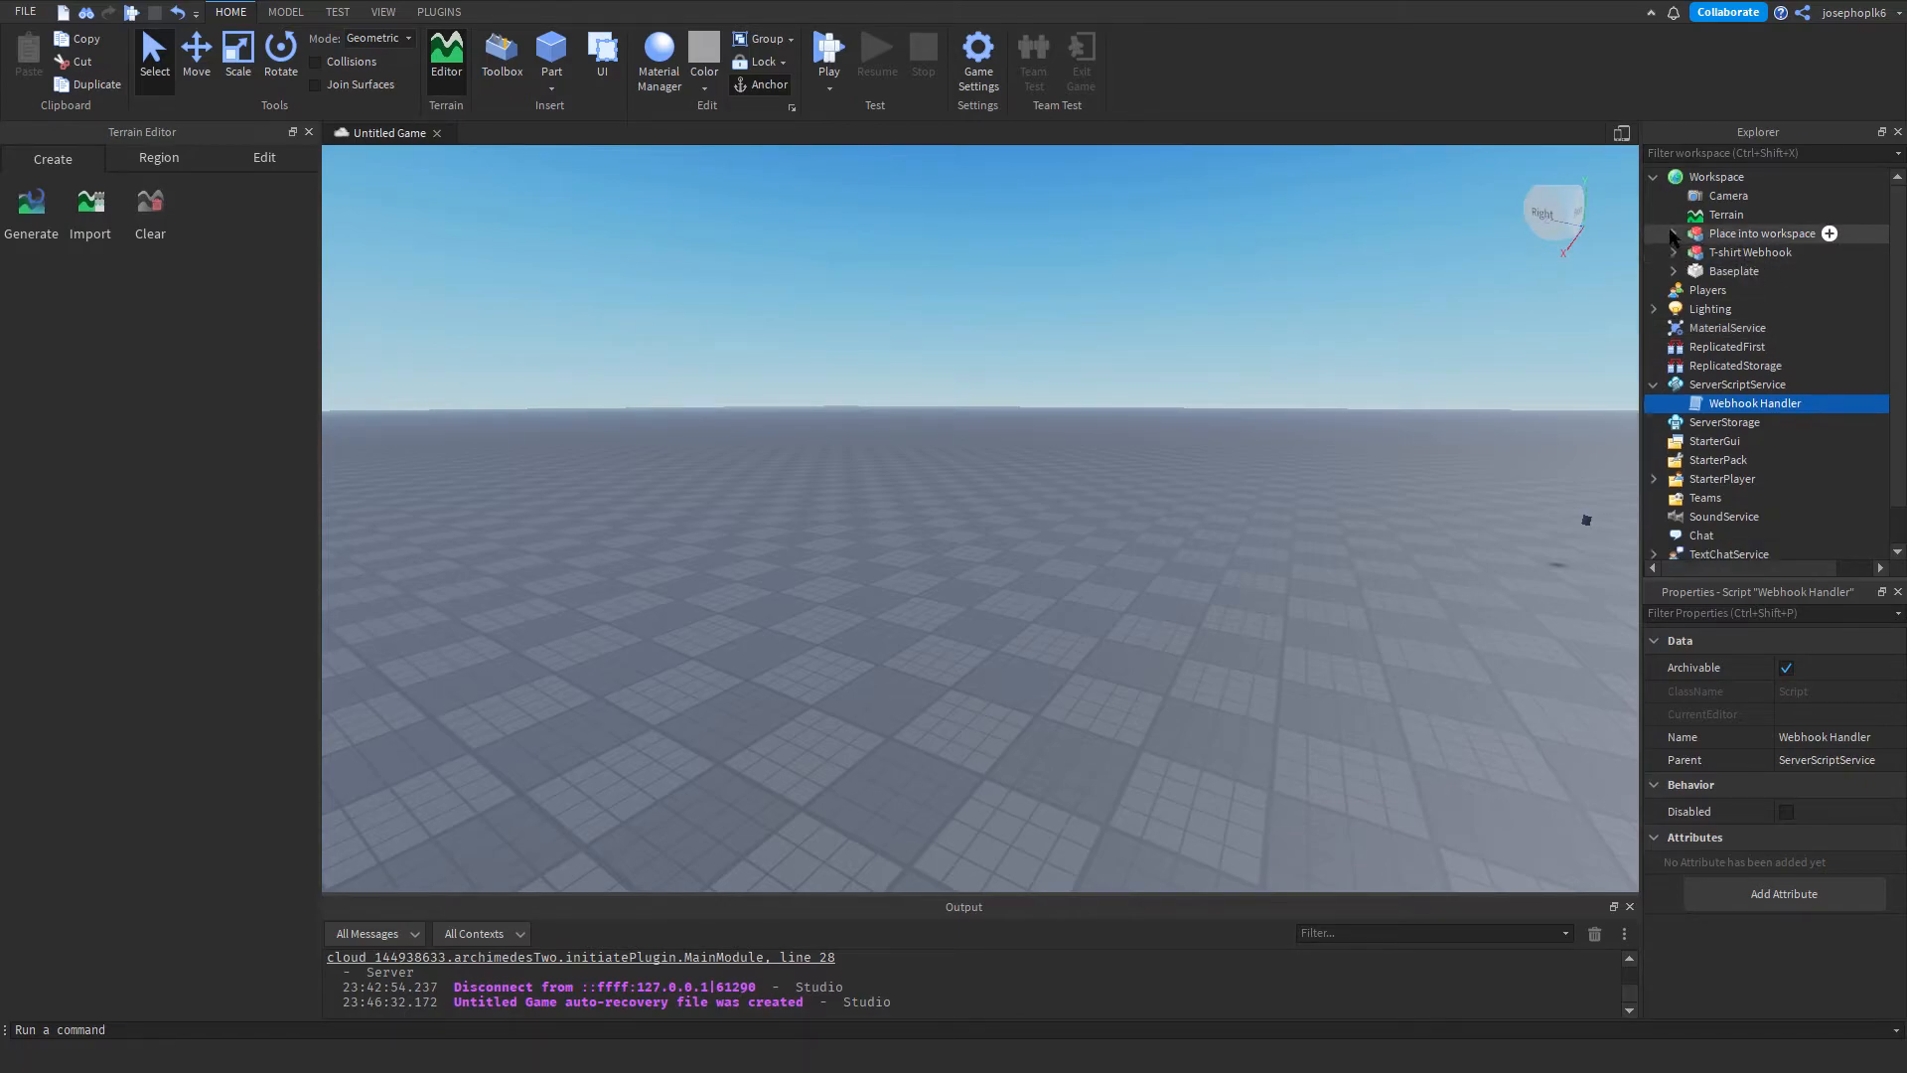
click(1764, 232)
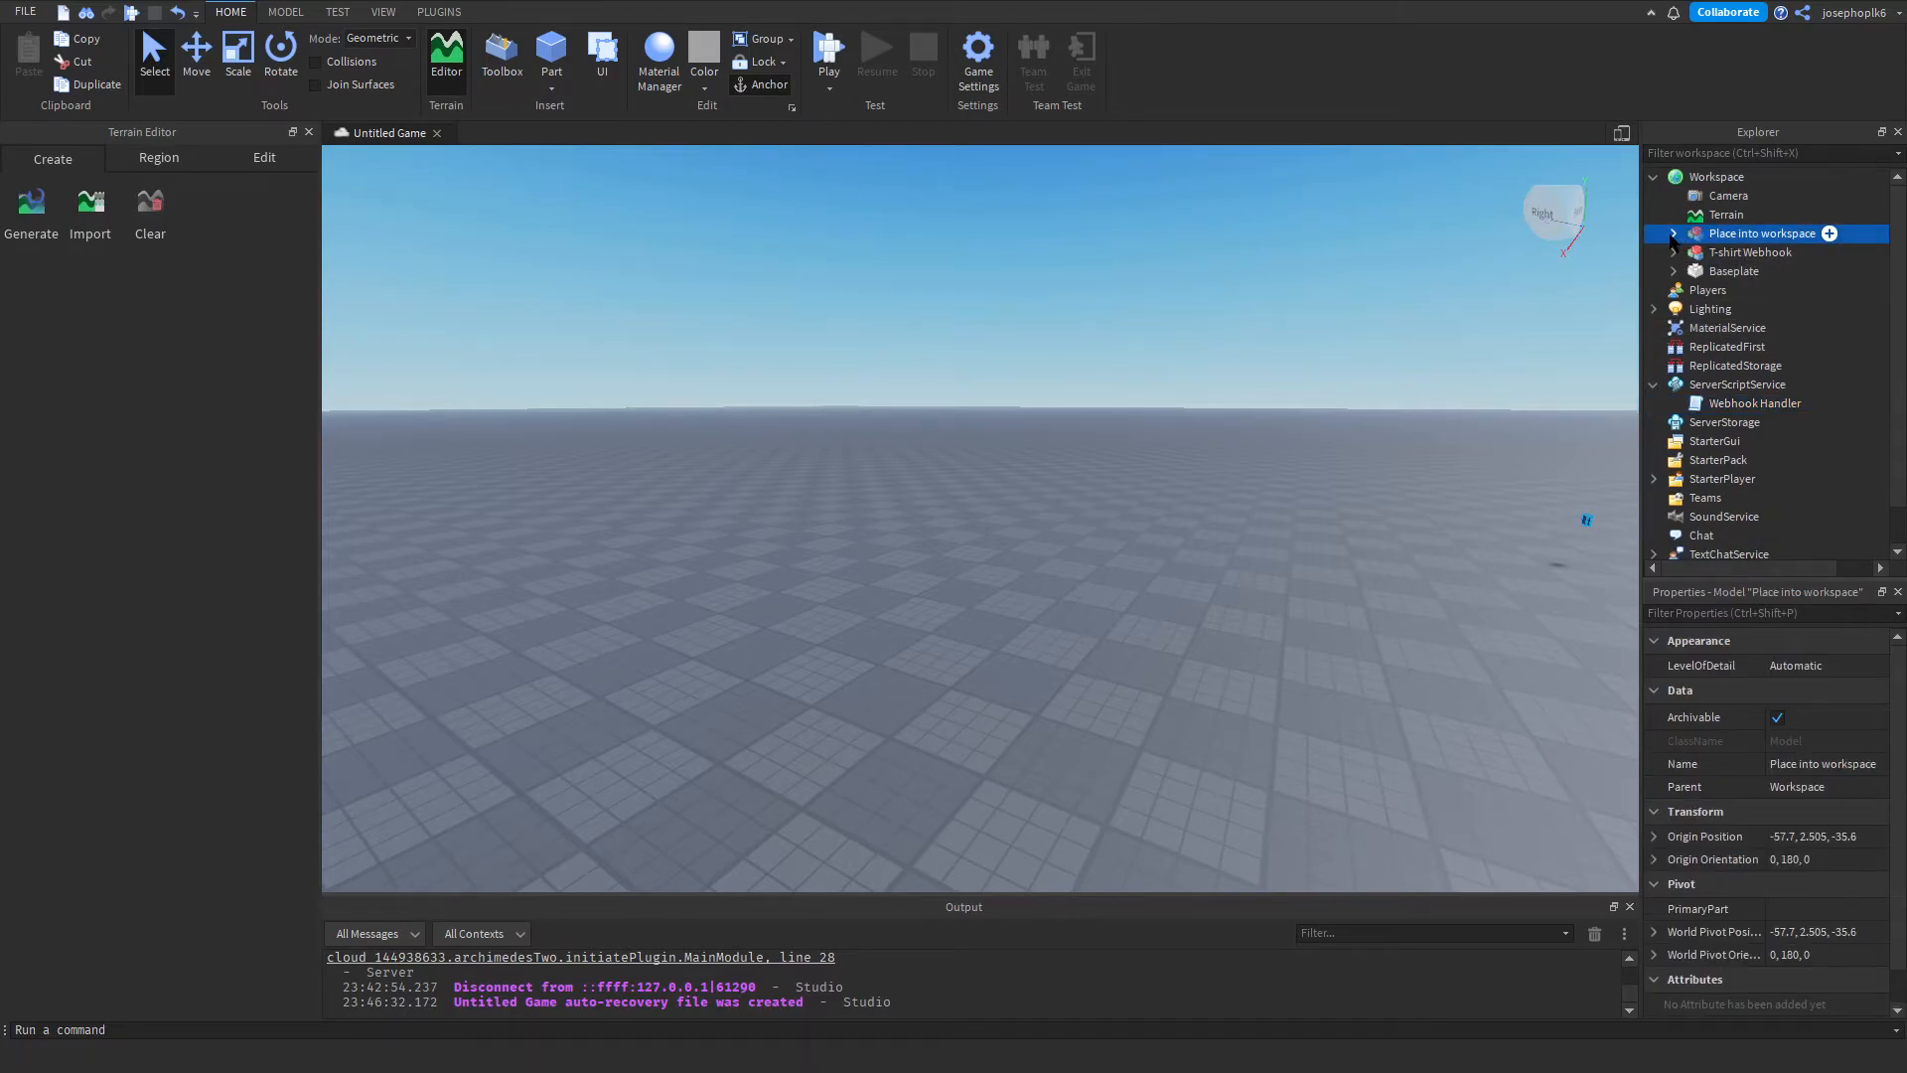
click(1673, 234)
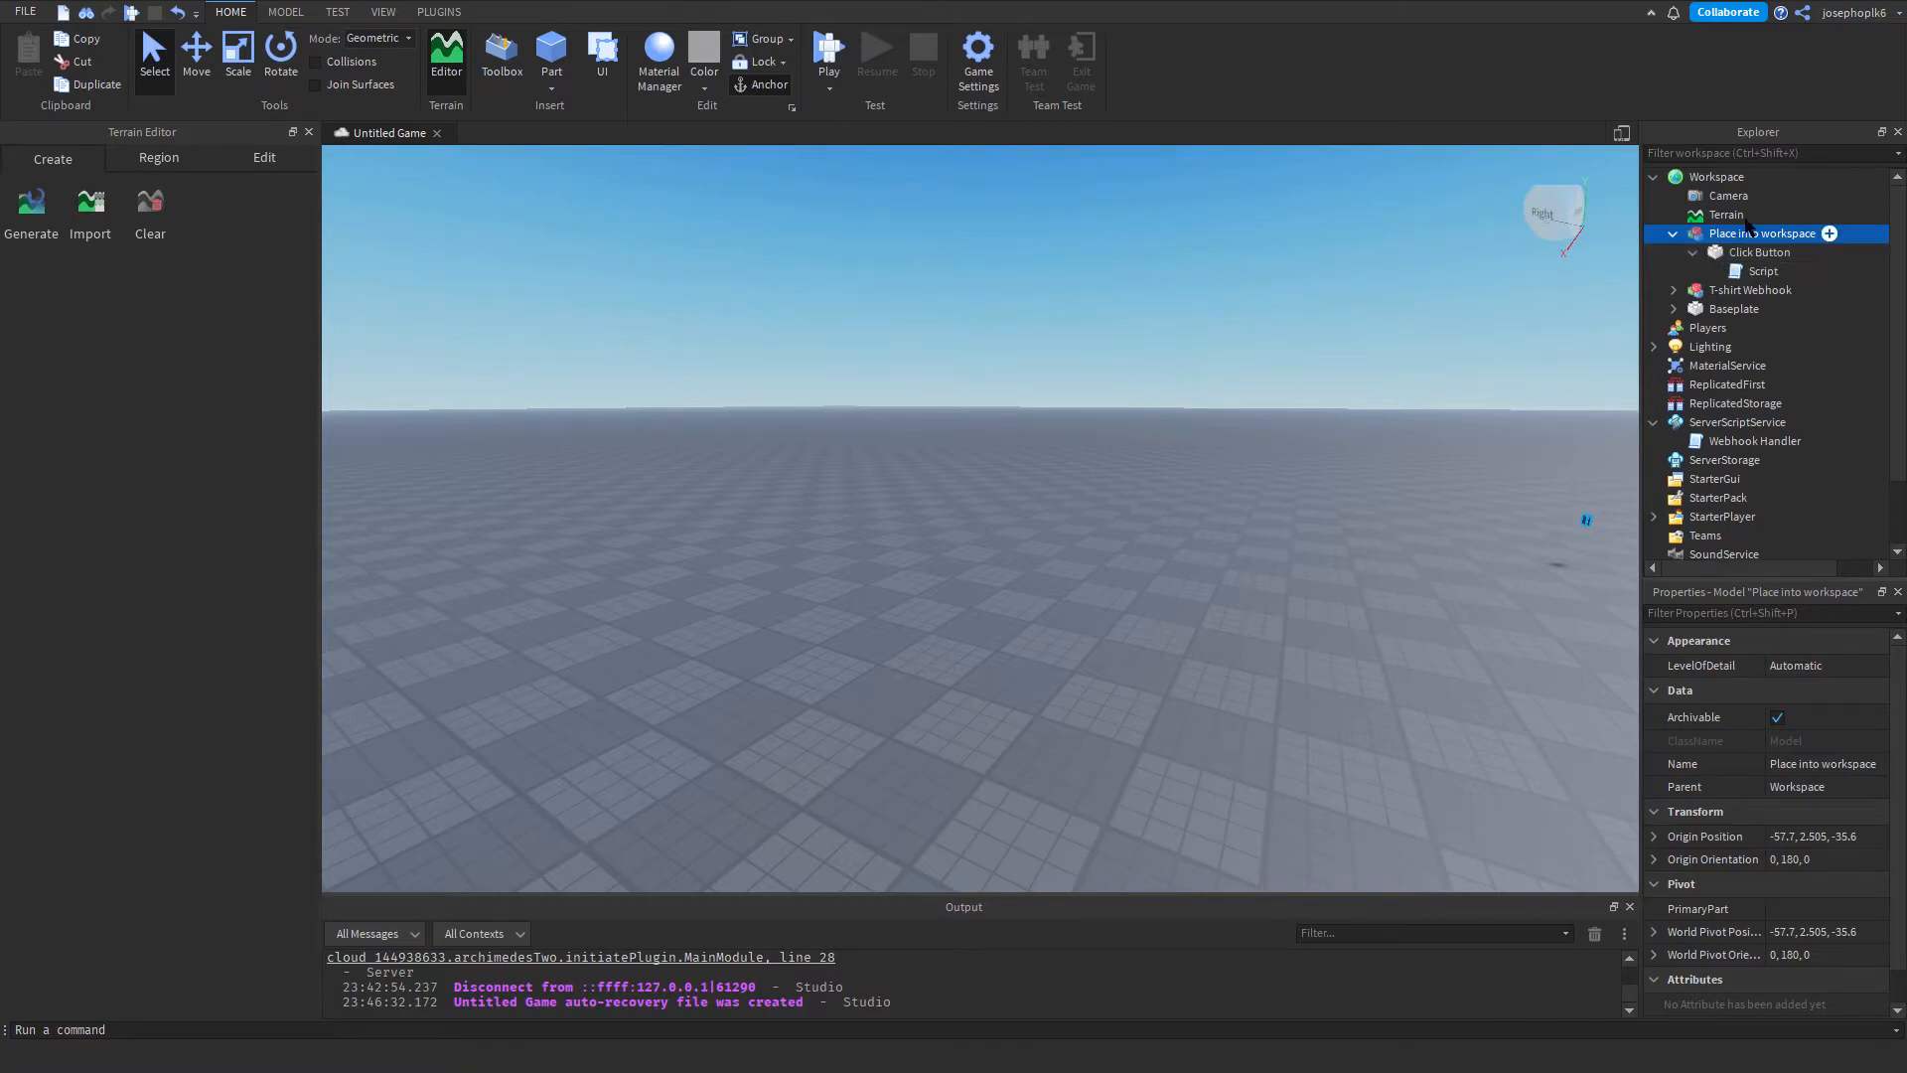
double_click(1763, 270)
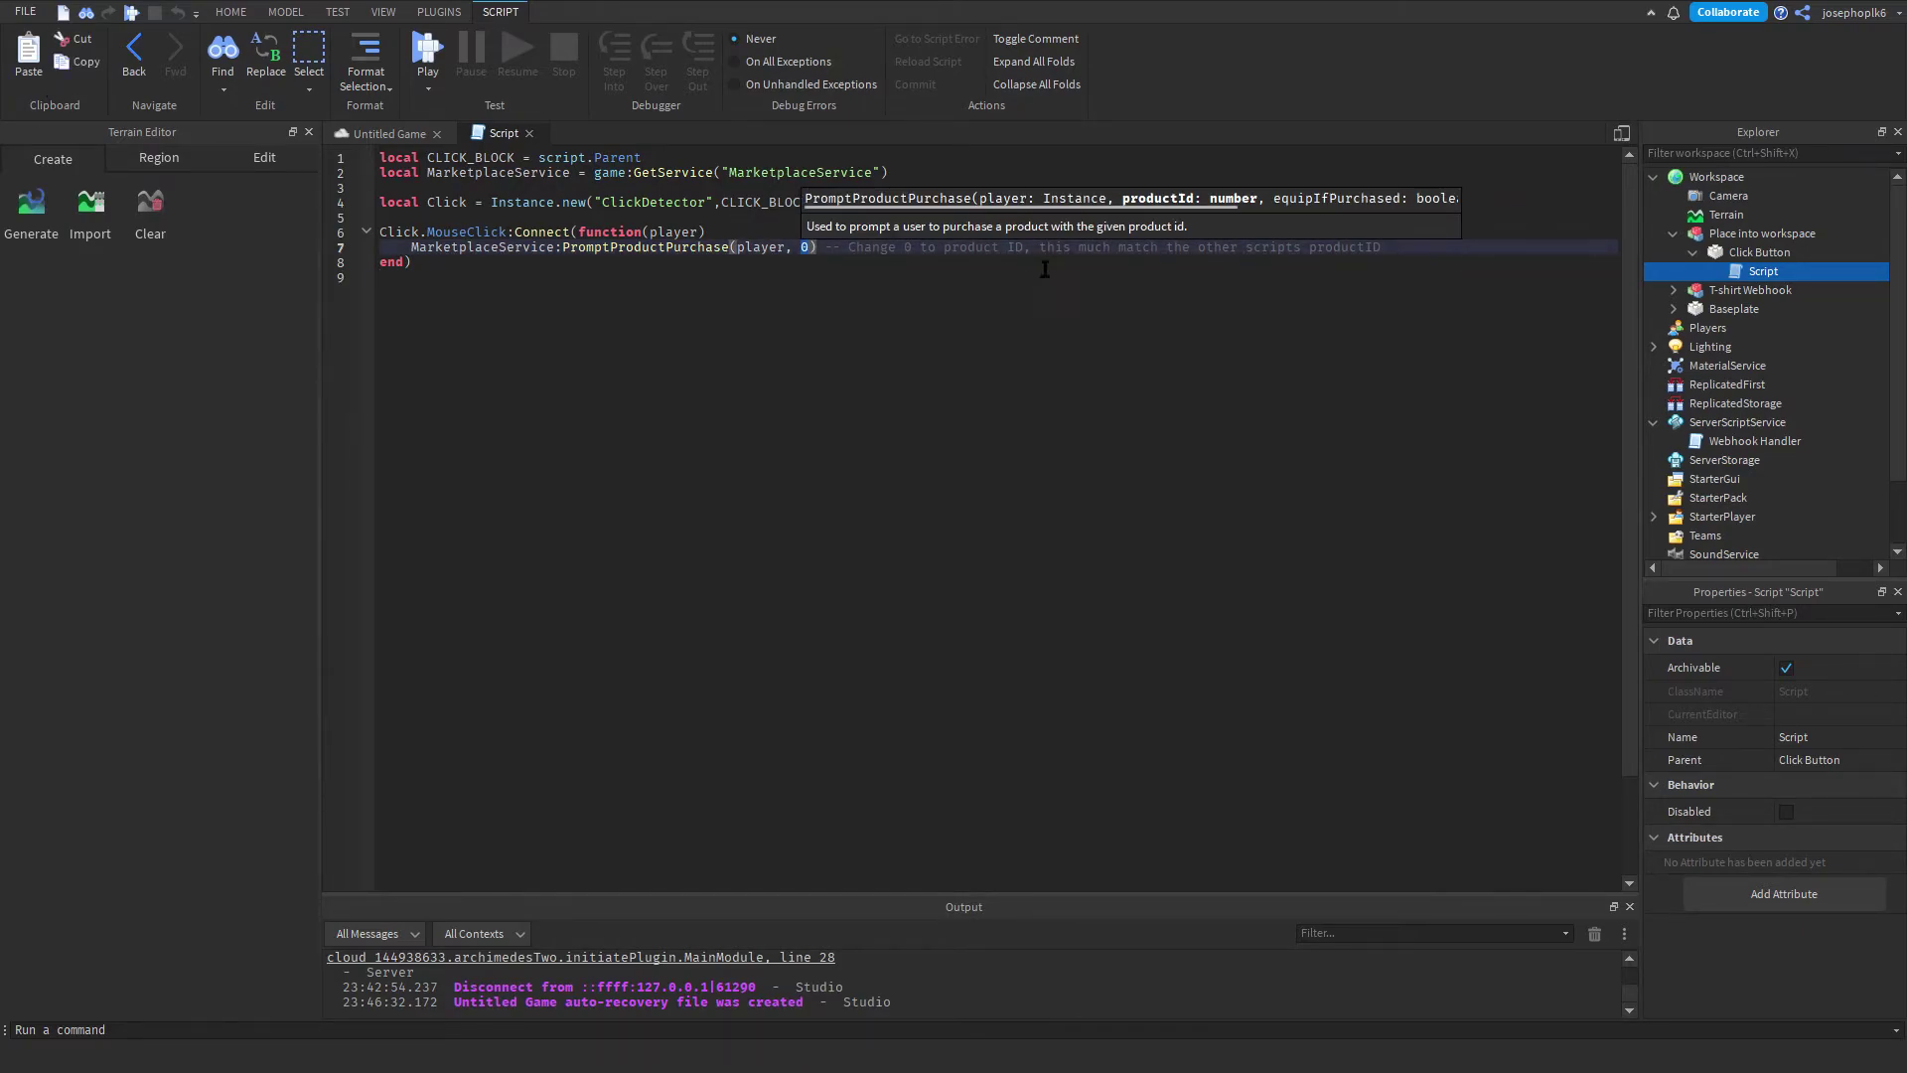
text(1103374022)
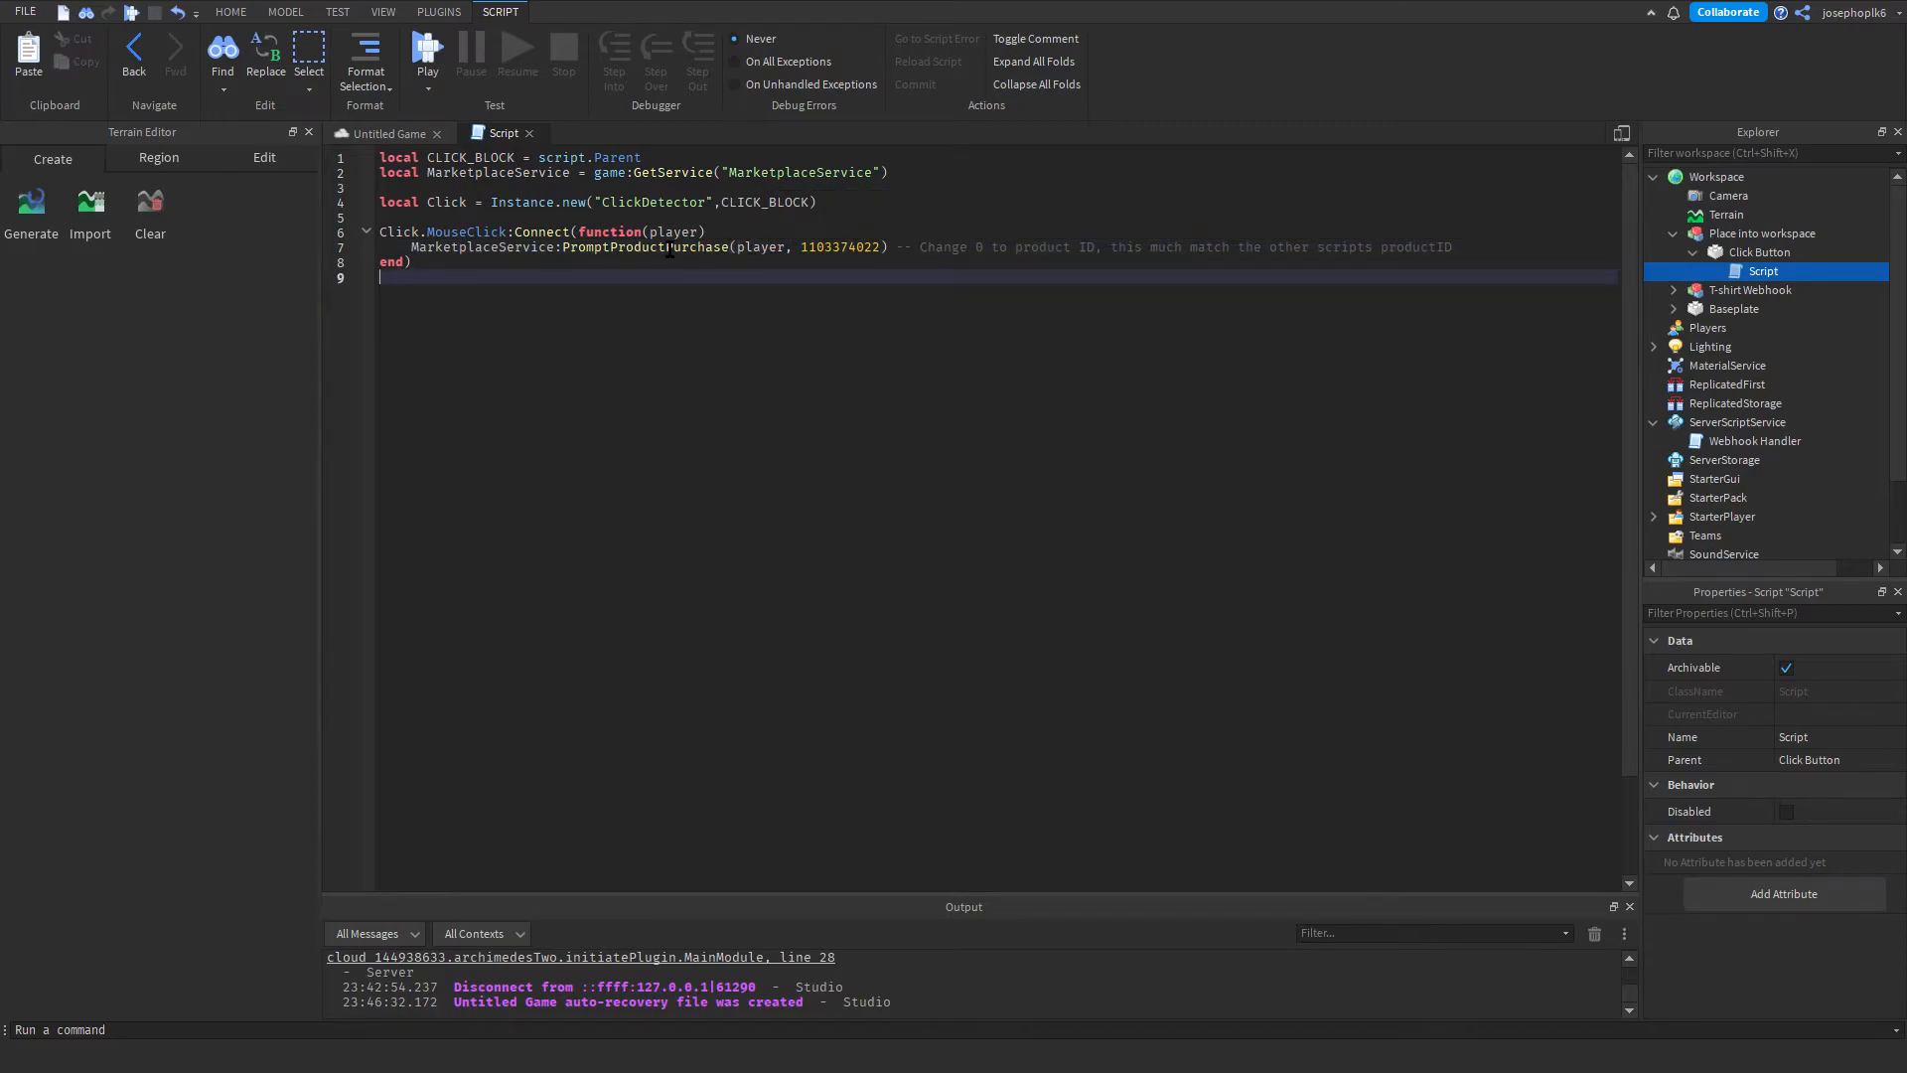
mouse_move(645, 207)
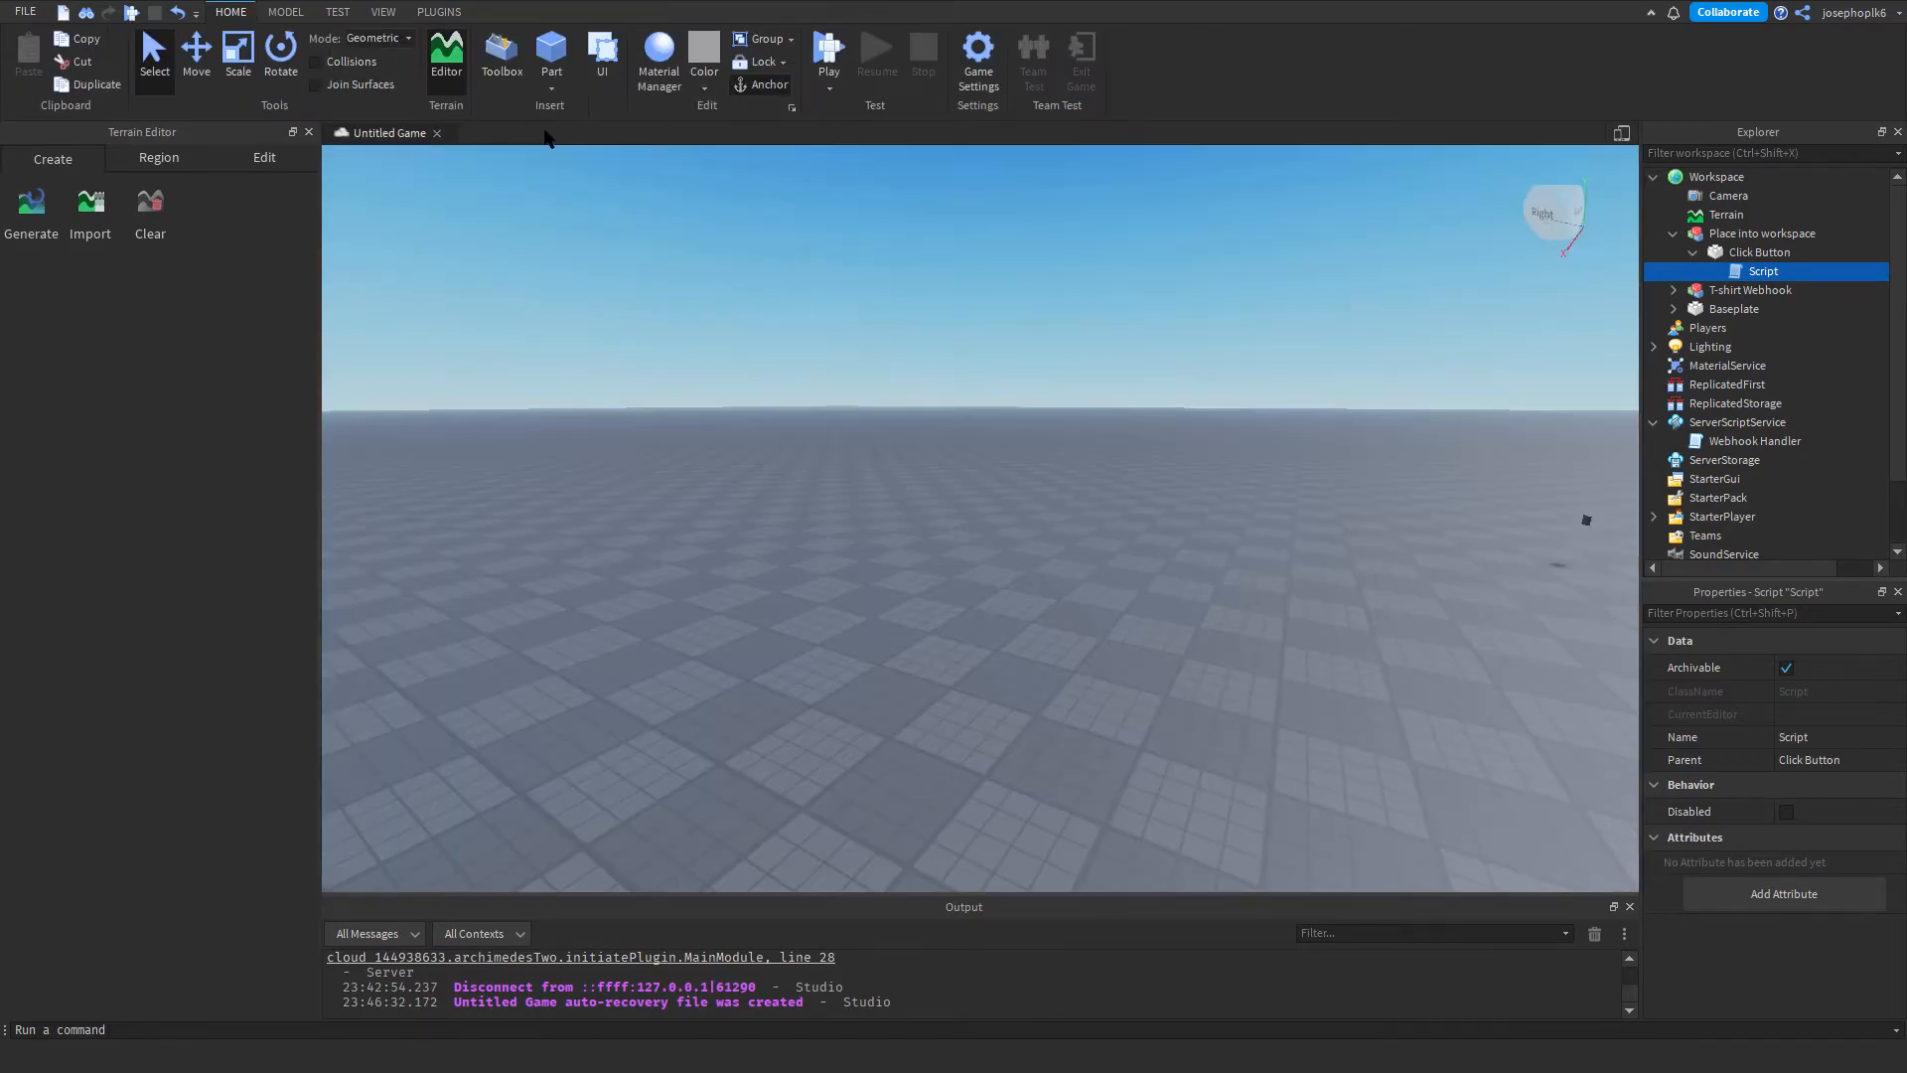
mouse_move(1681, 230)
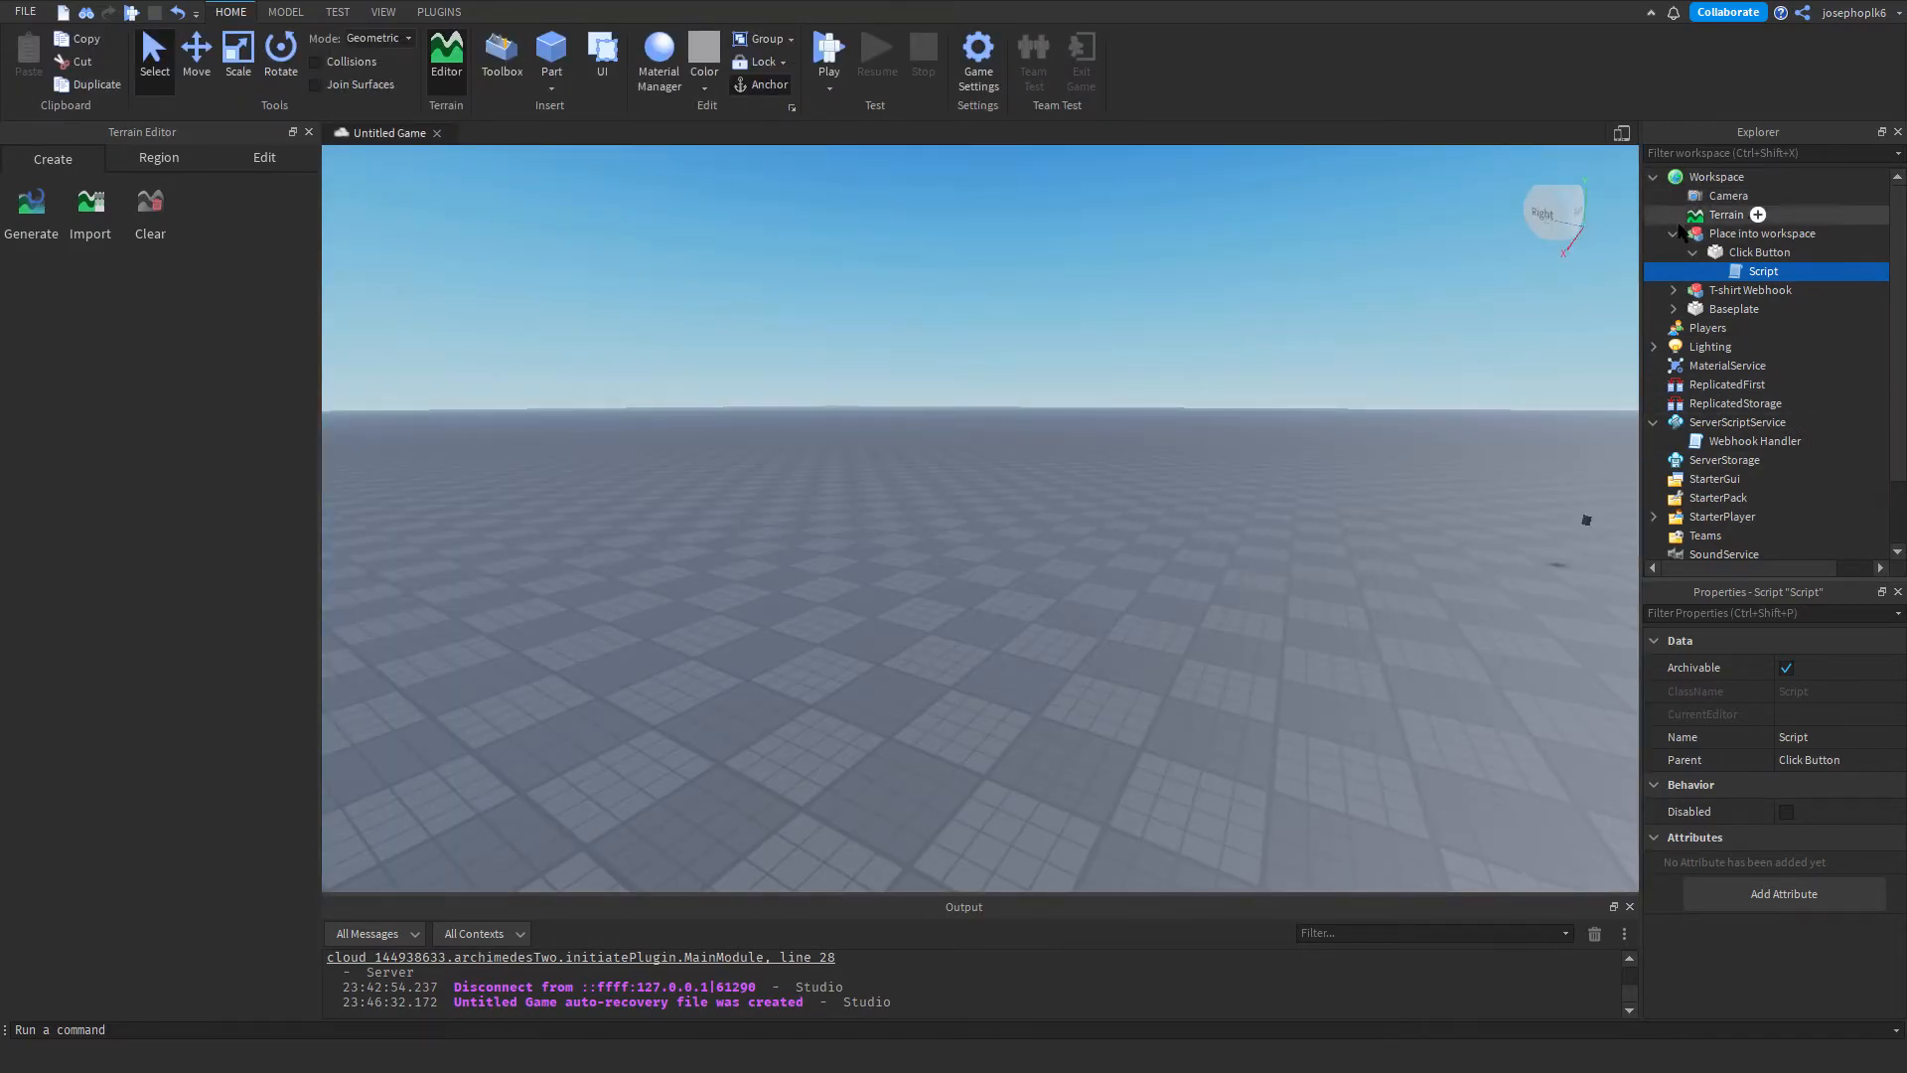
Delete the empty T-shirt Webhook model and reopen the Click Button's script.
click(1749, 271)
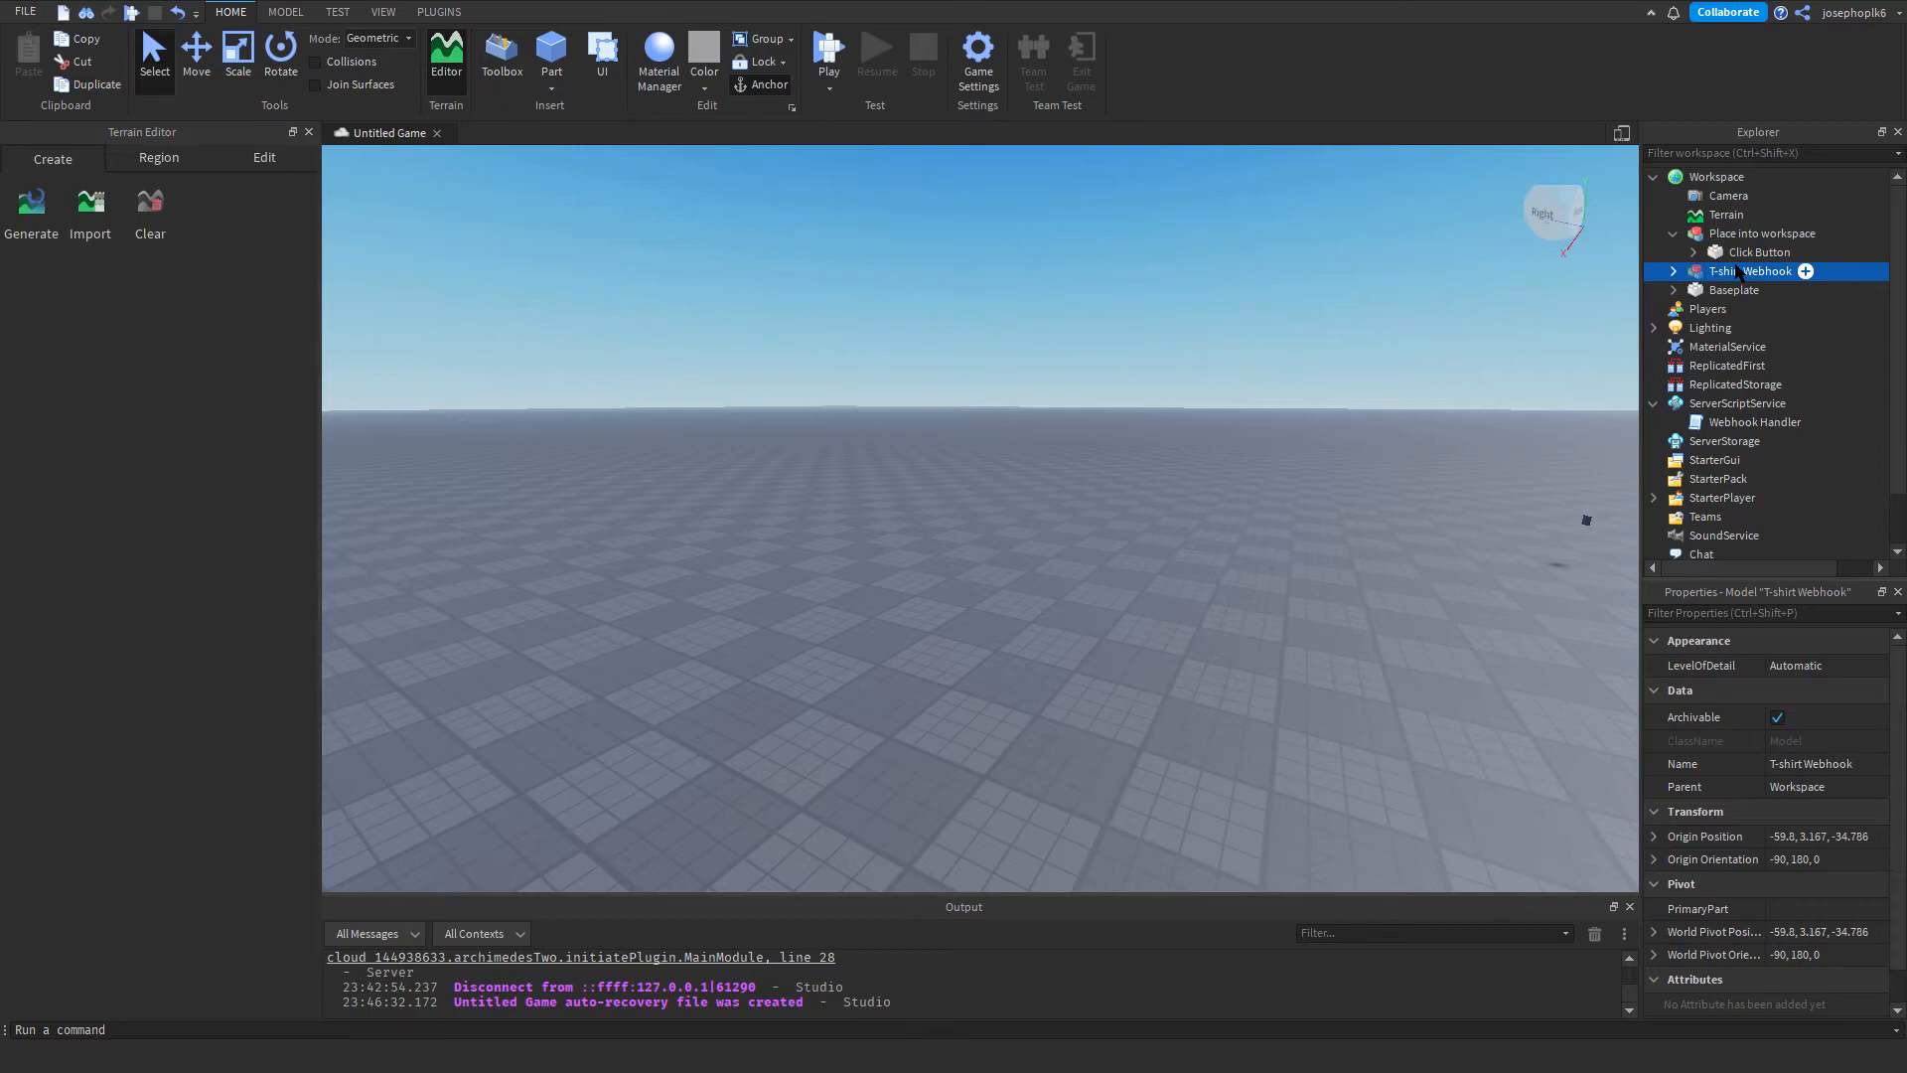
click(1761, 233)
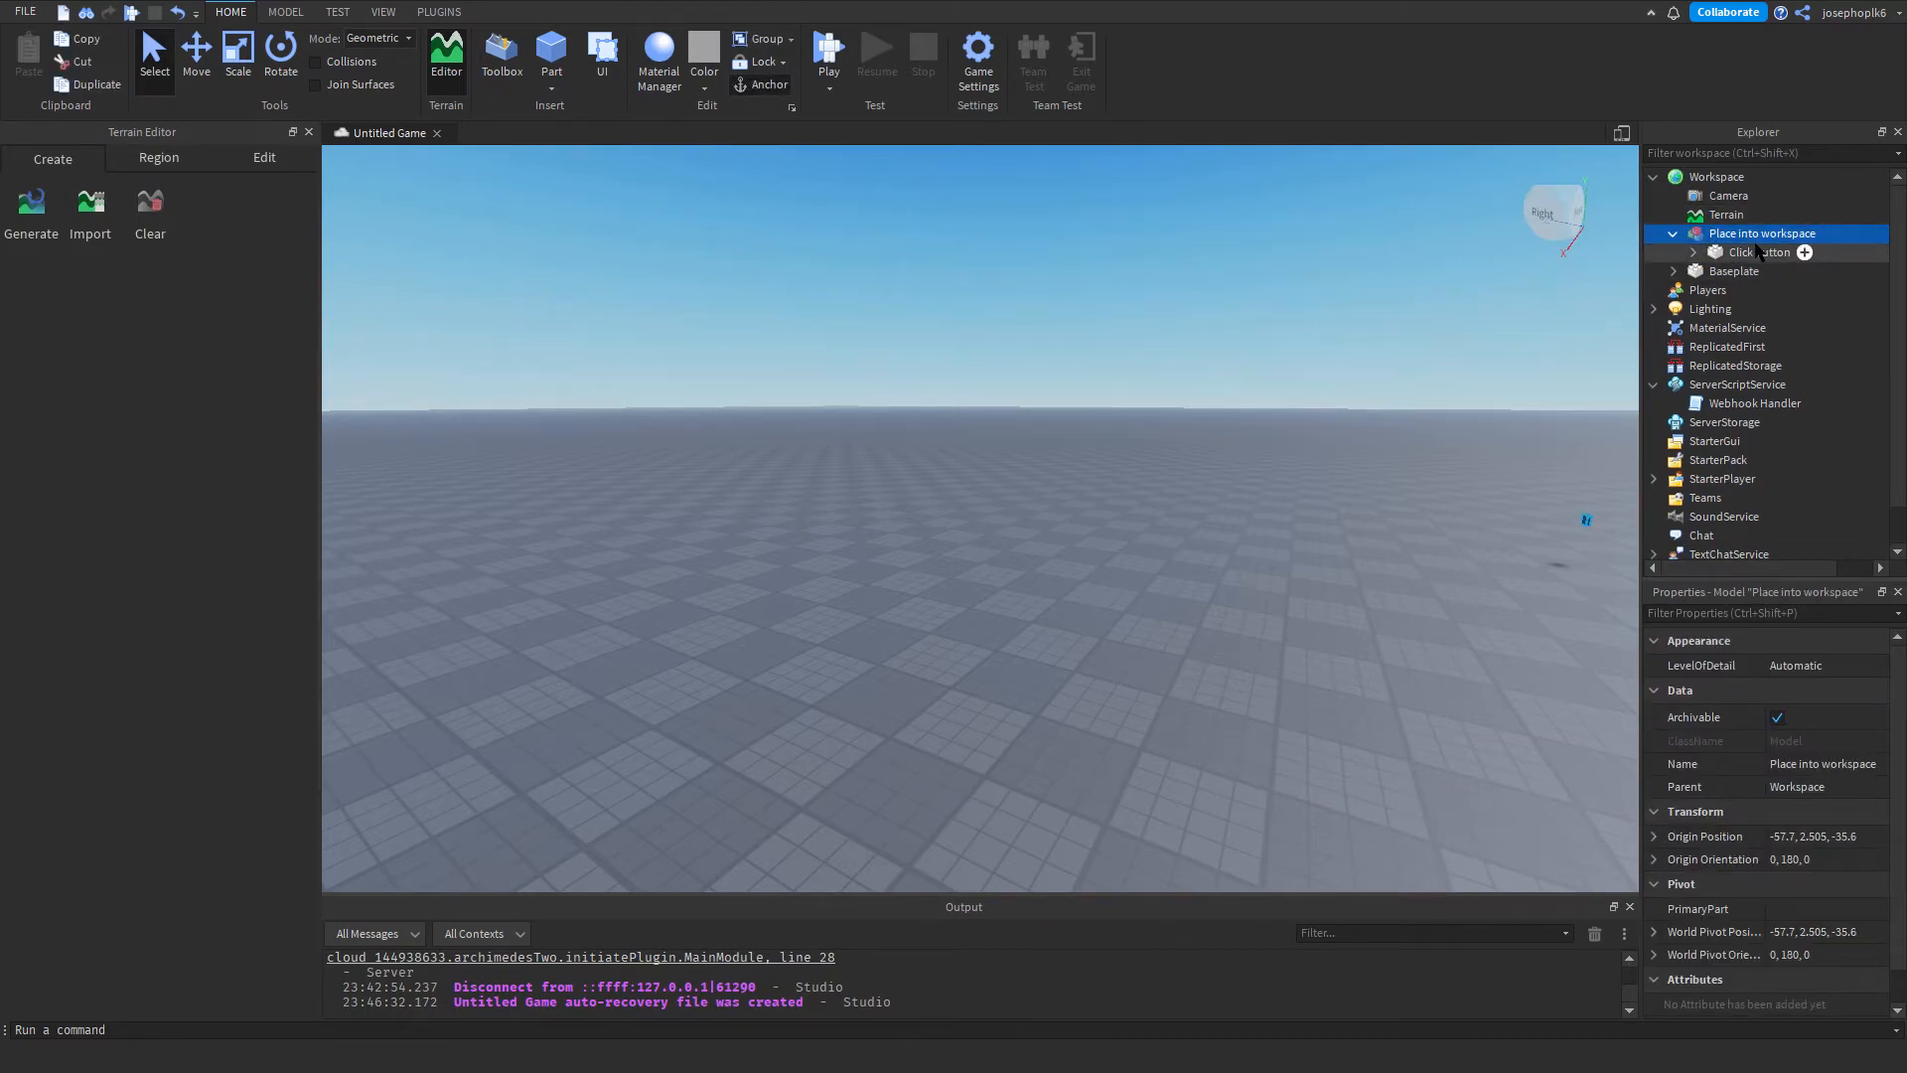
click(1692, 252)
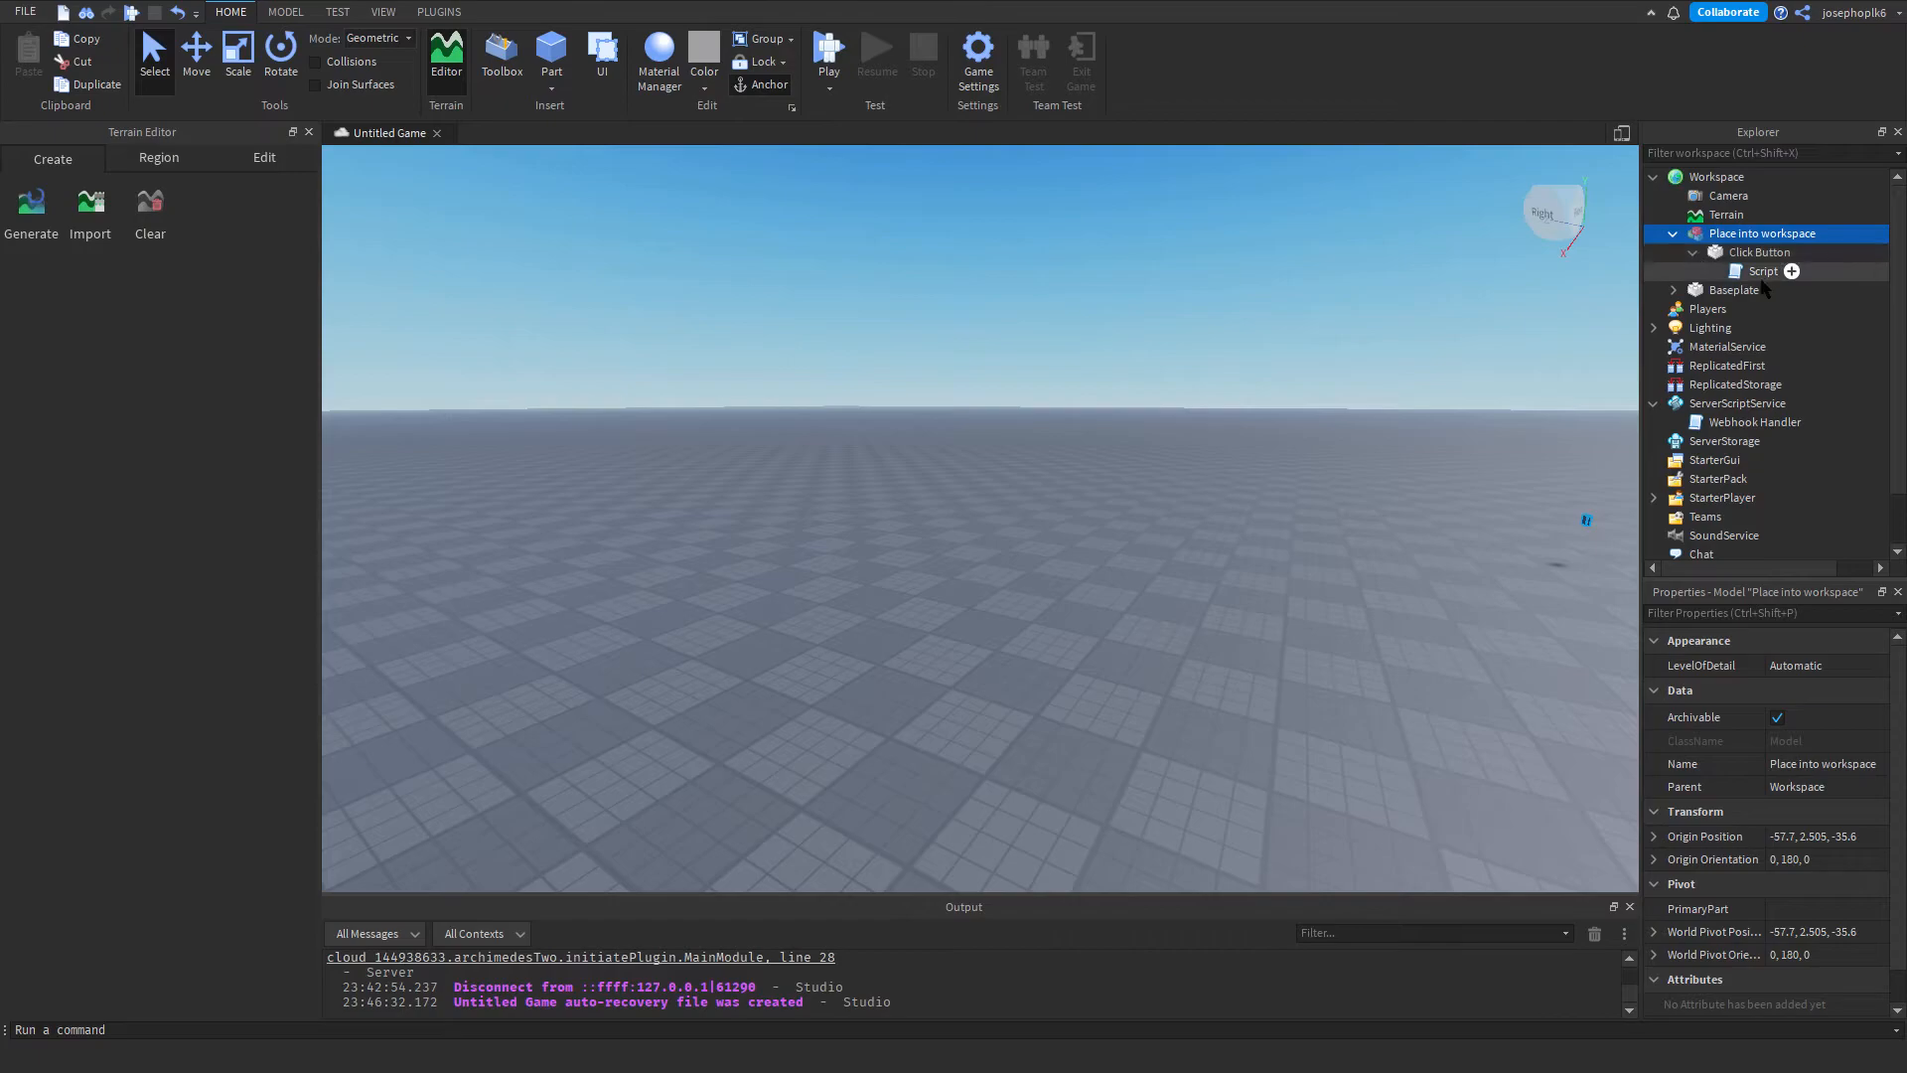
double_click(1762, 270)
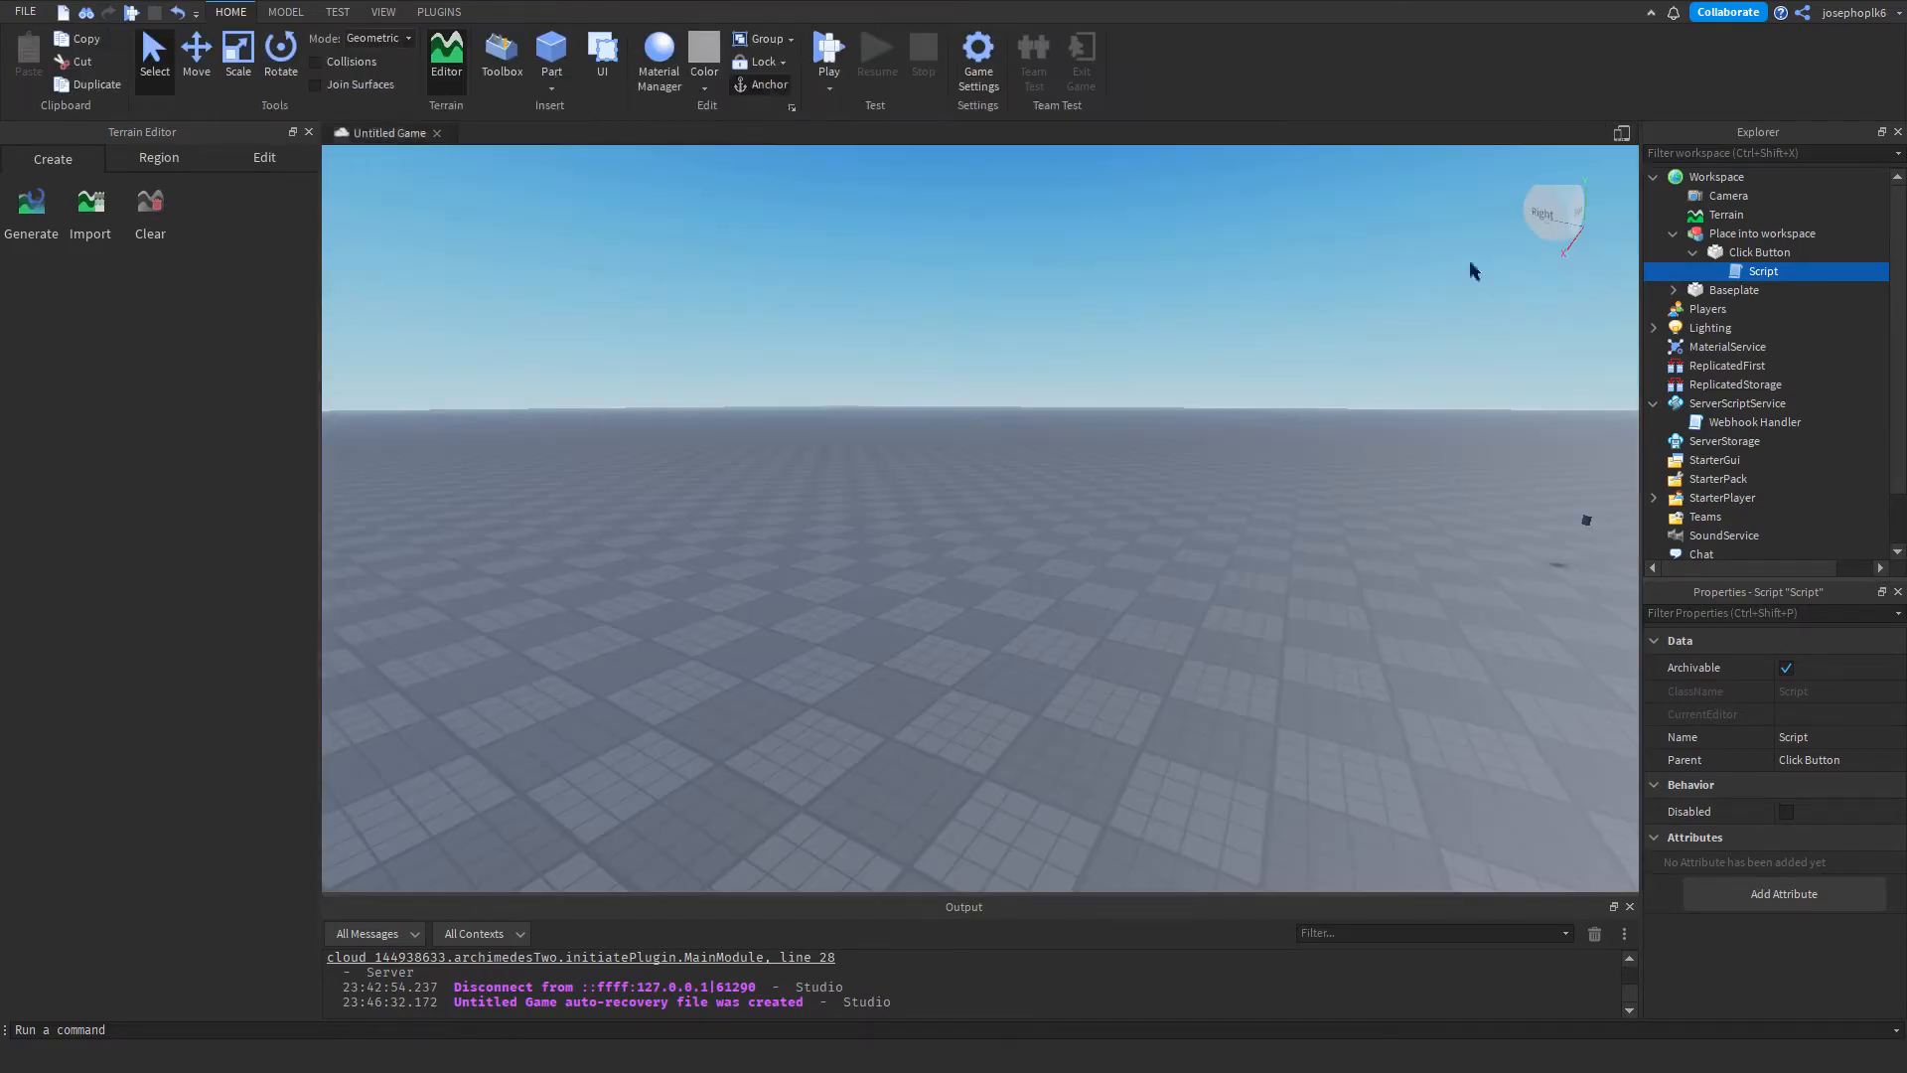
In Game Settings > Security, enable Allow HTTP Requests and Allow Third Party Sales.
click(977, 58)
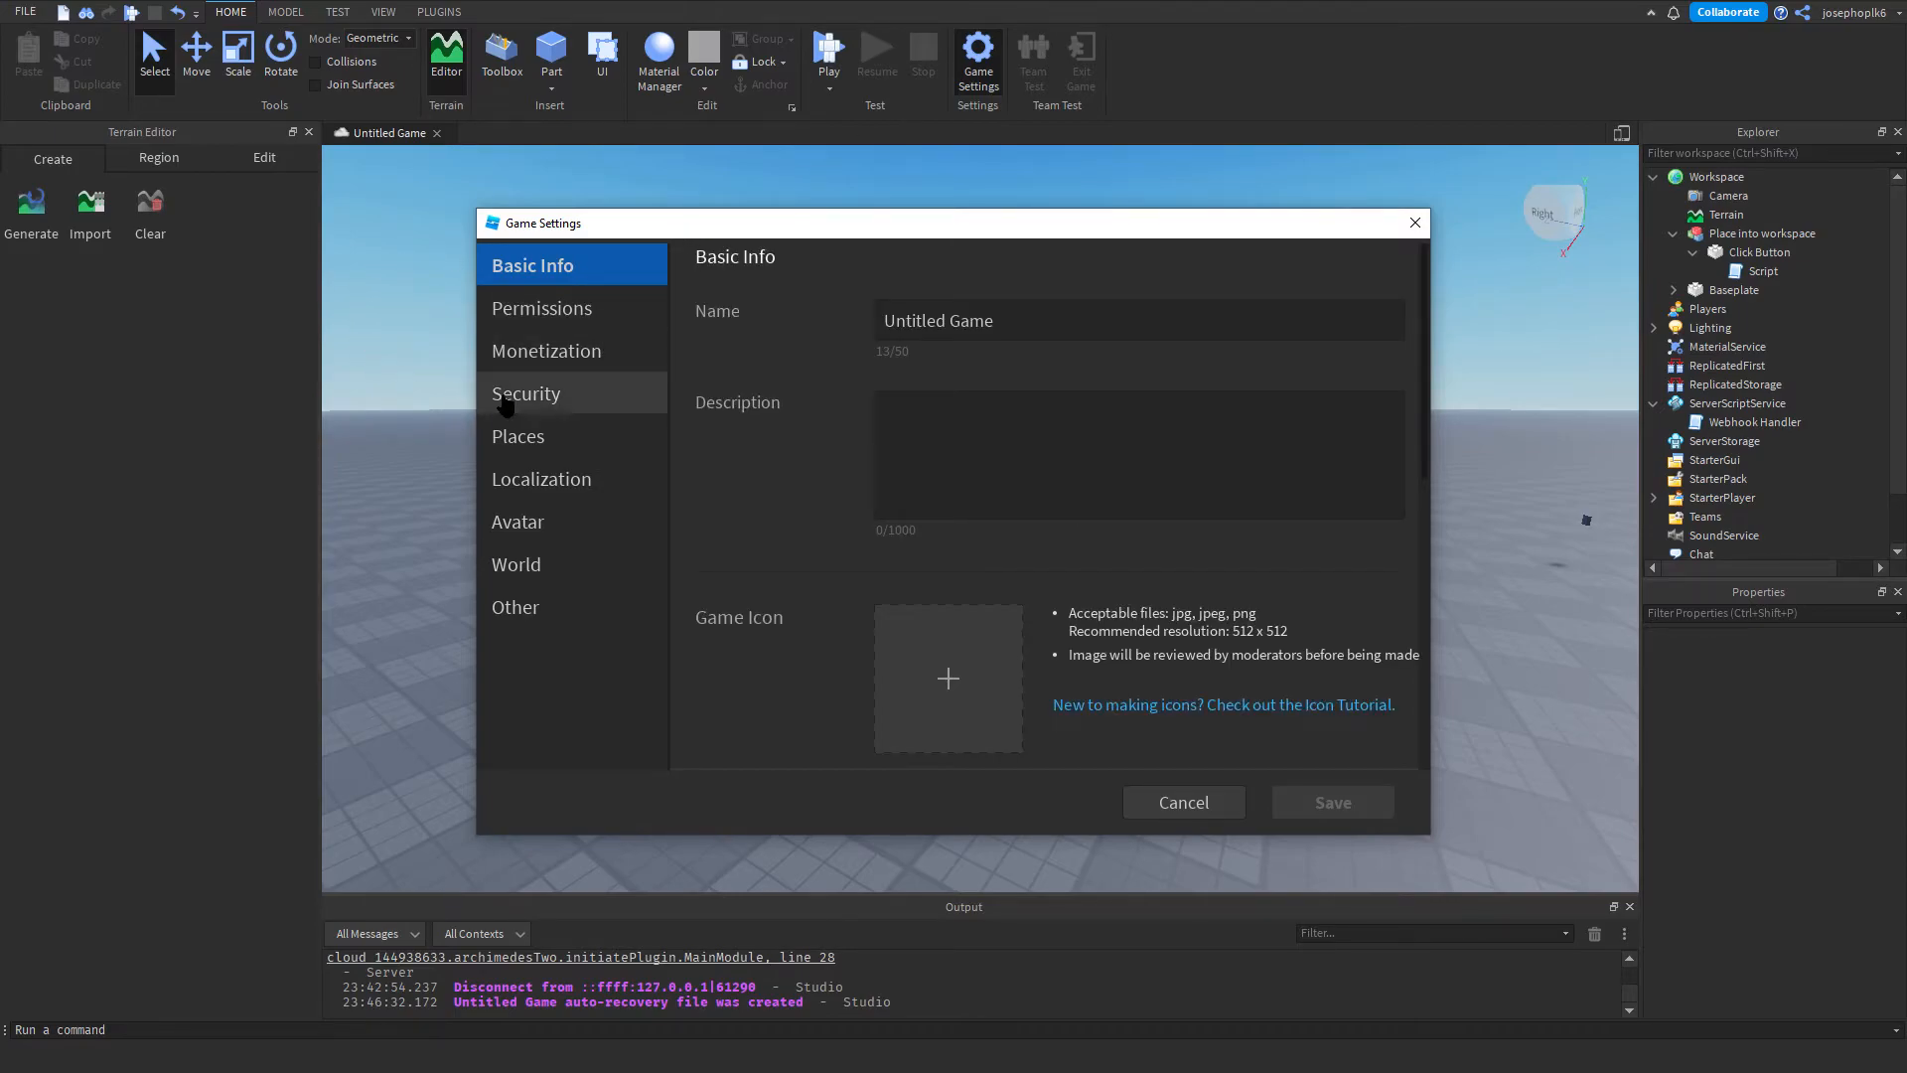
click(526, 393)
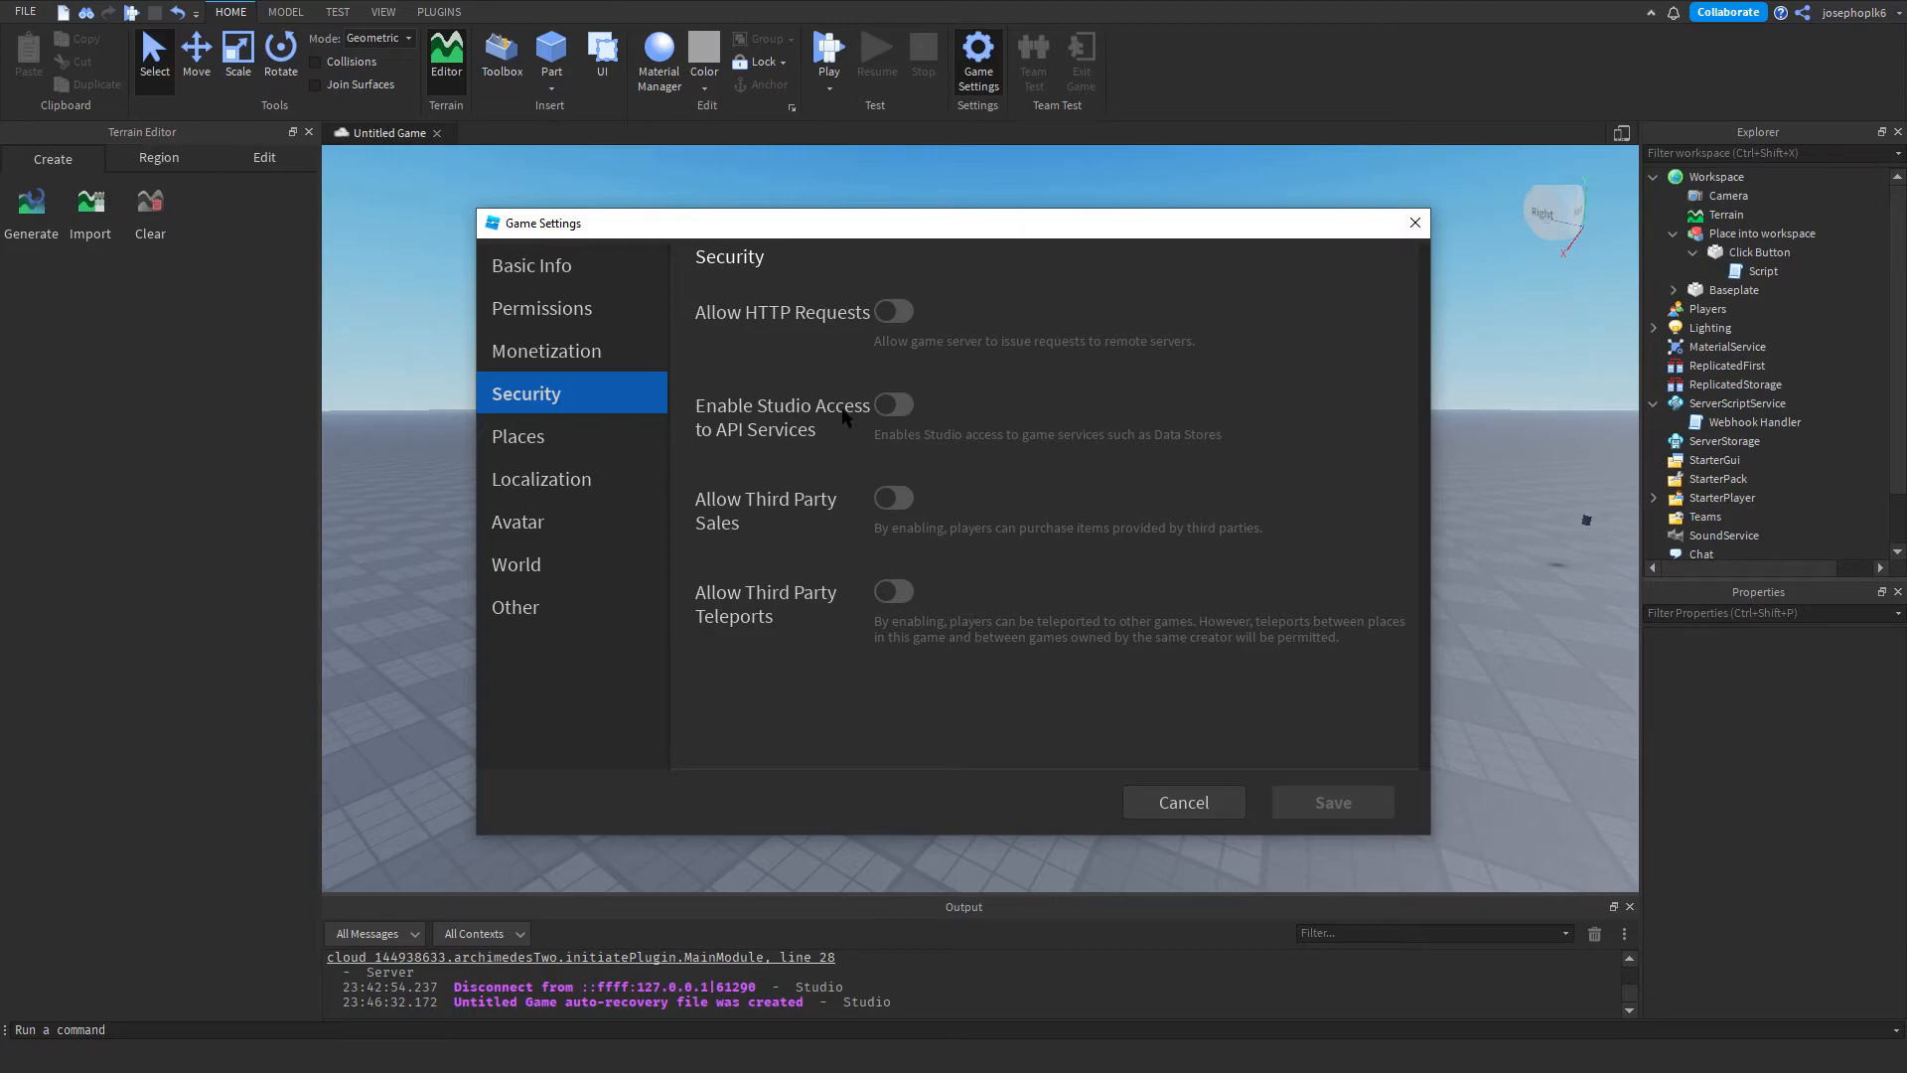
mouse_move(835, 288)
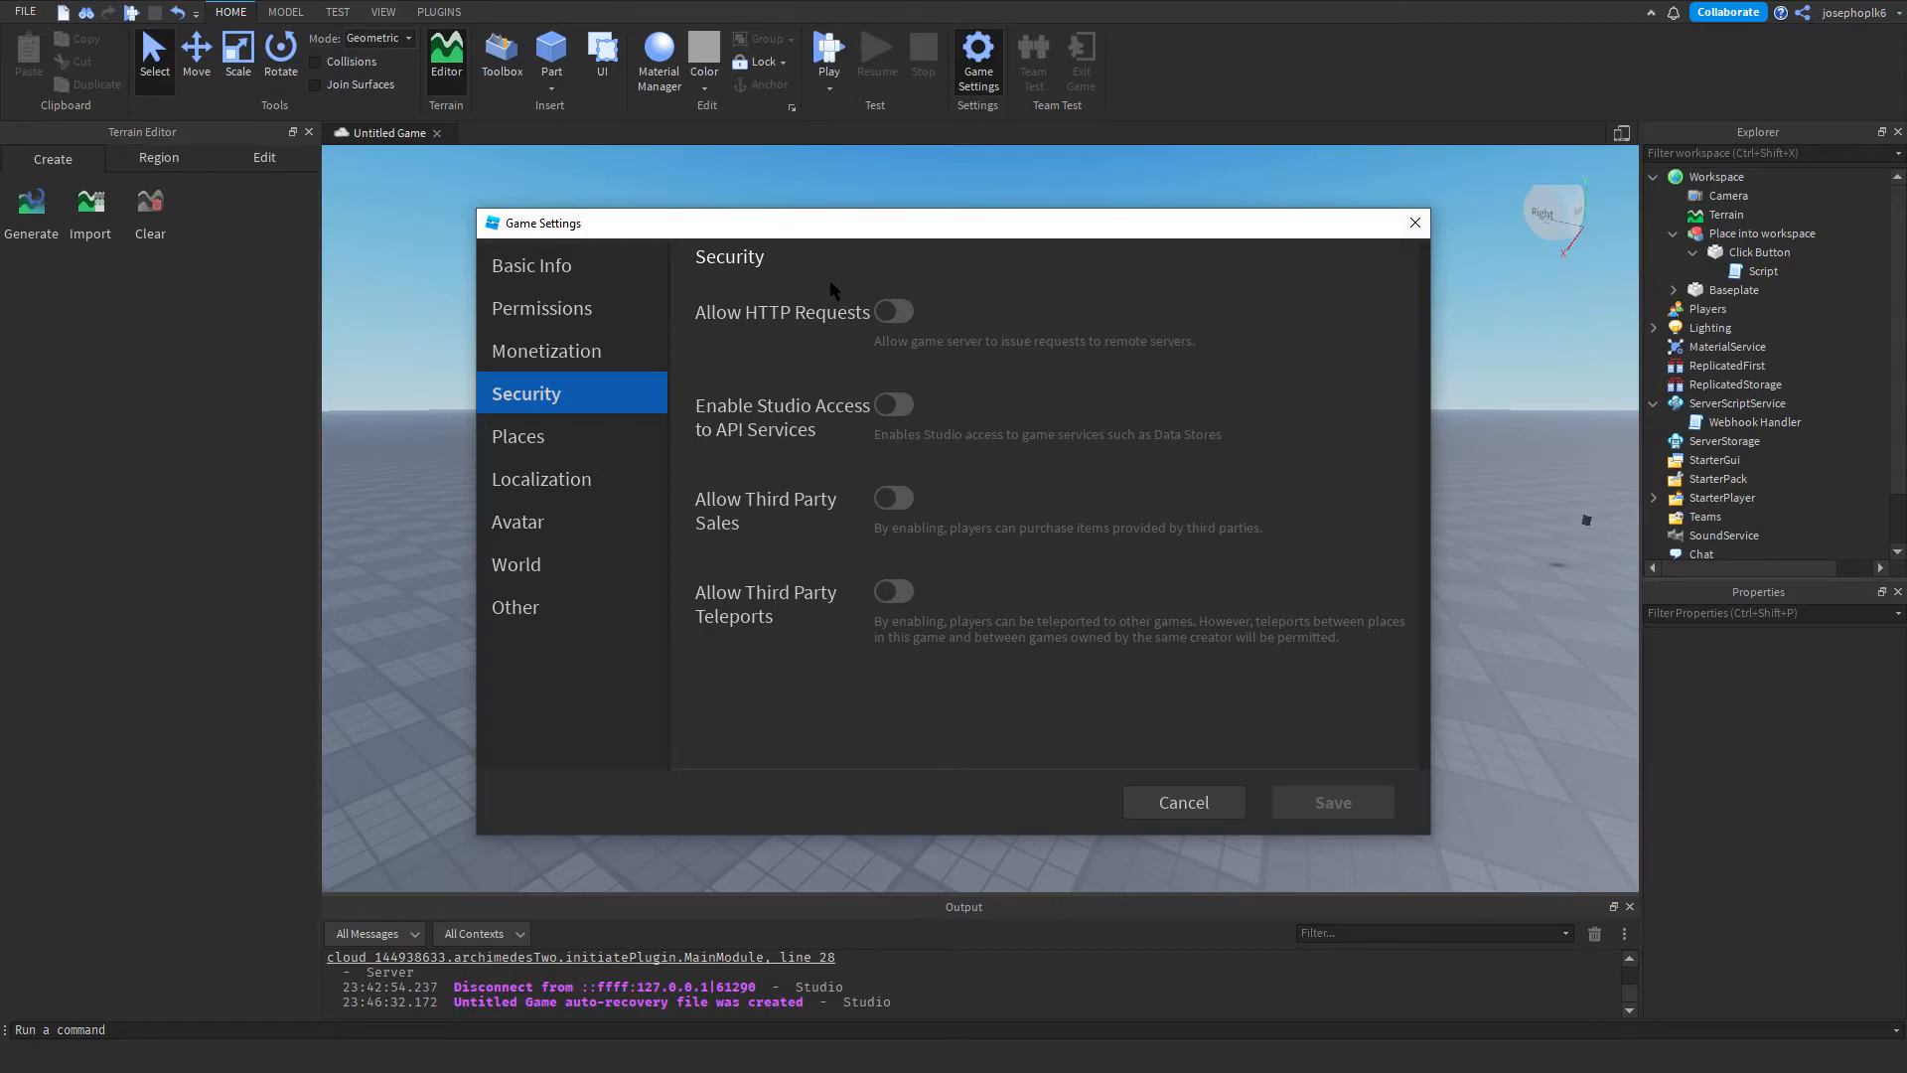
mouse_move(902, 320)
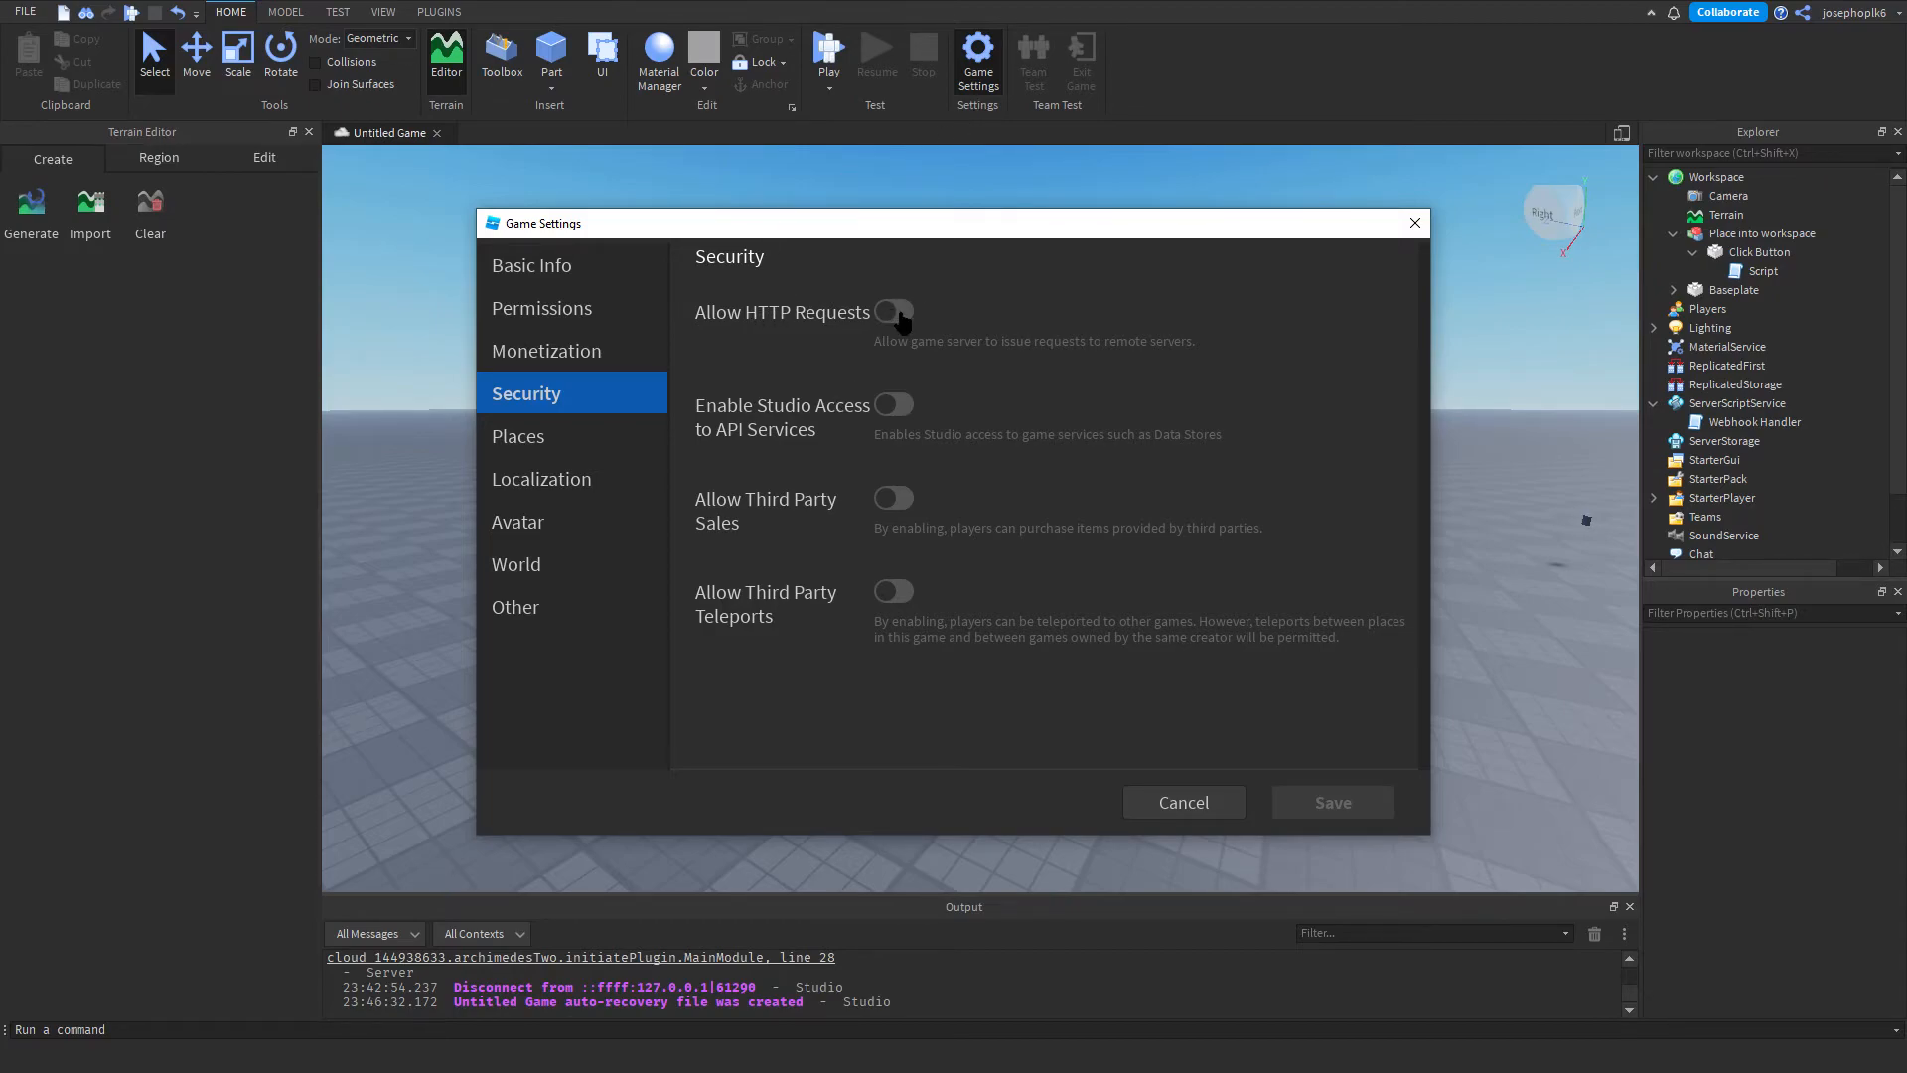
click(894, 312)
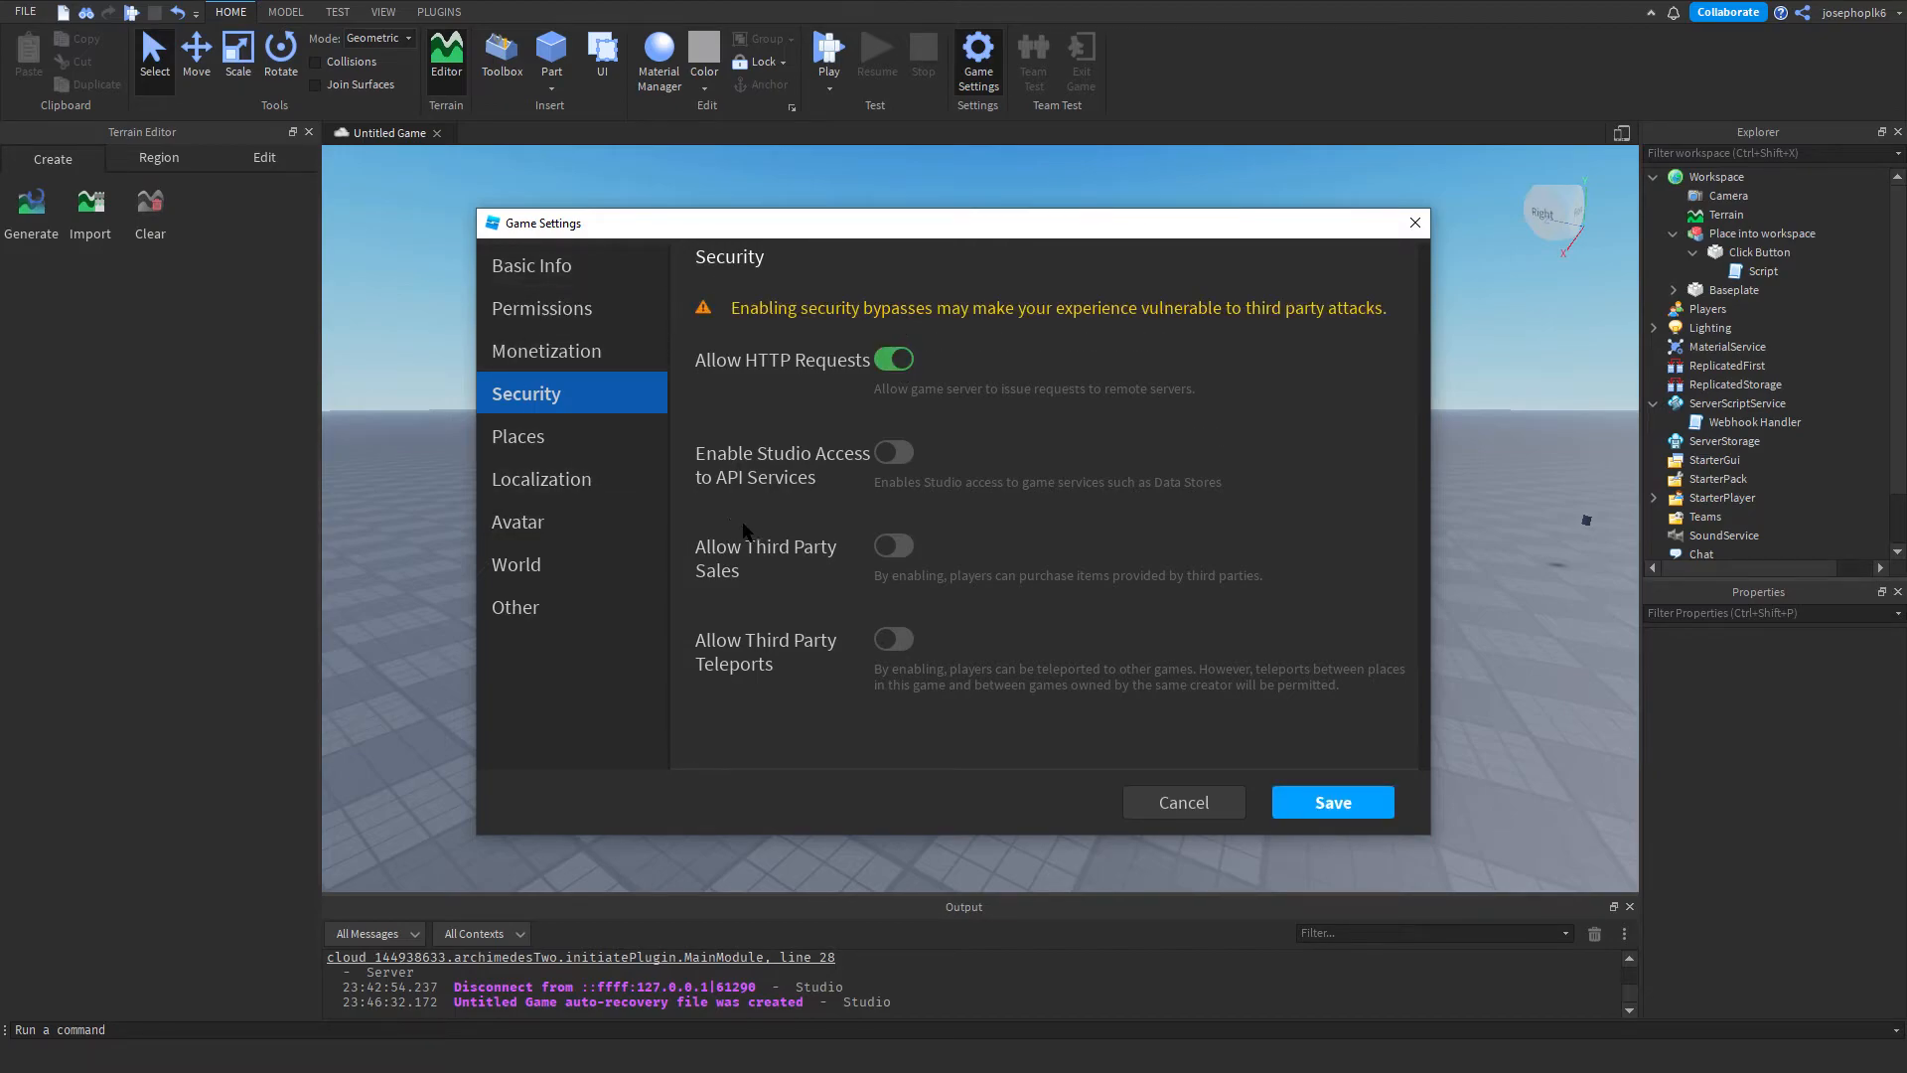
mouse_move(826, 570)
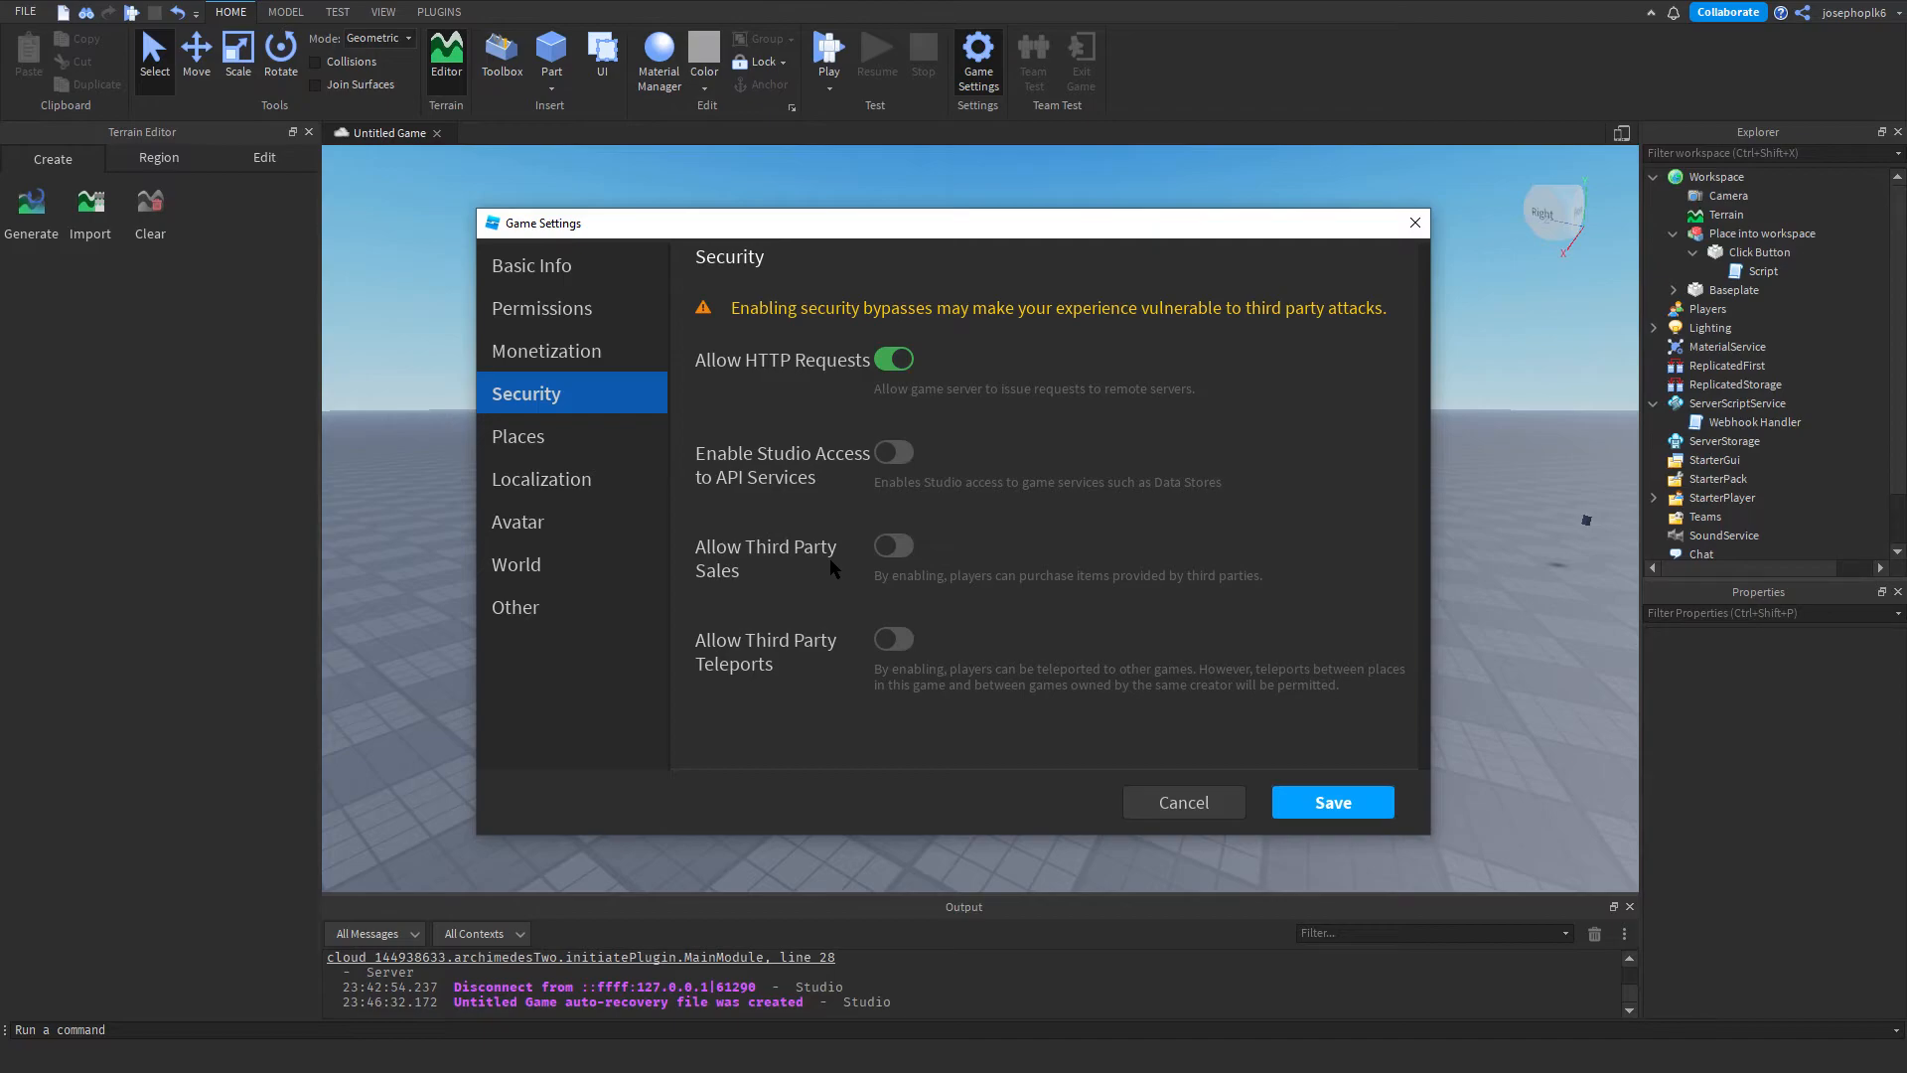
mouse_move(894, 568)
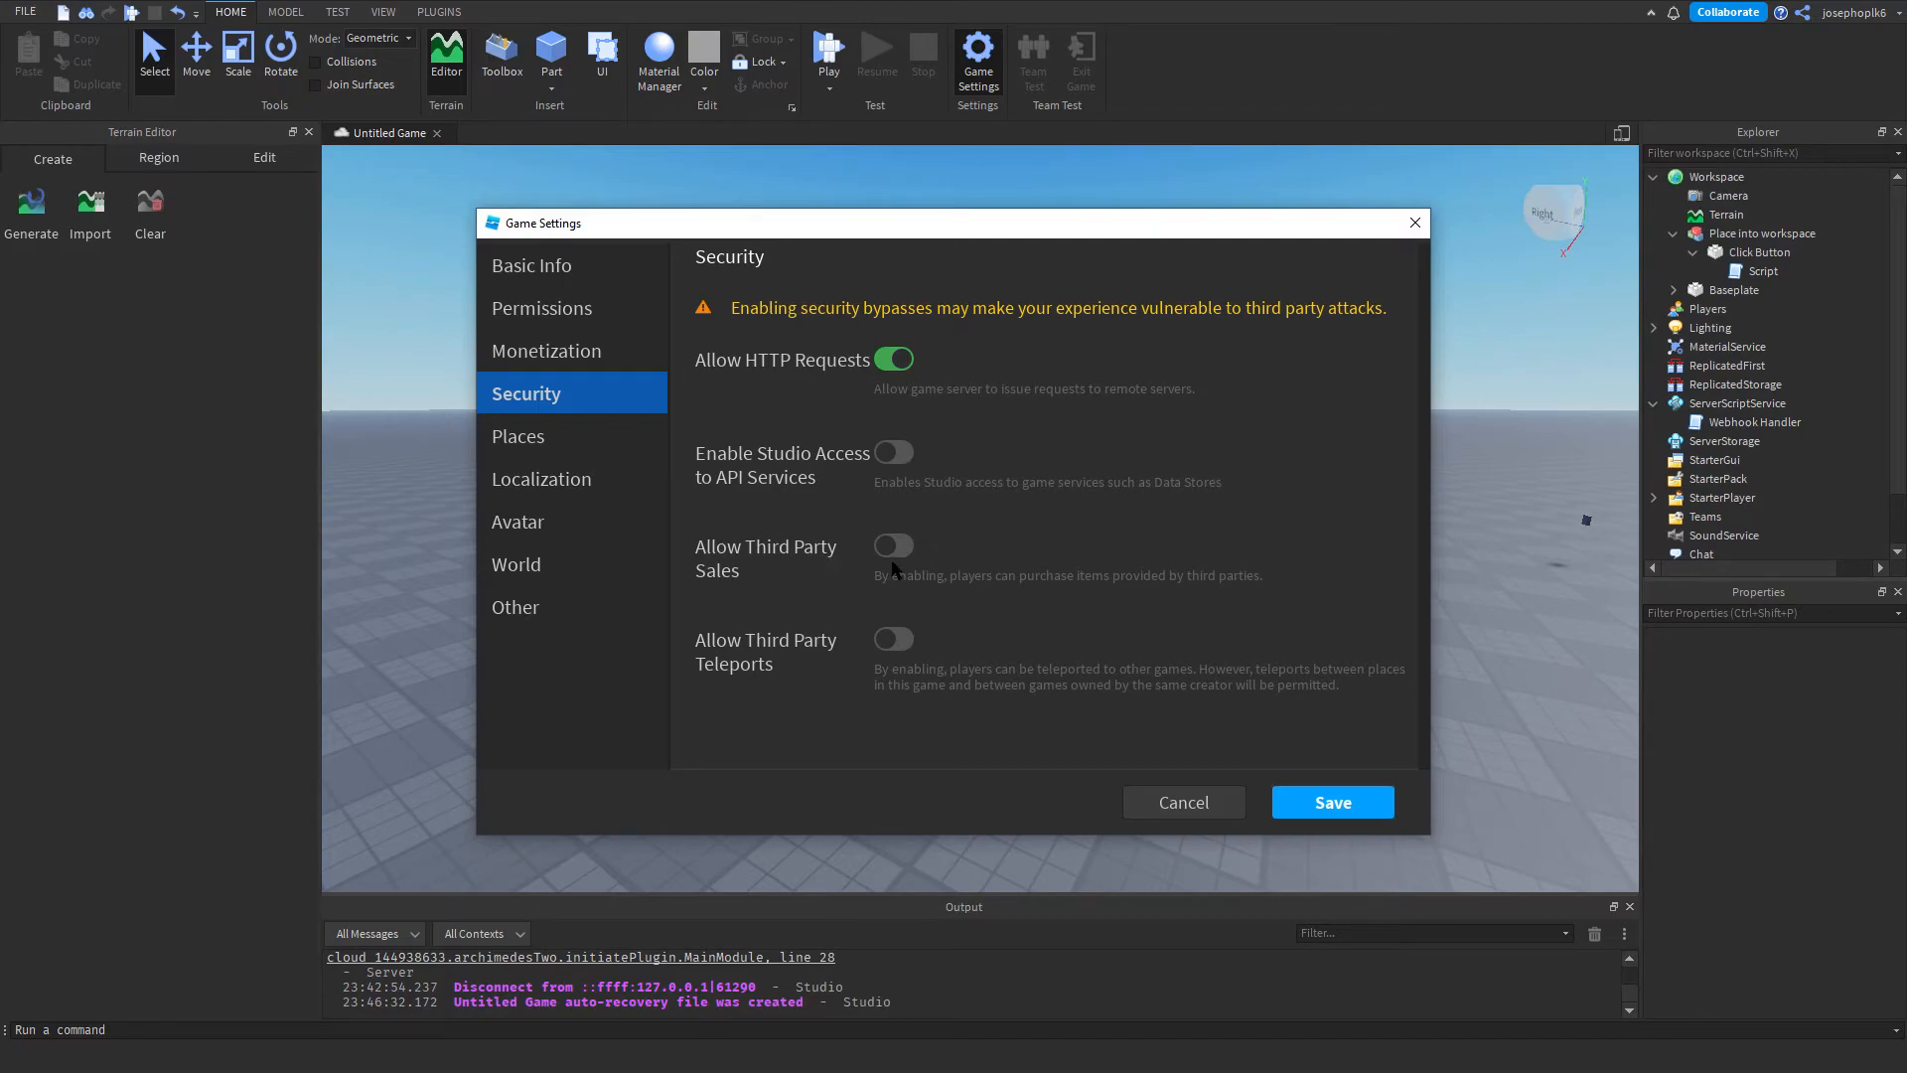
click(894, 545)
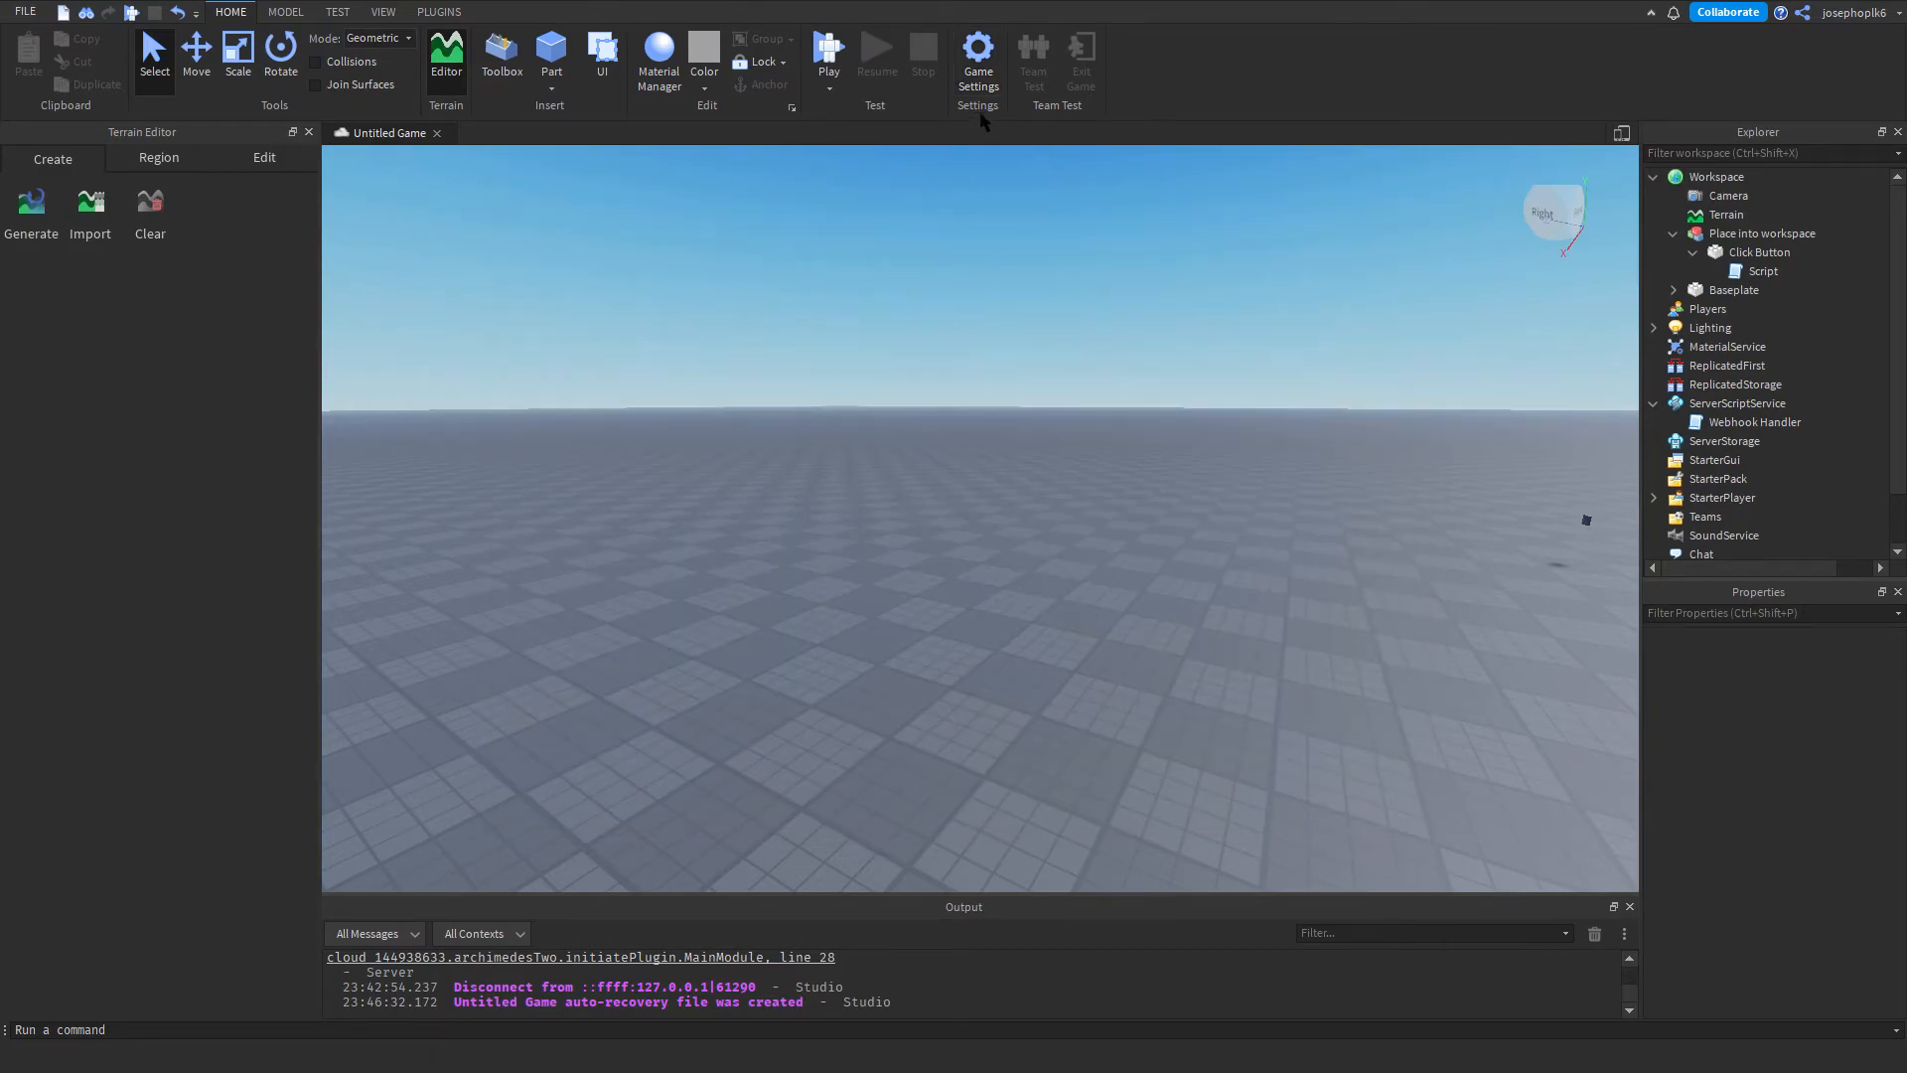
mouse_move(831, 48)
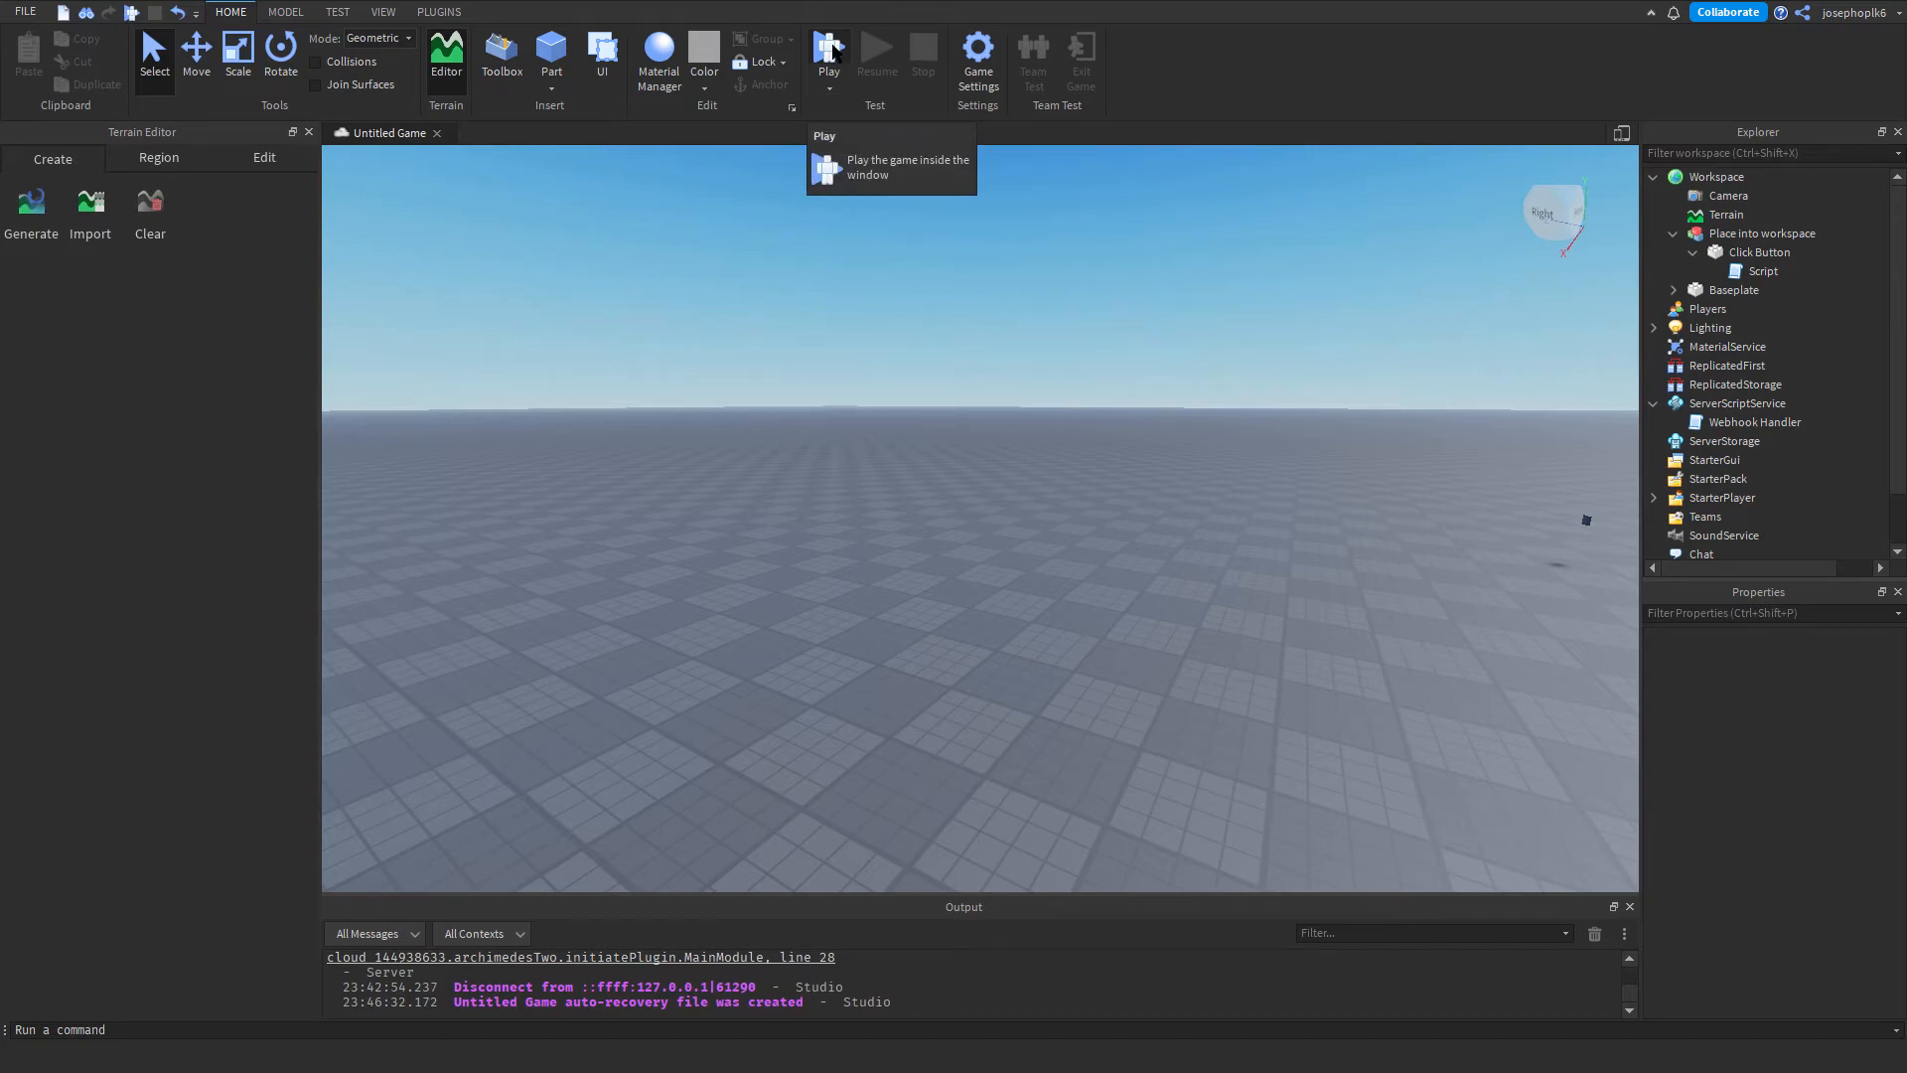
Start a playtest from the Home tab so the character spawns.
click(829, 45)
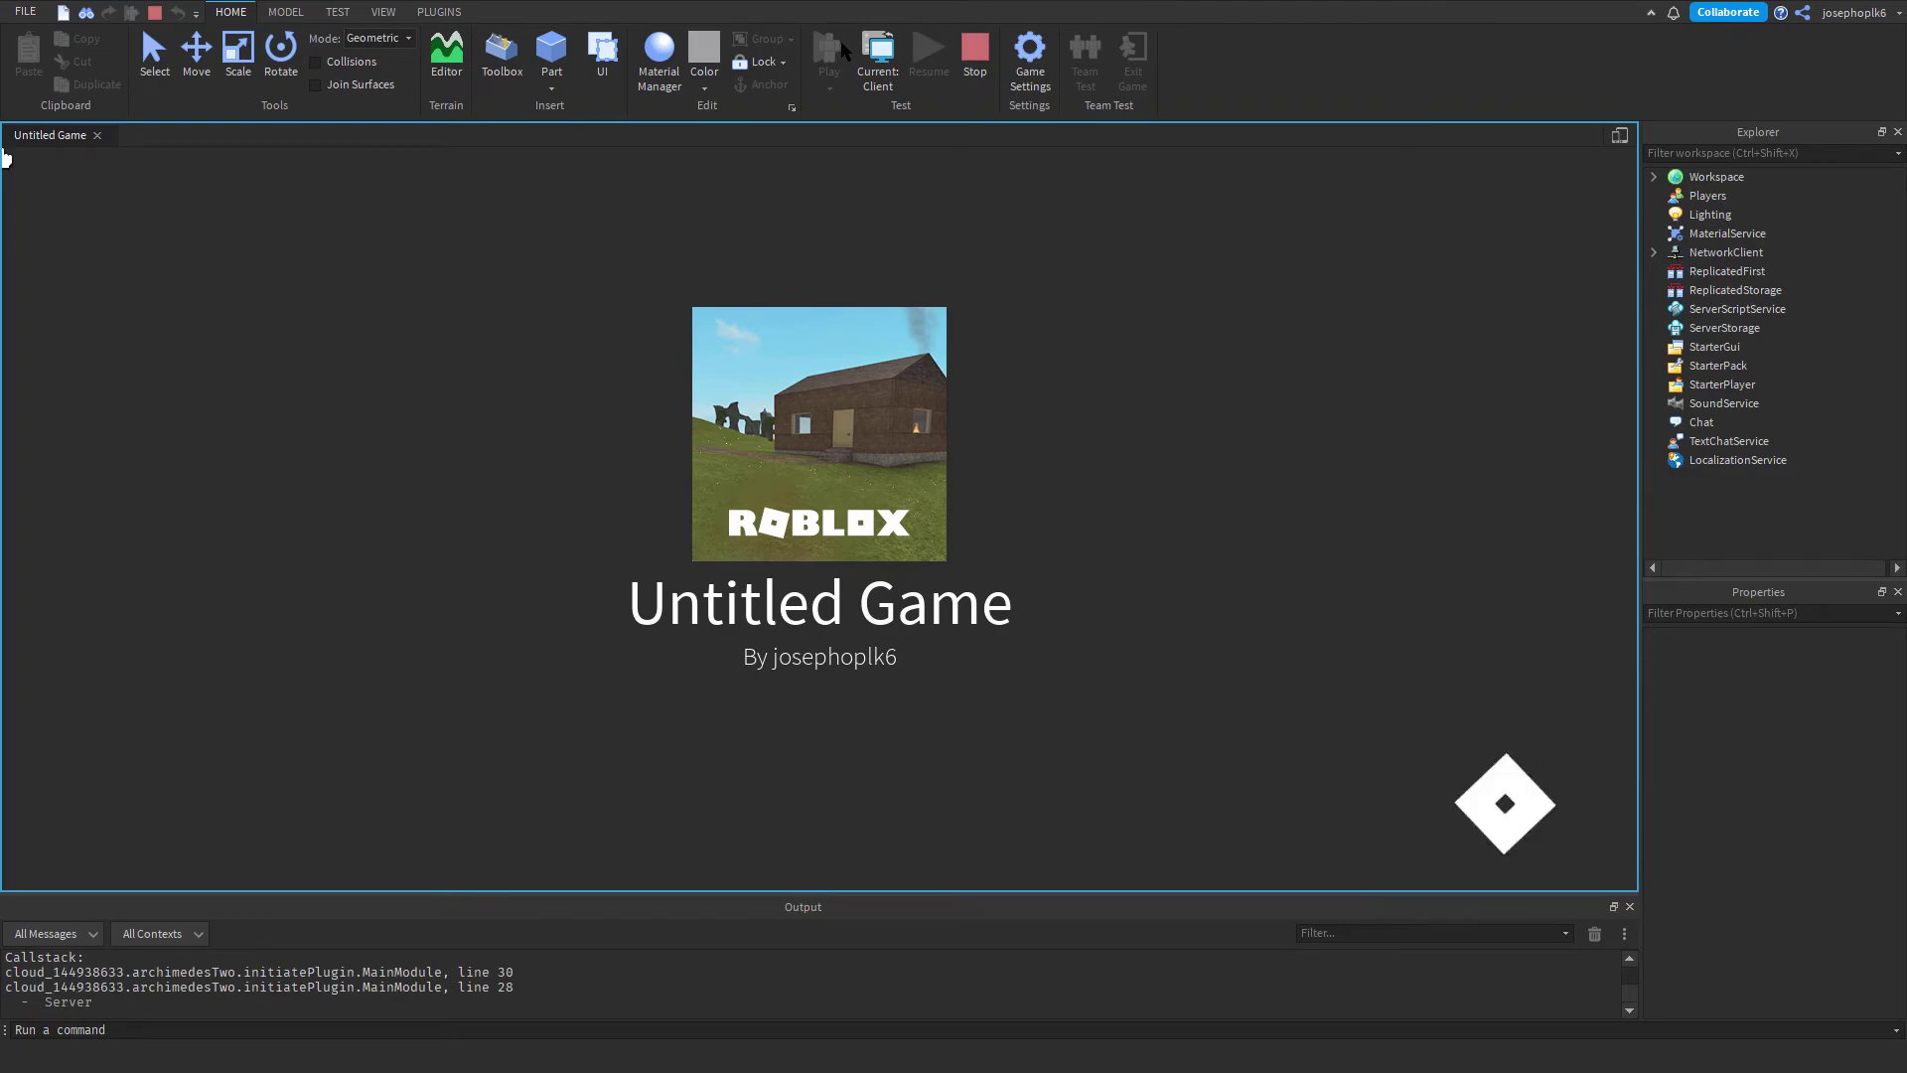
click(828, 48)
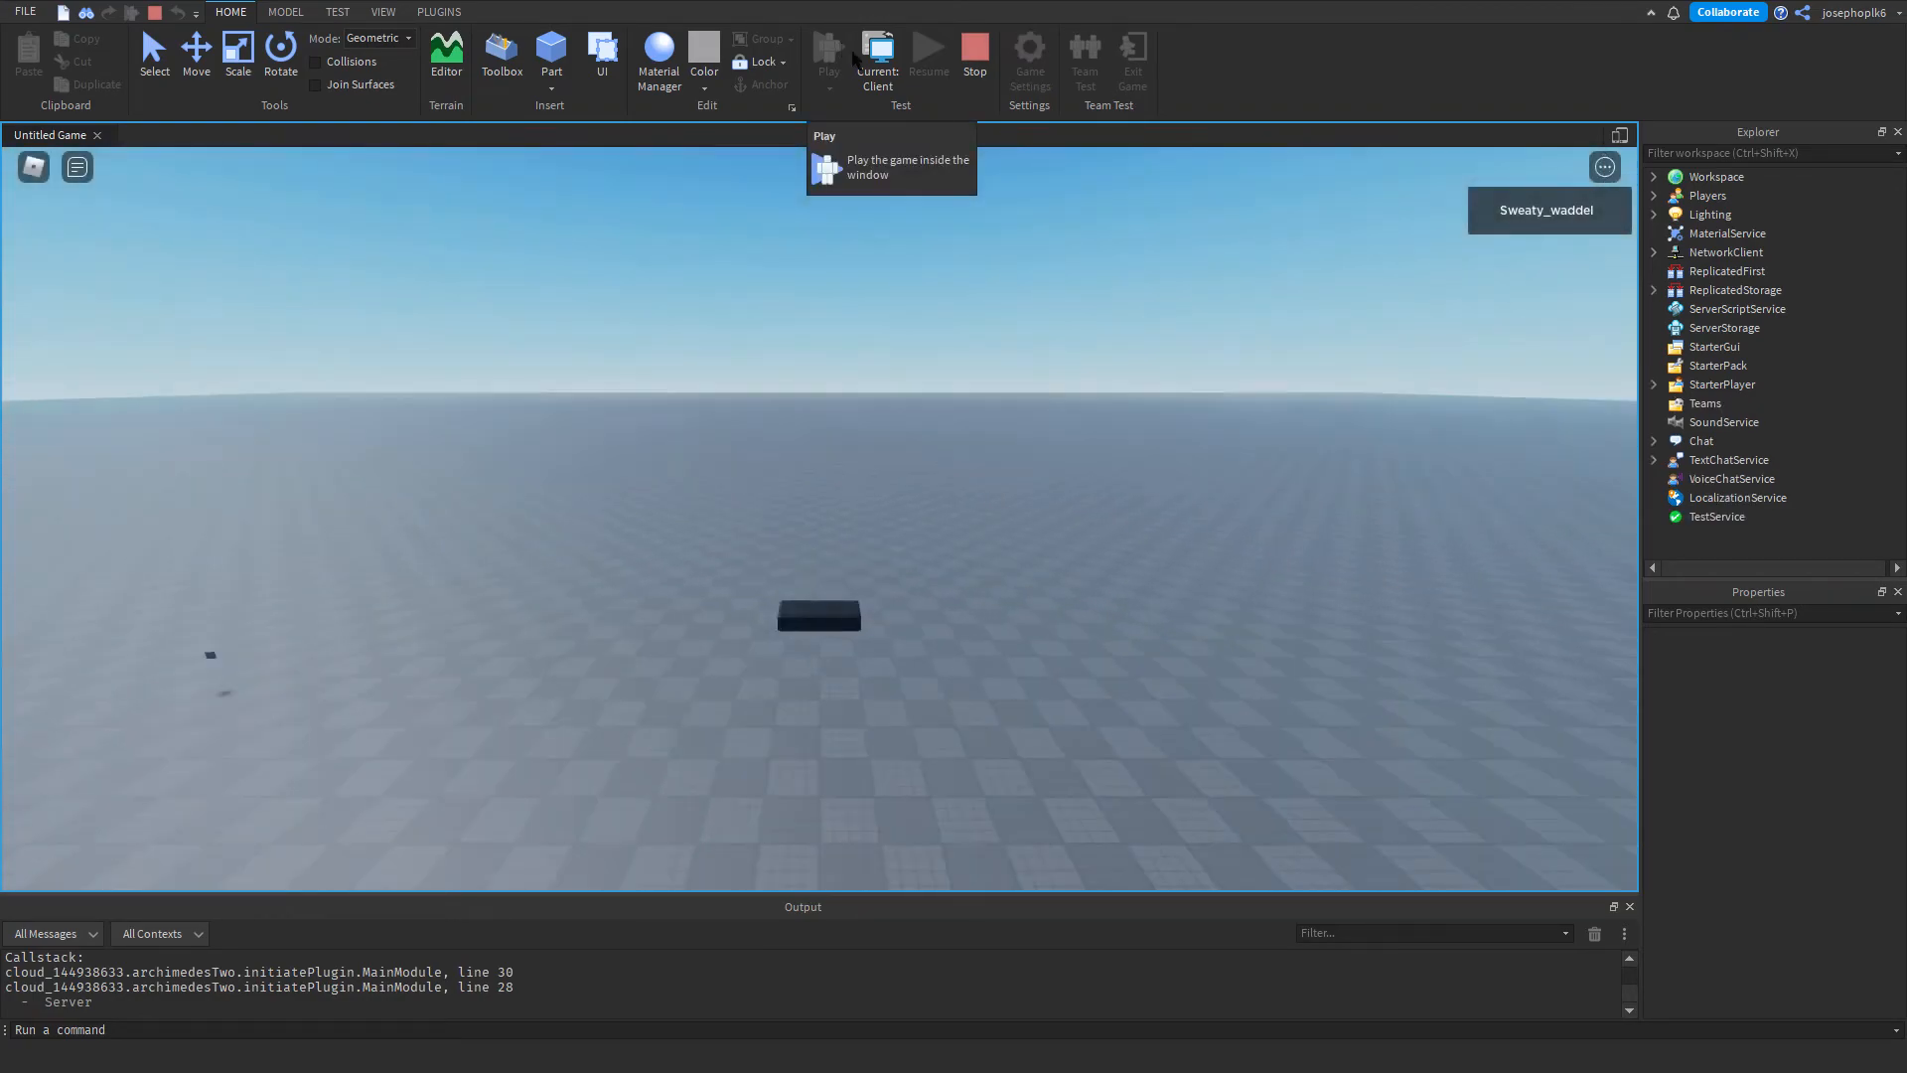
click(878, 52)
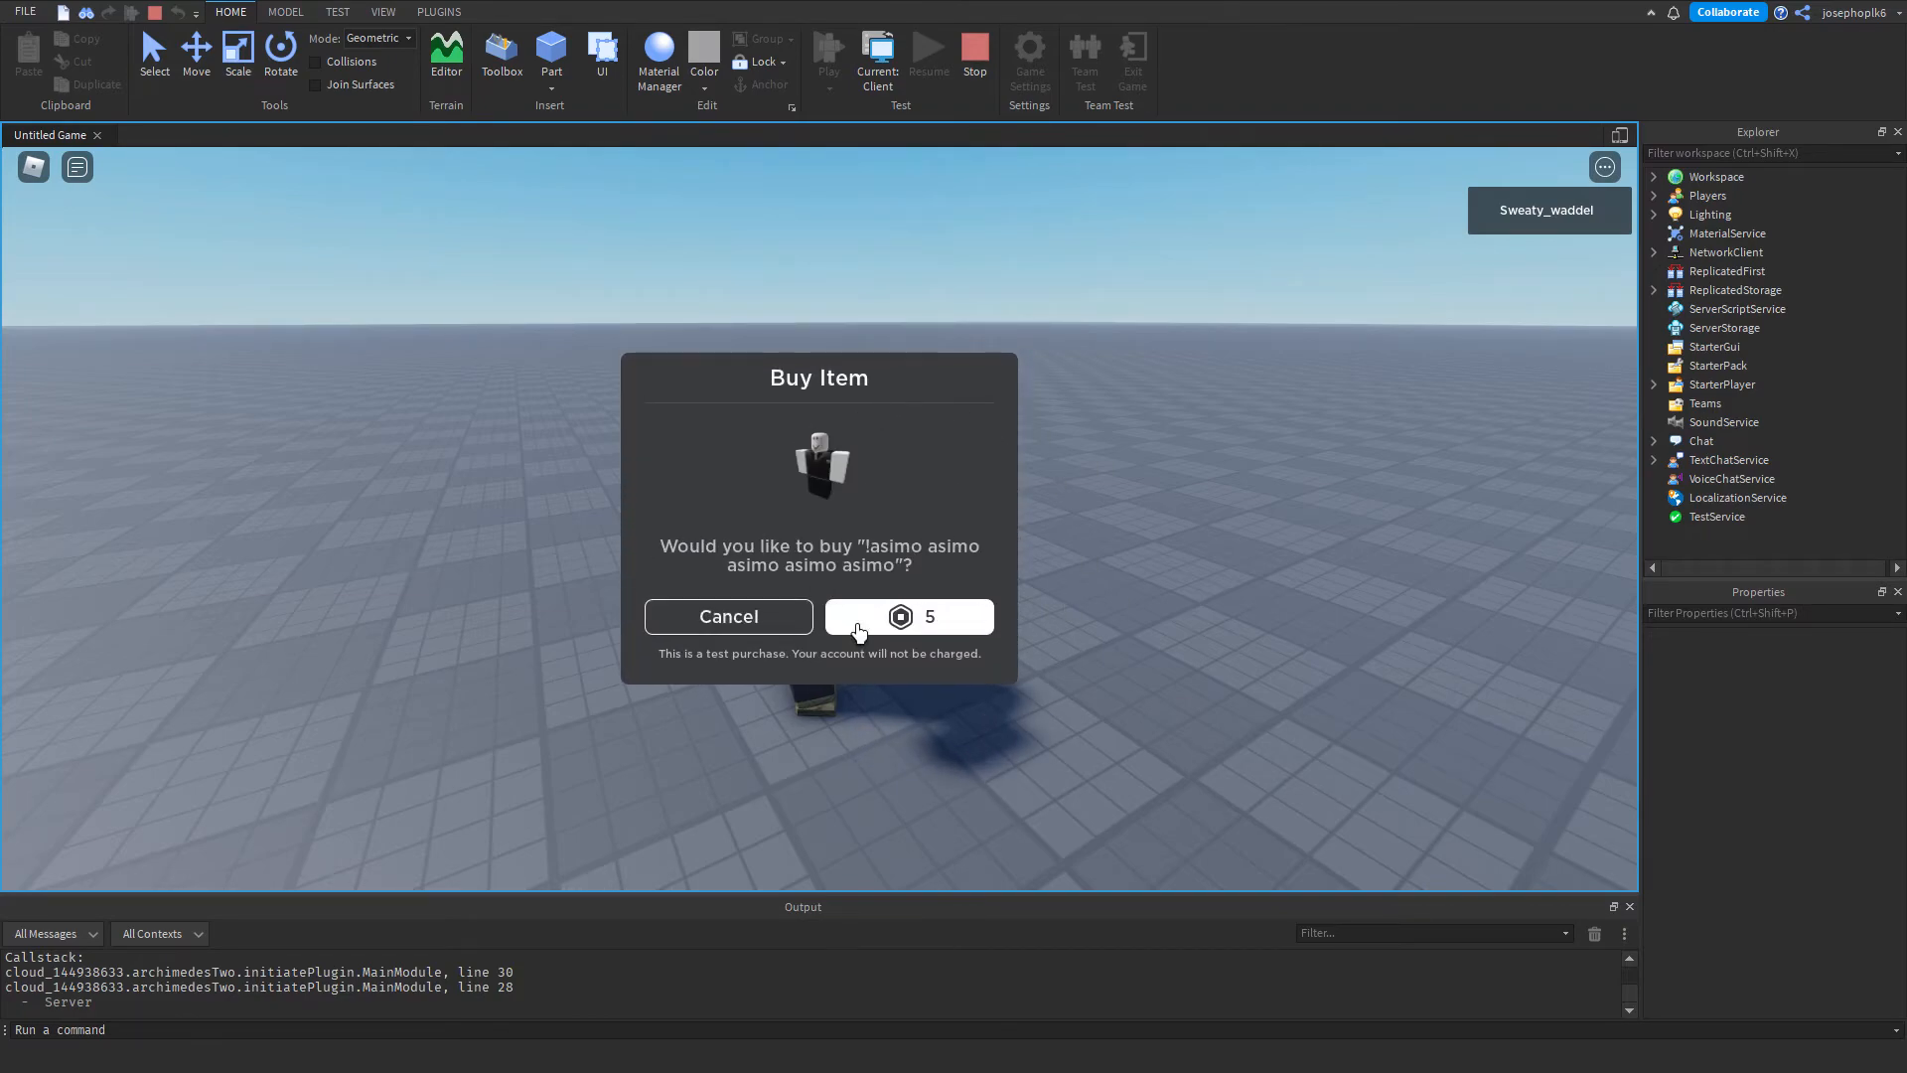
mouse_move(898, 588)
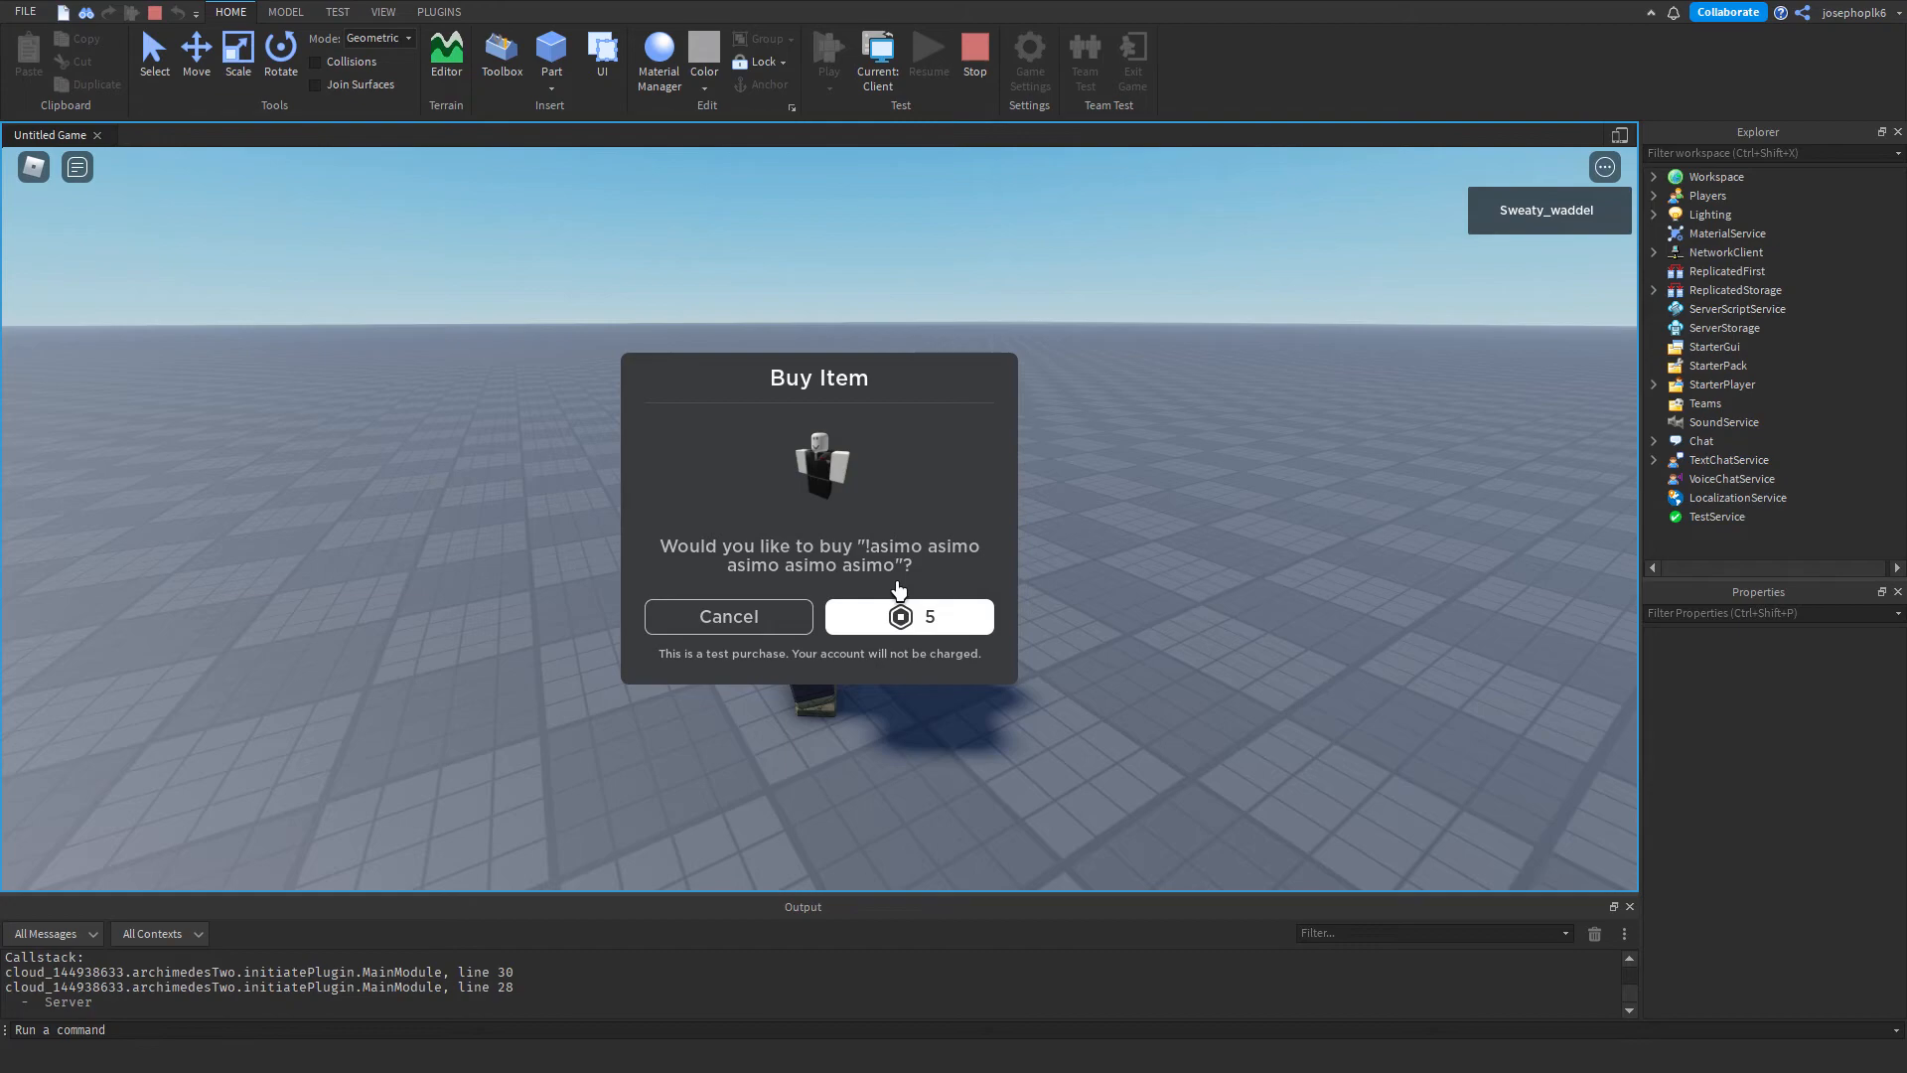
mouse_move(986, 661)
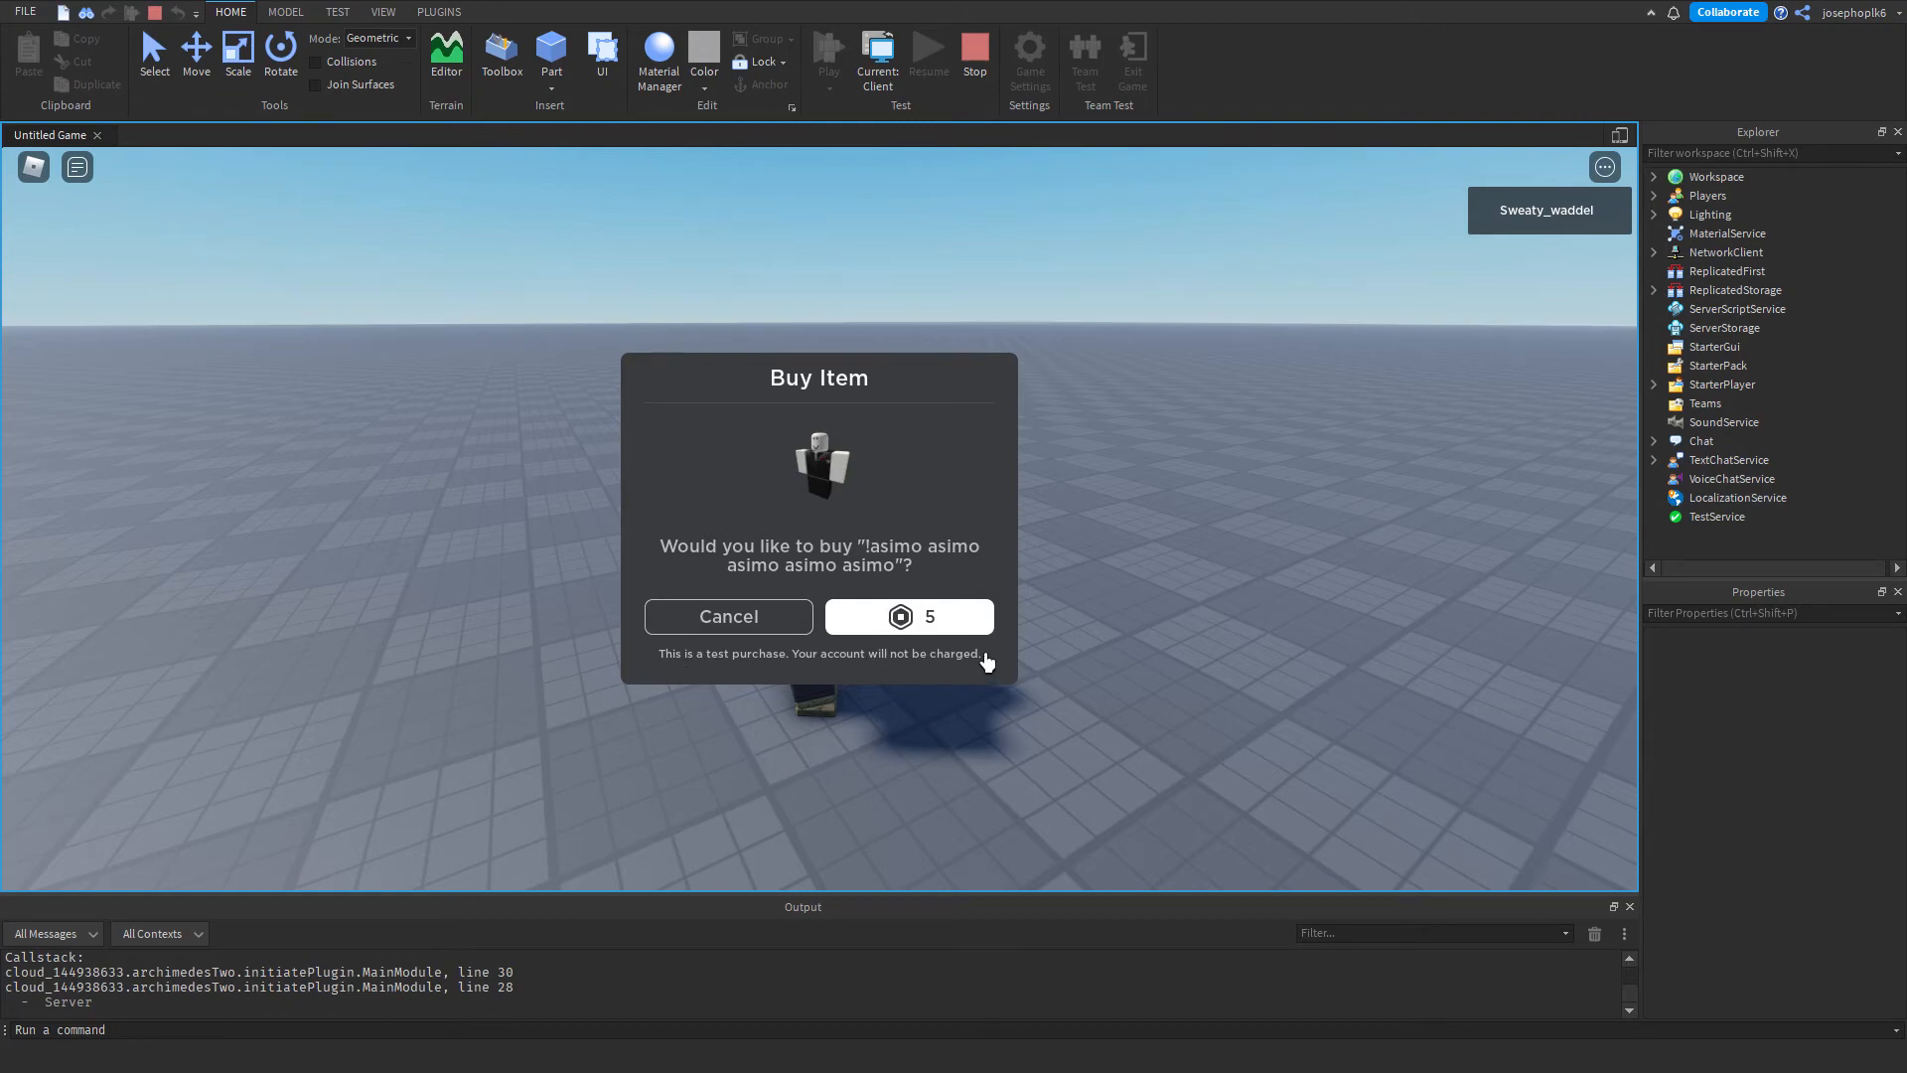
mouse_move(954, 647)
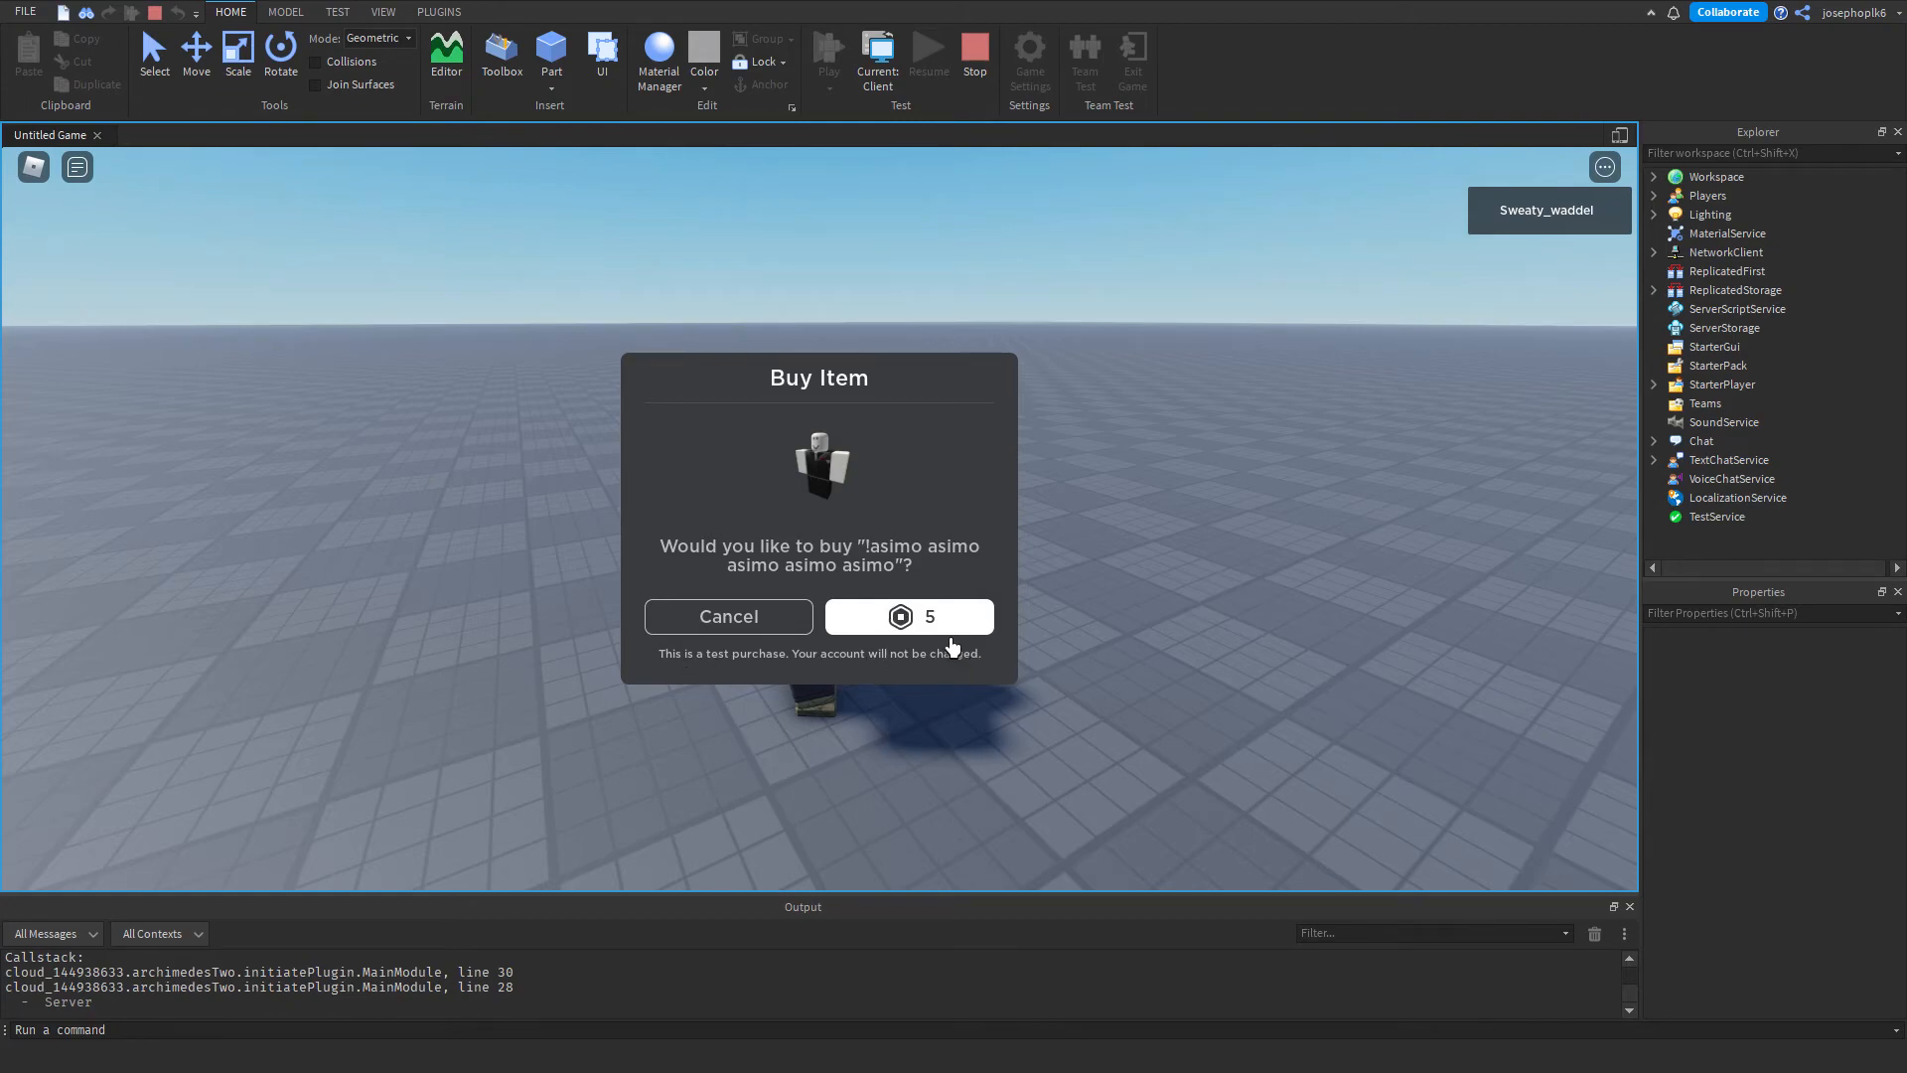
mouse_move(938, 644)
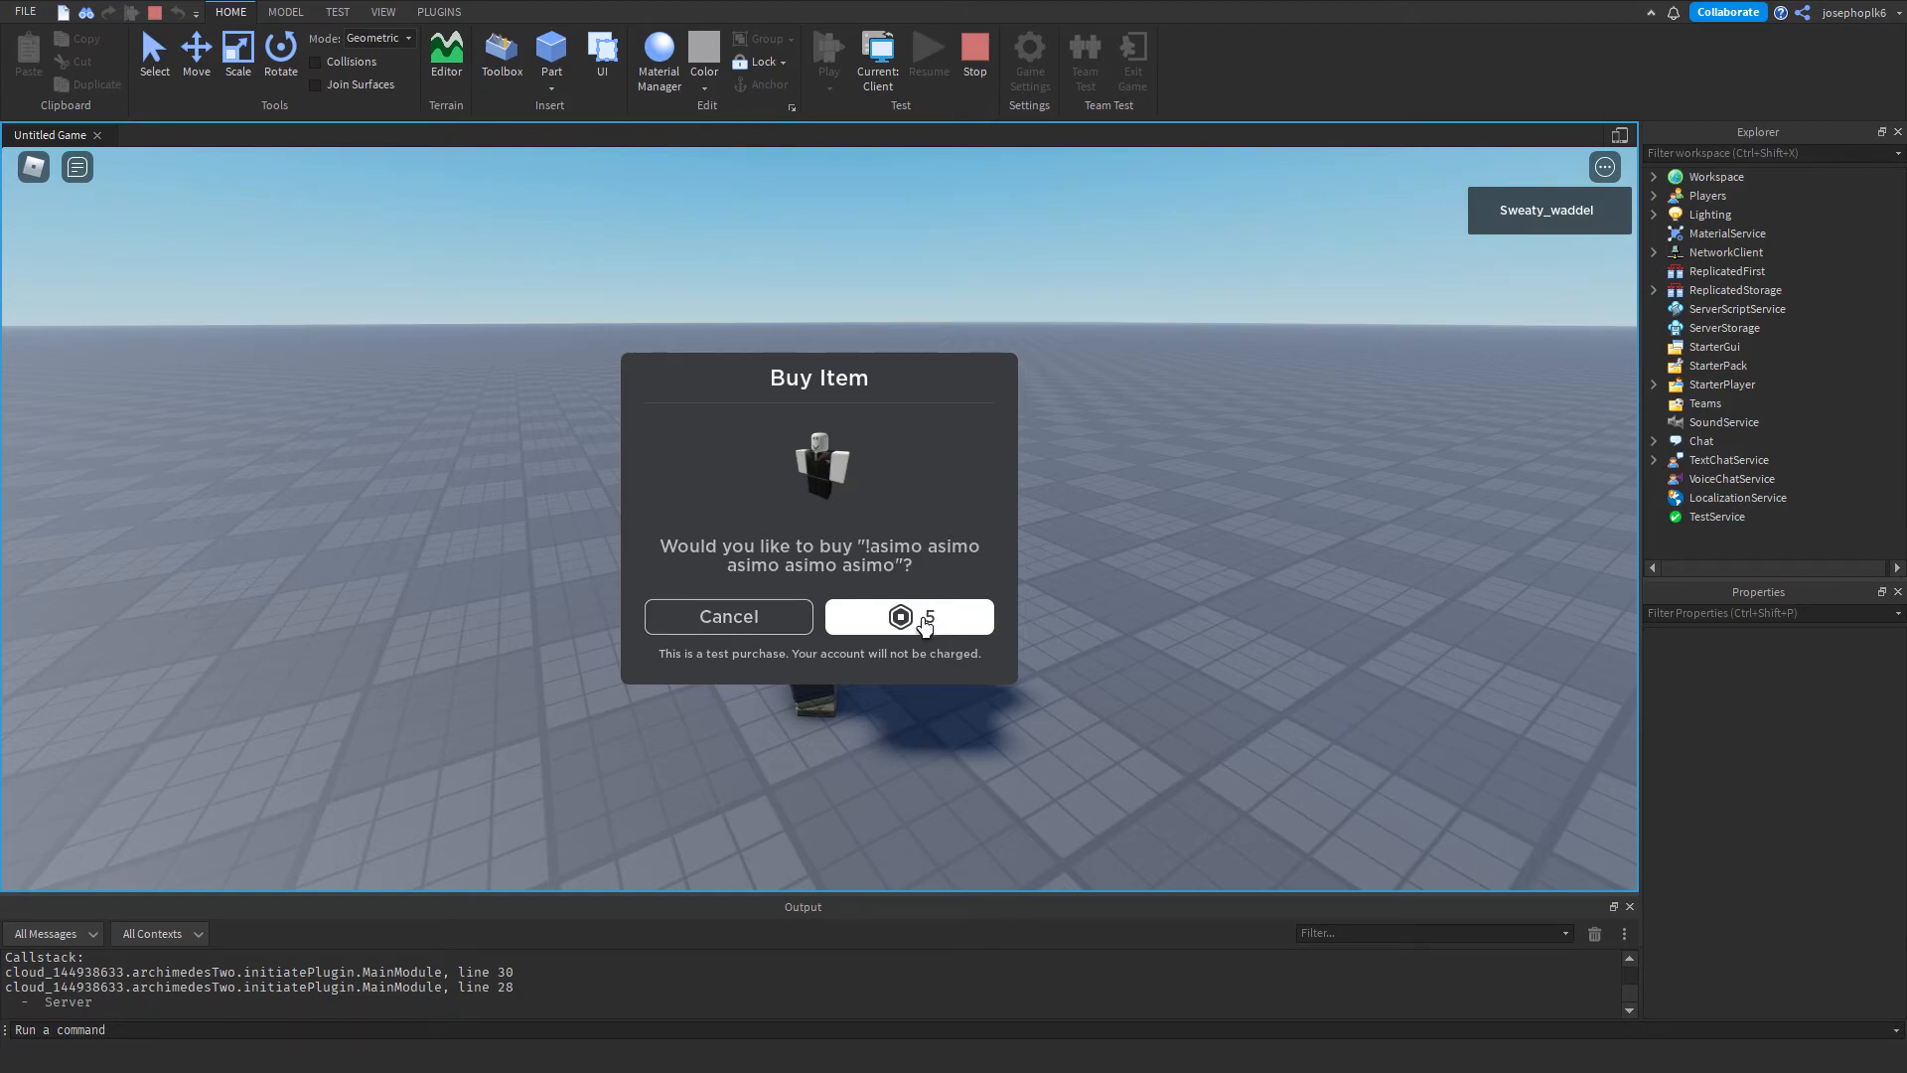
Buy the 5 Robux shirt in the test prompt and dismiss the success message.
click(910, 616)
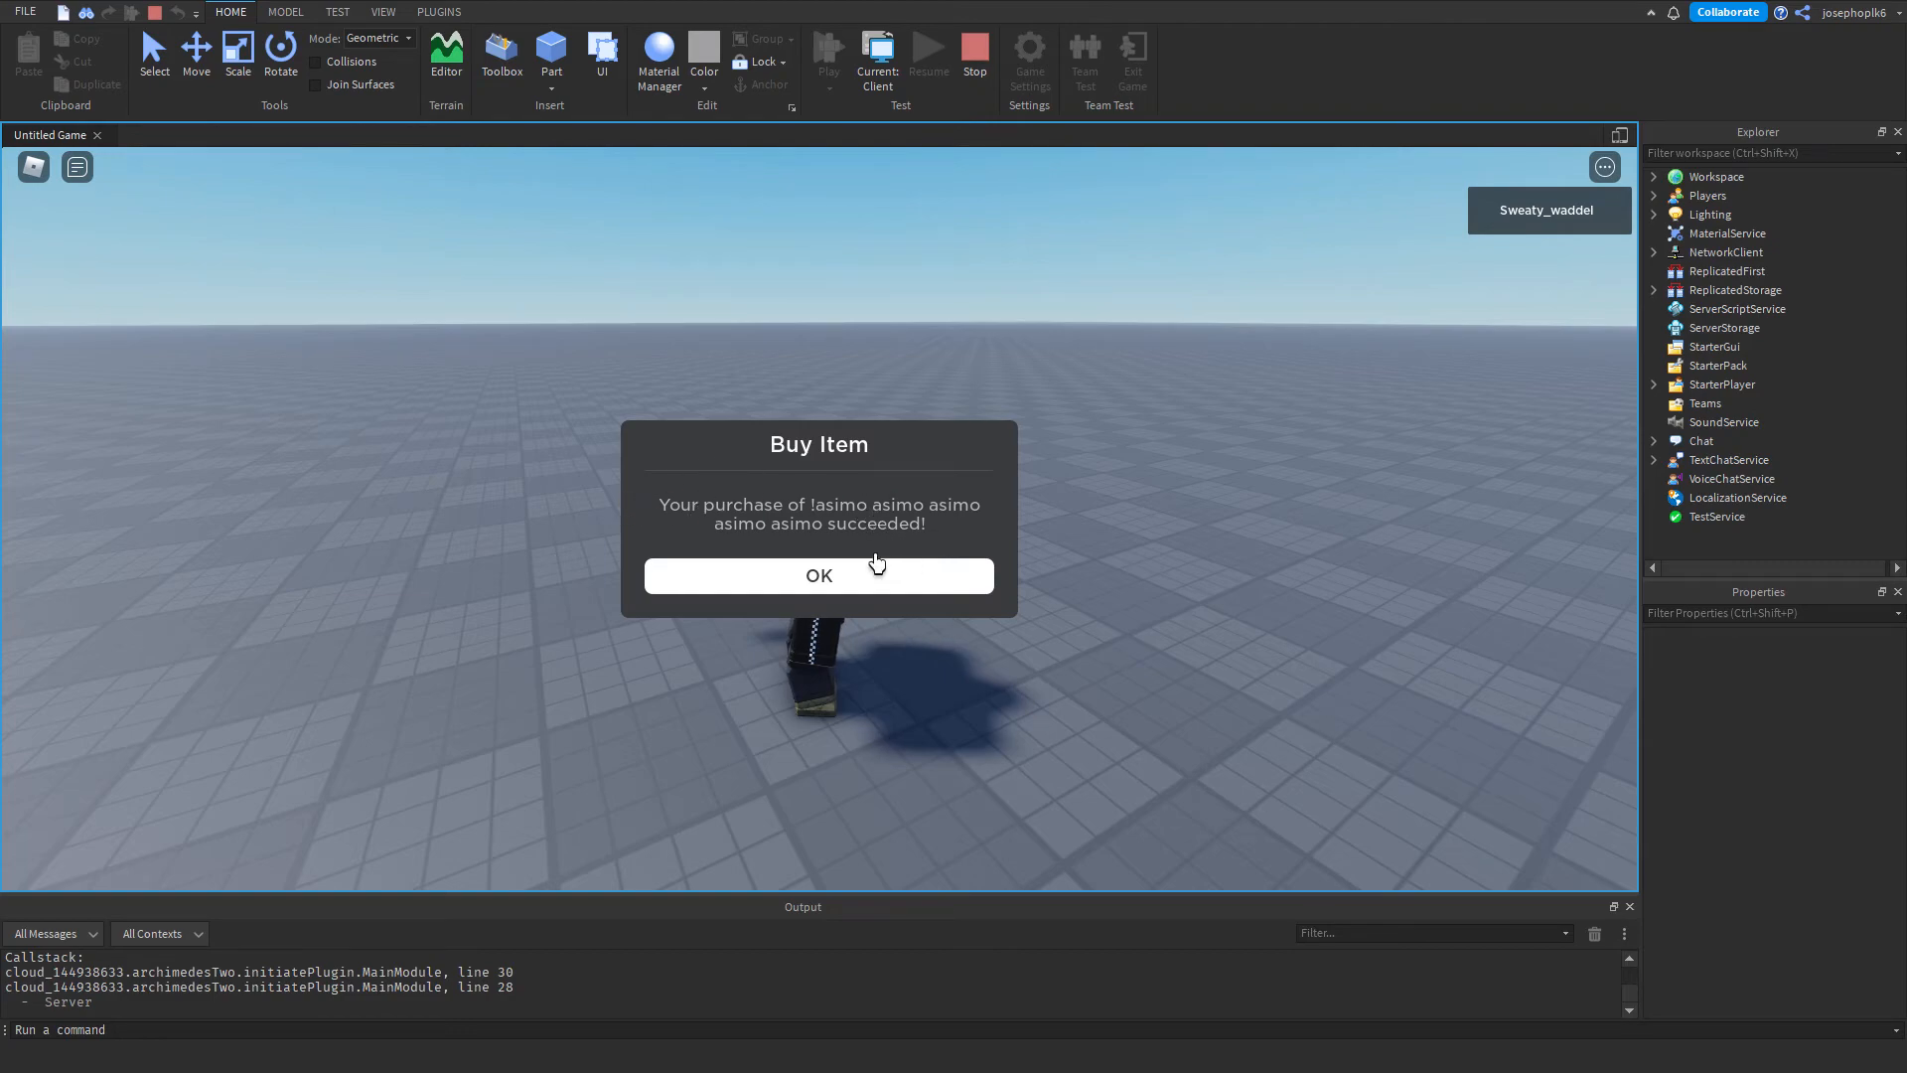
click(819, 576)
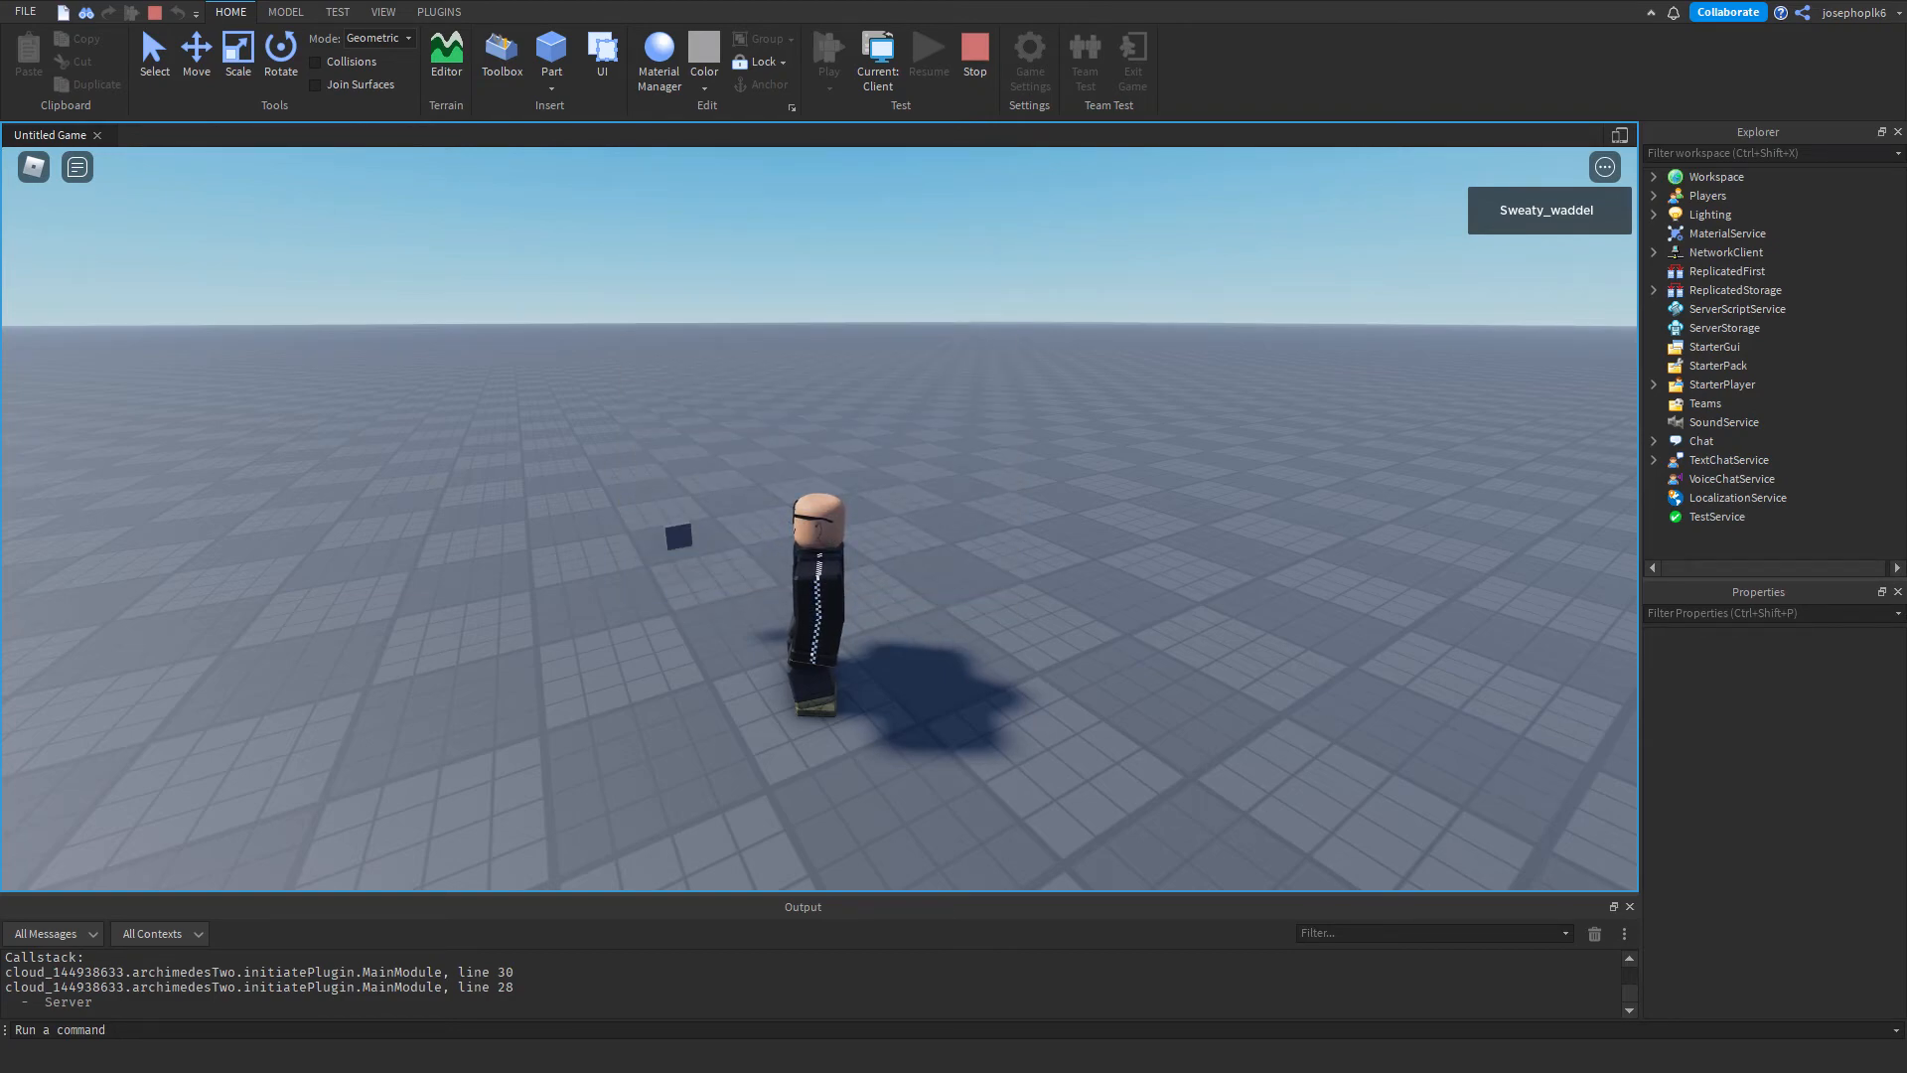
click(464, 1053)
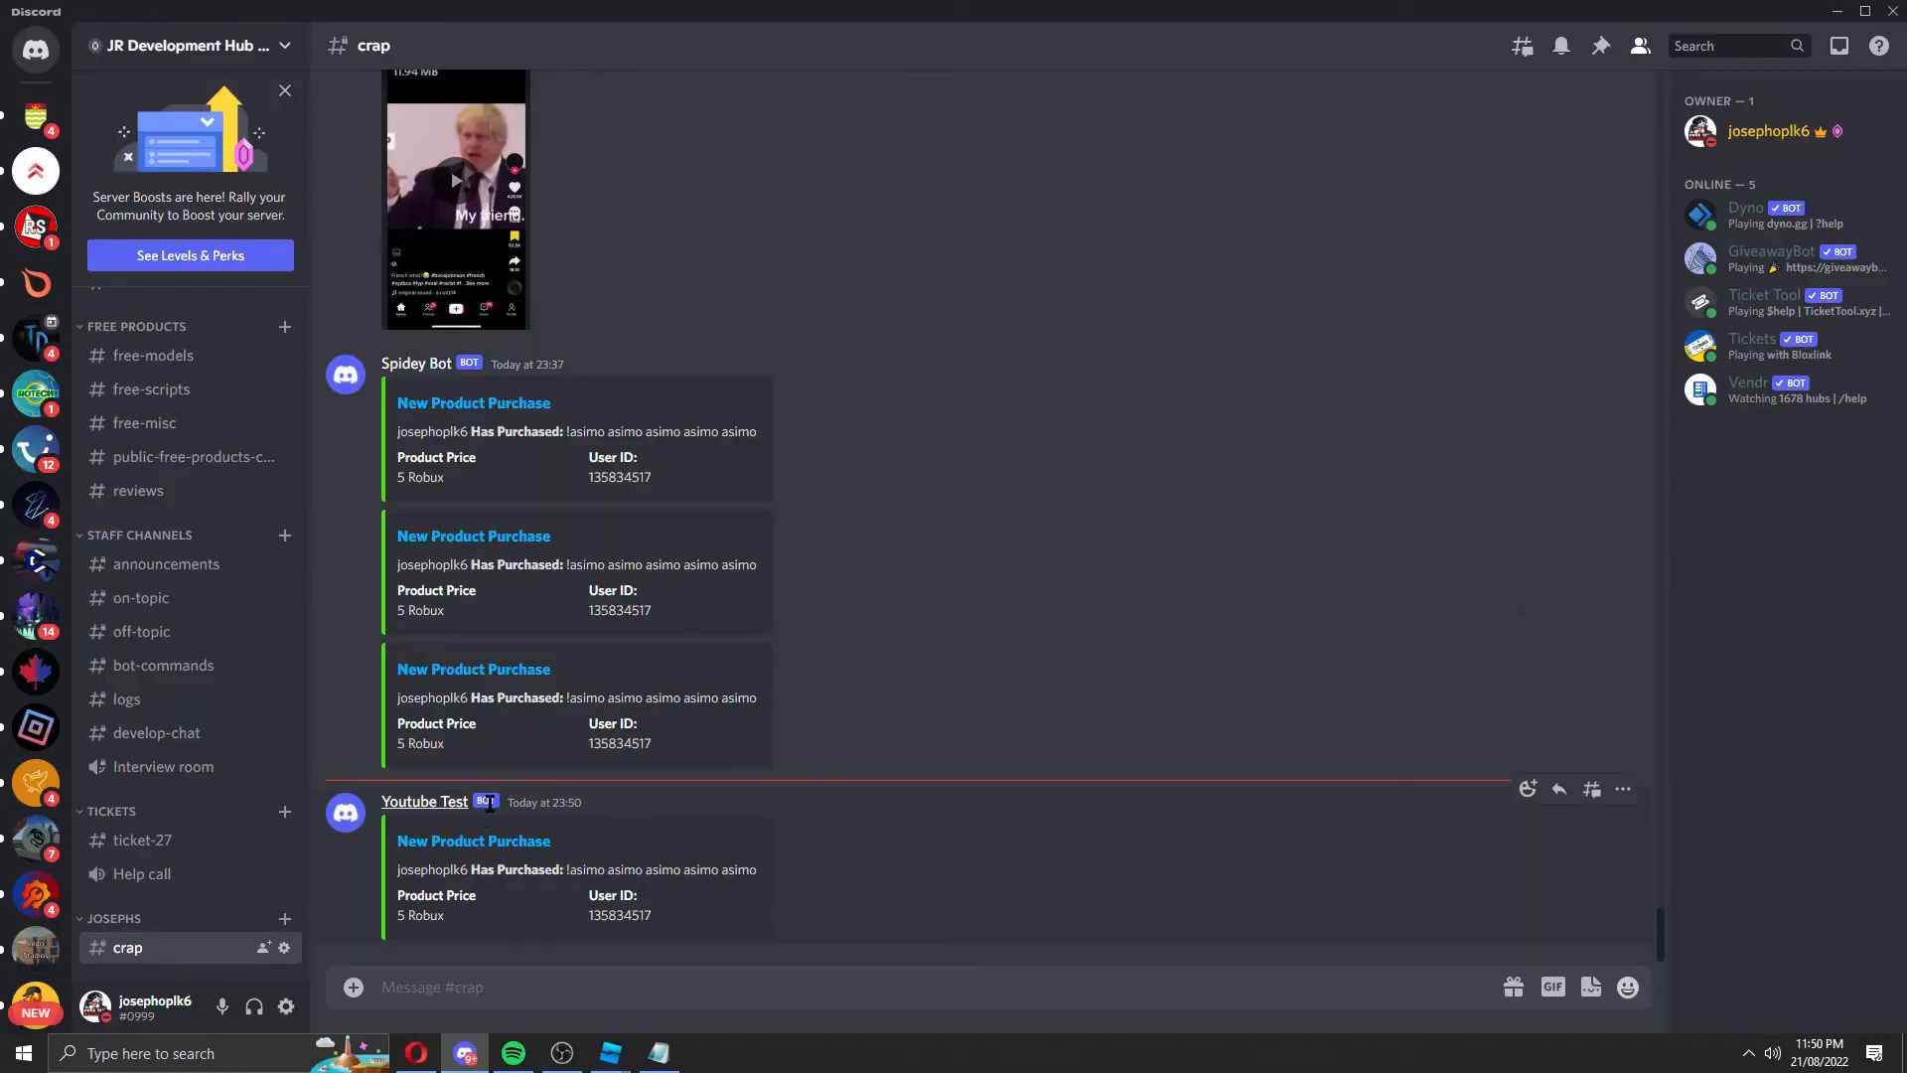
mouse_move(560, 812)
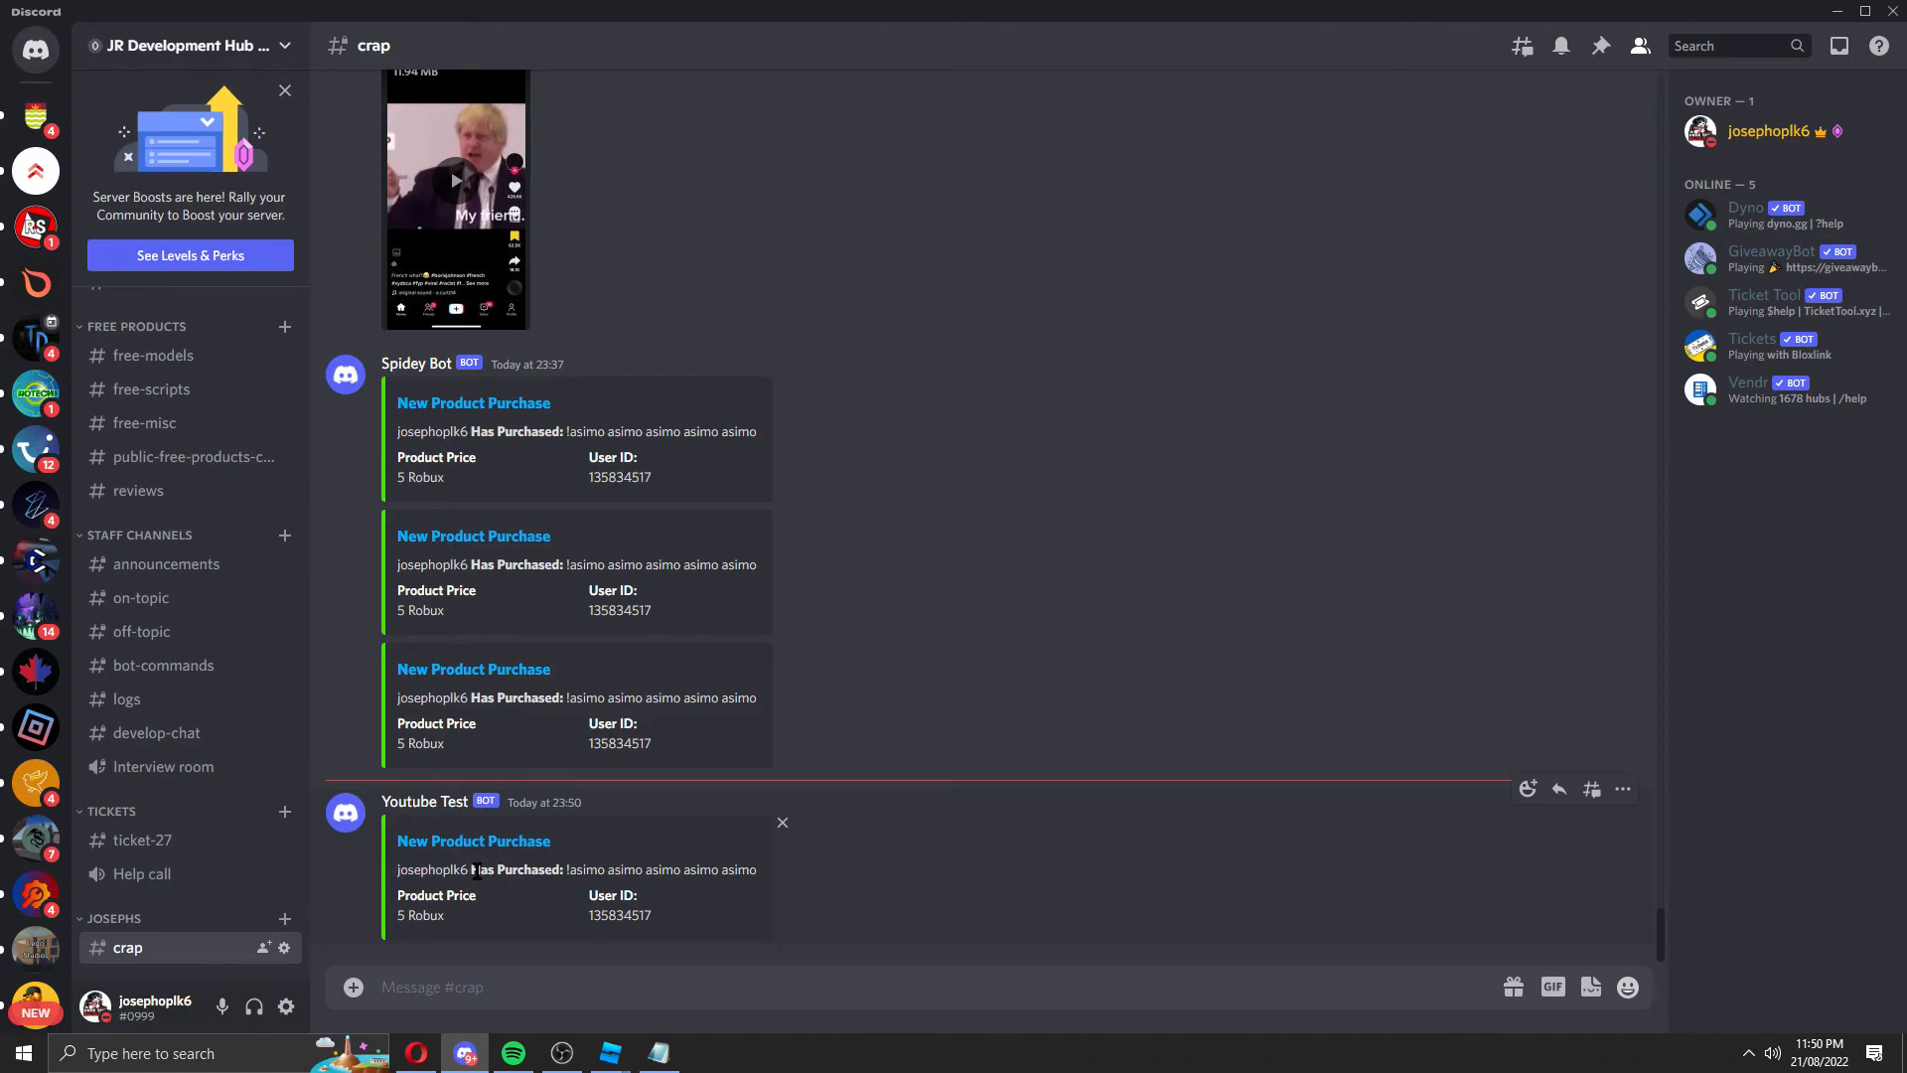
Follow the buyer link in the newest New Product Purchase embed, raising the leave-site prompt.
drag(566, 870, 755, 870)
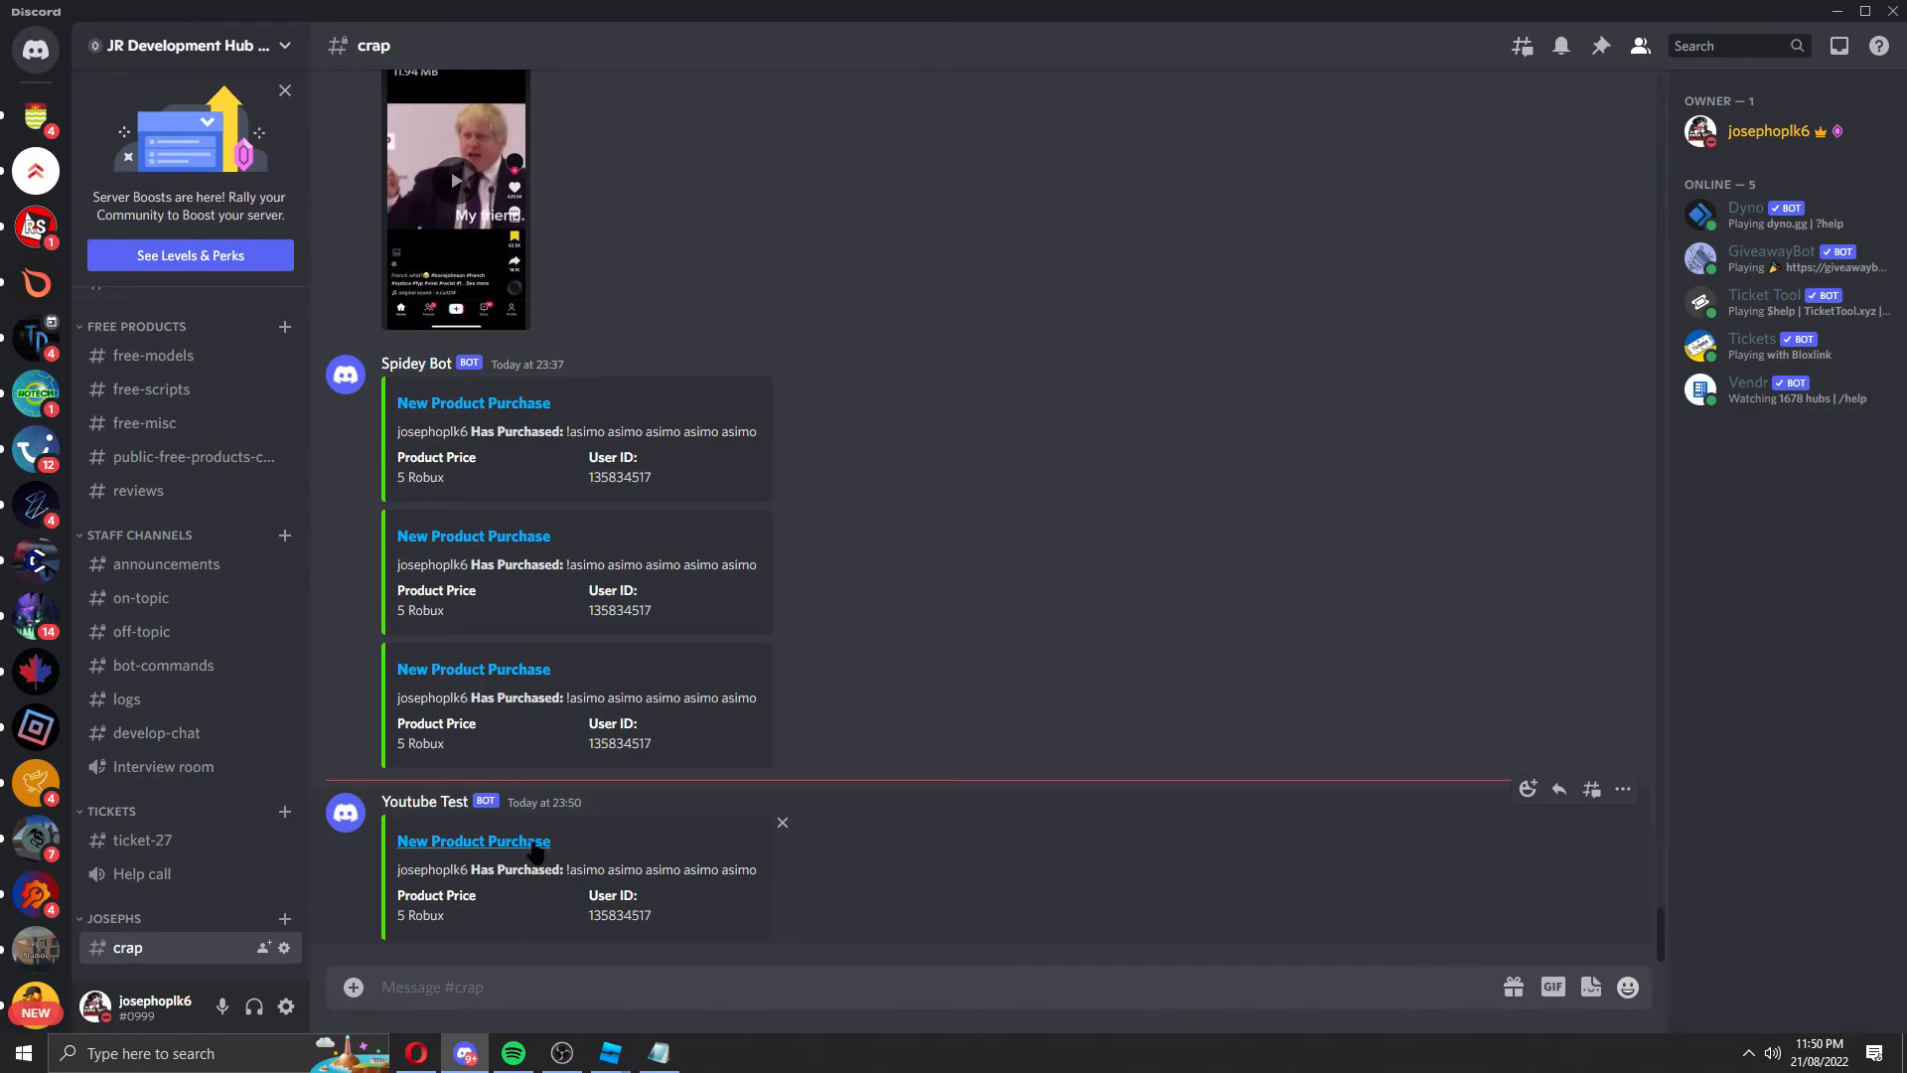
click(473, 843)
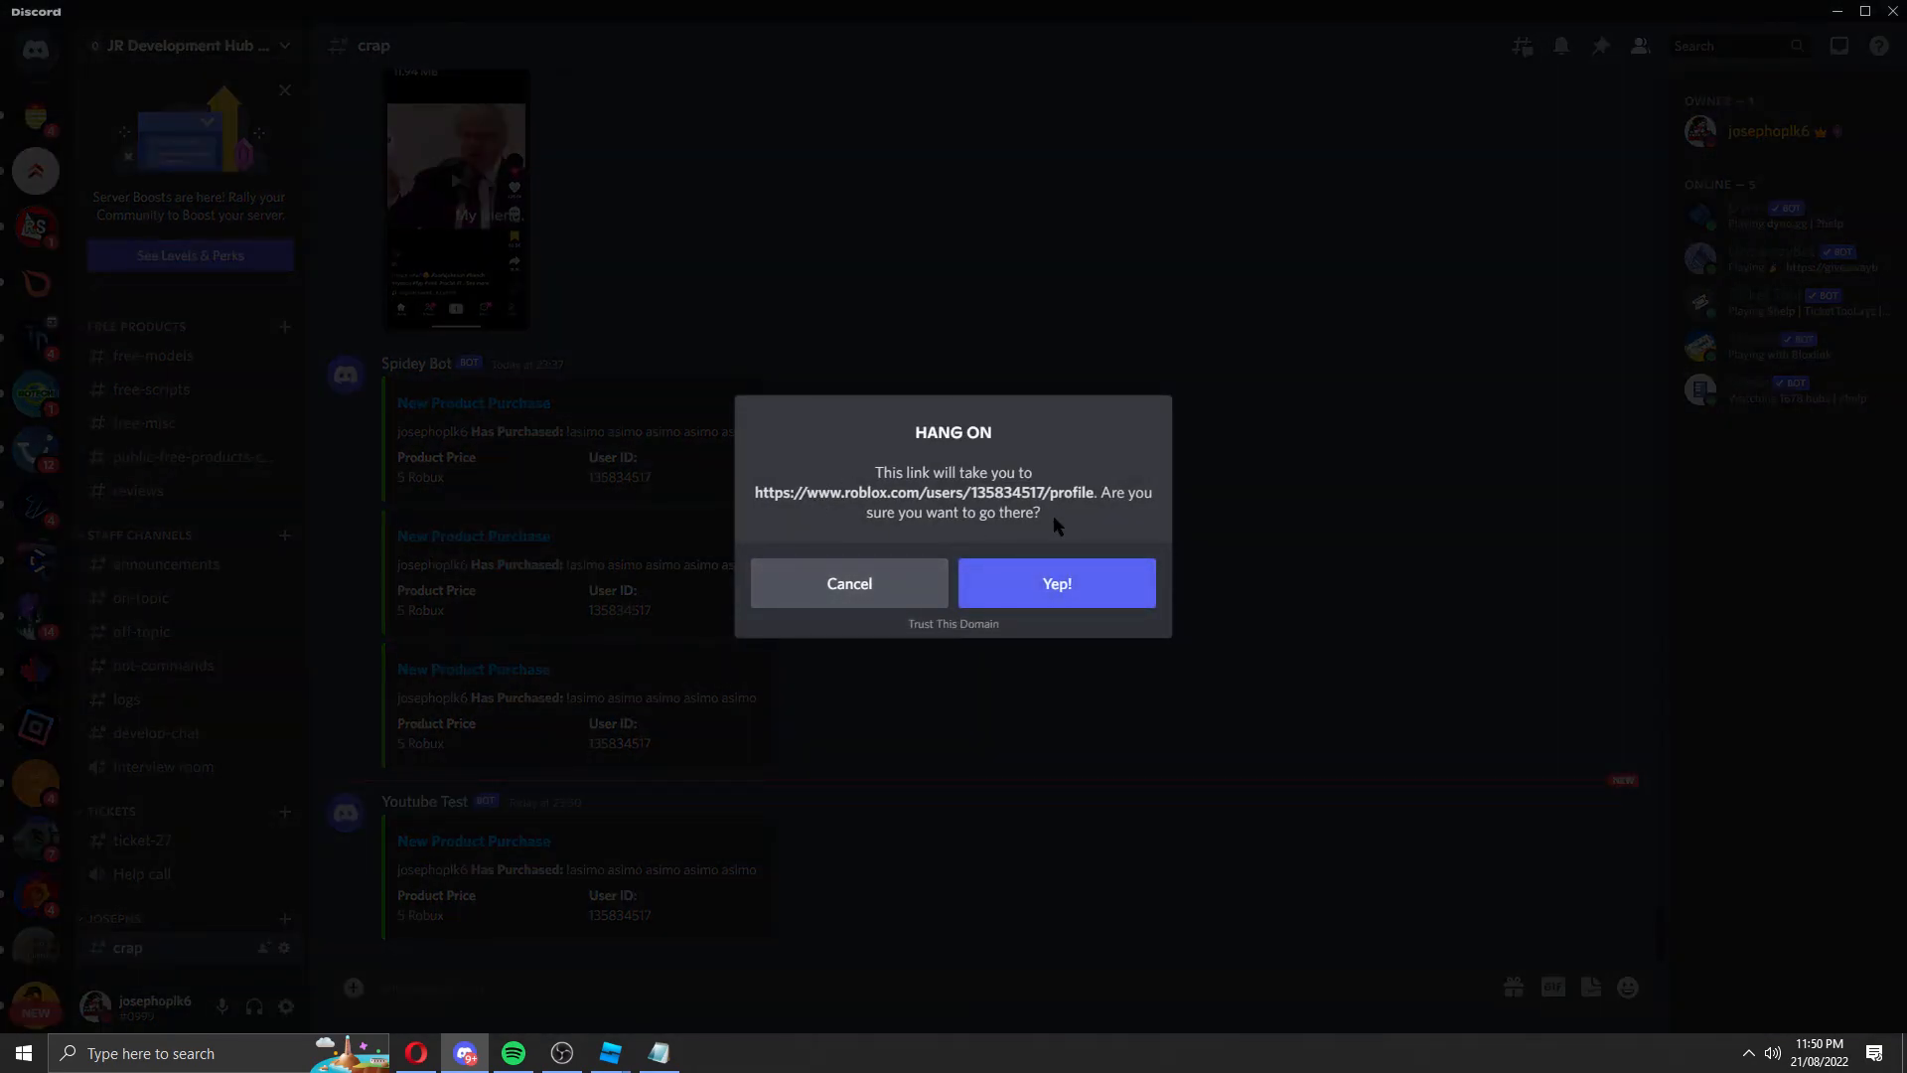
Confirm with Yep!, view the buyer's Roblox profile in Opera, then close it back to Discord.
click(850, 584)
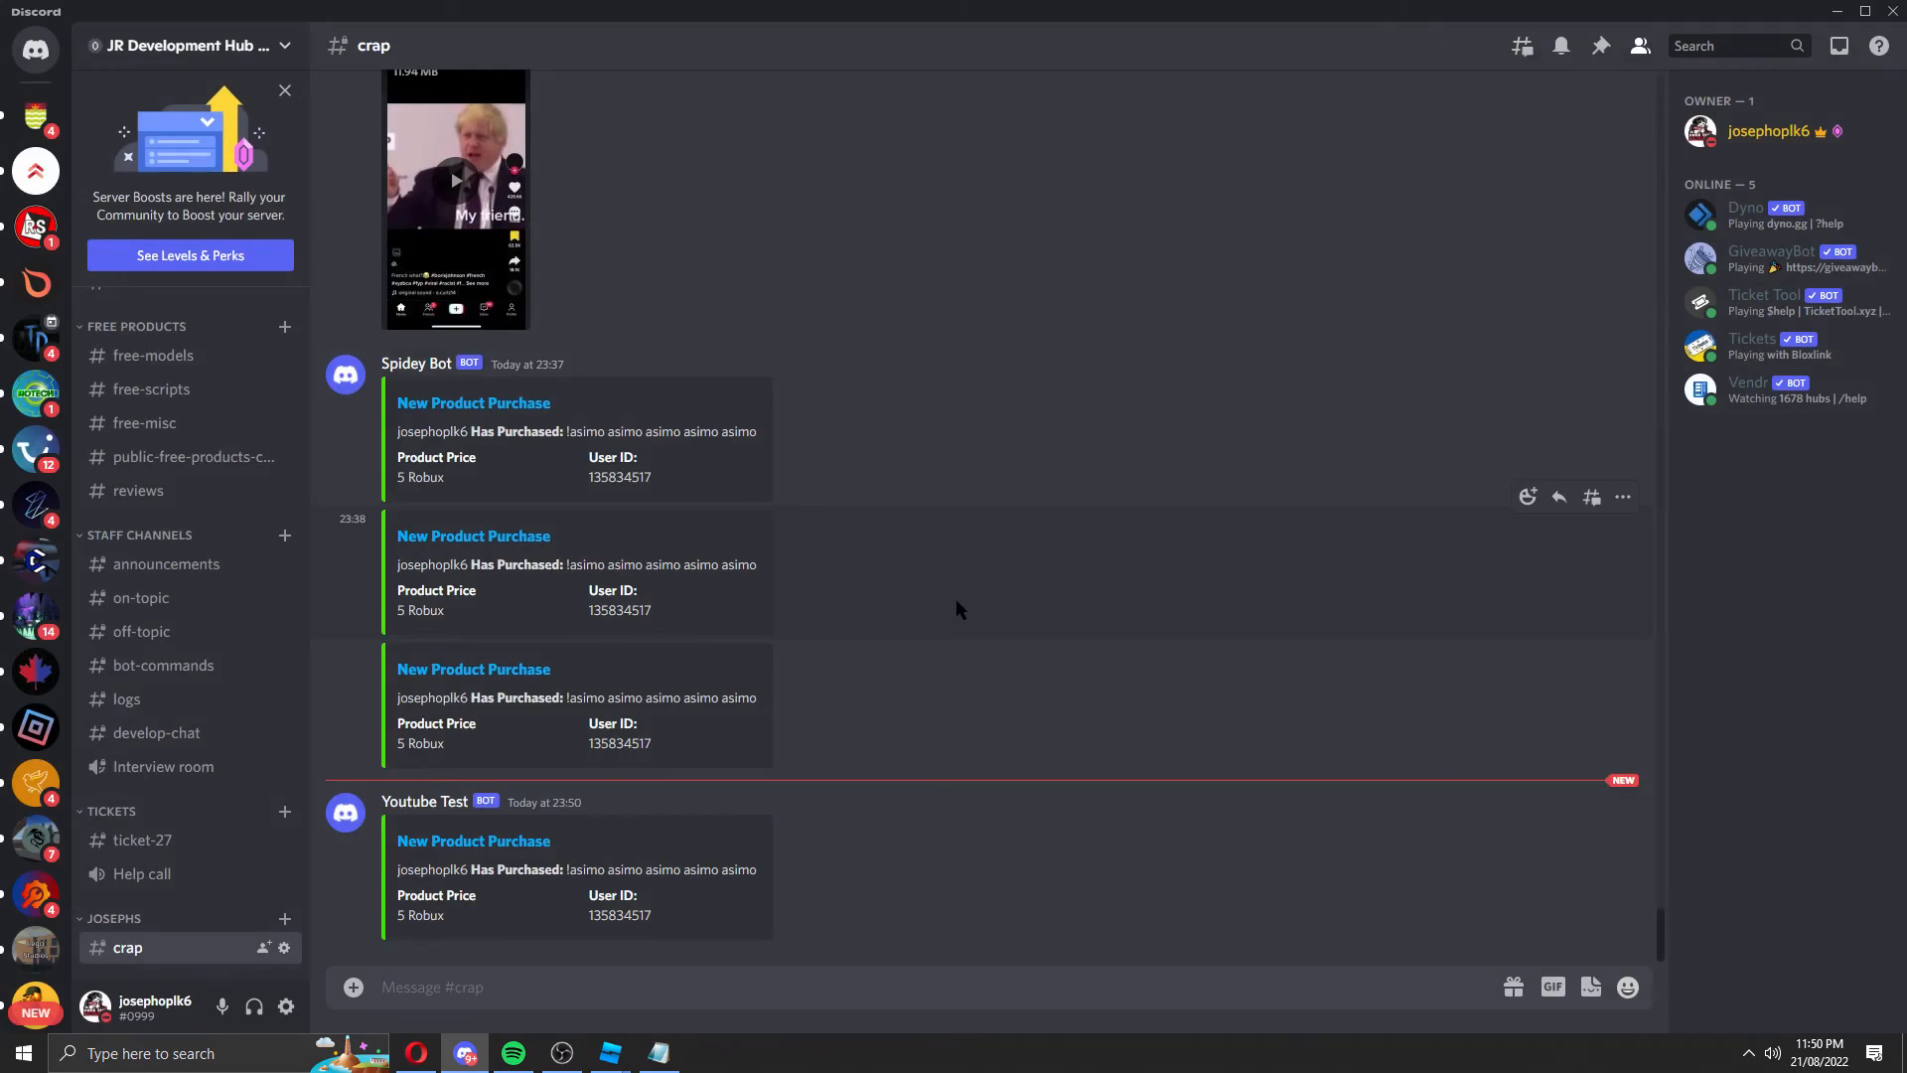
click(417, 1053)
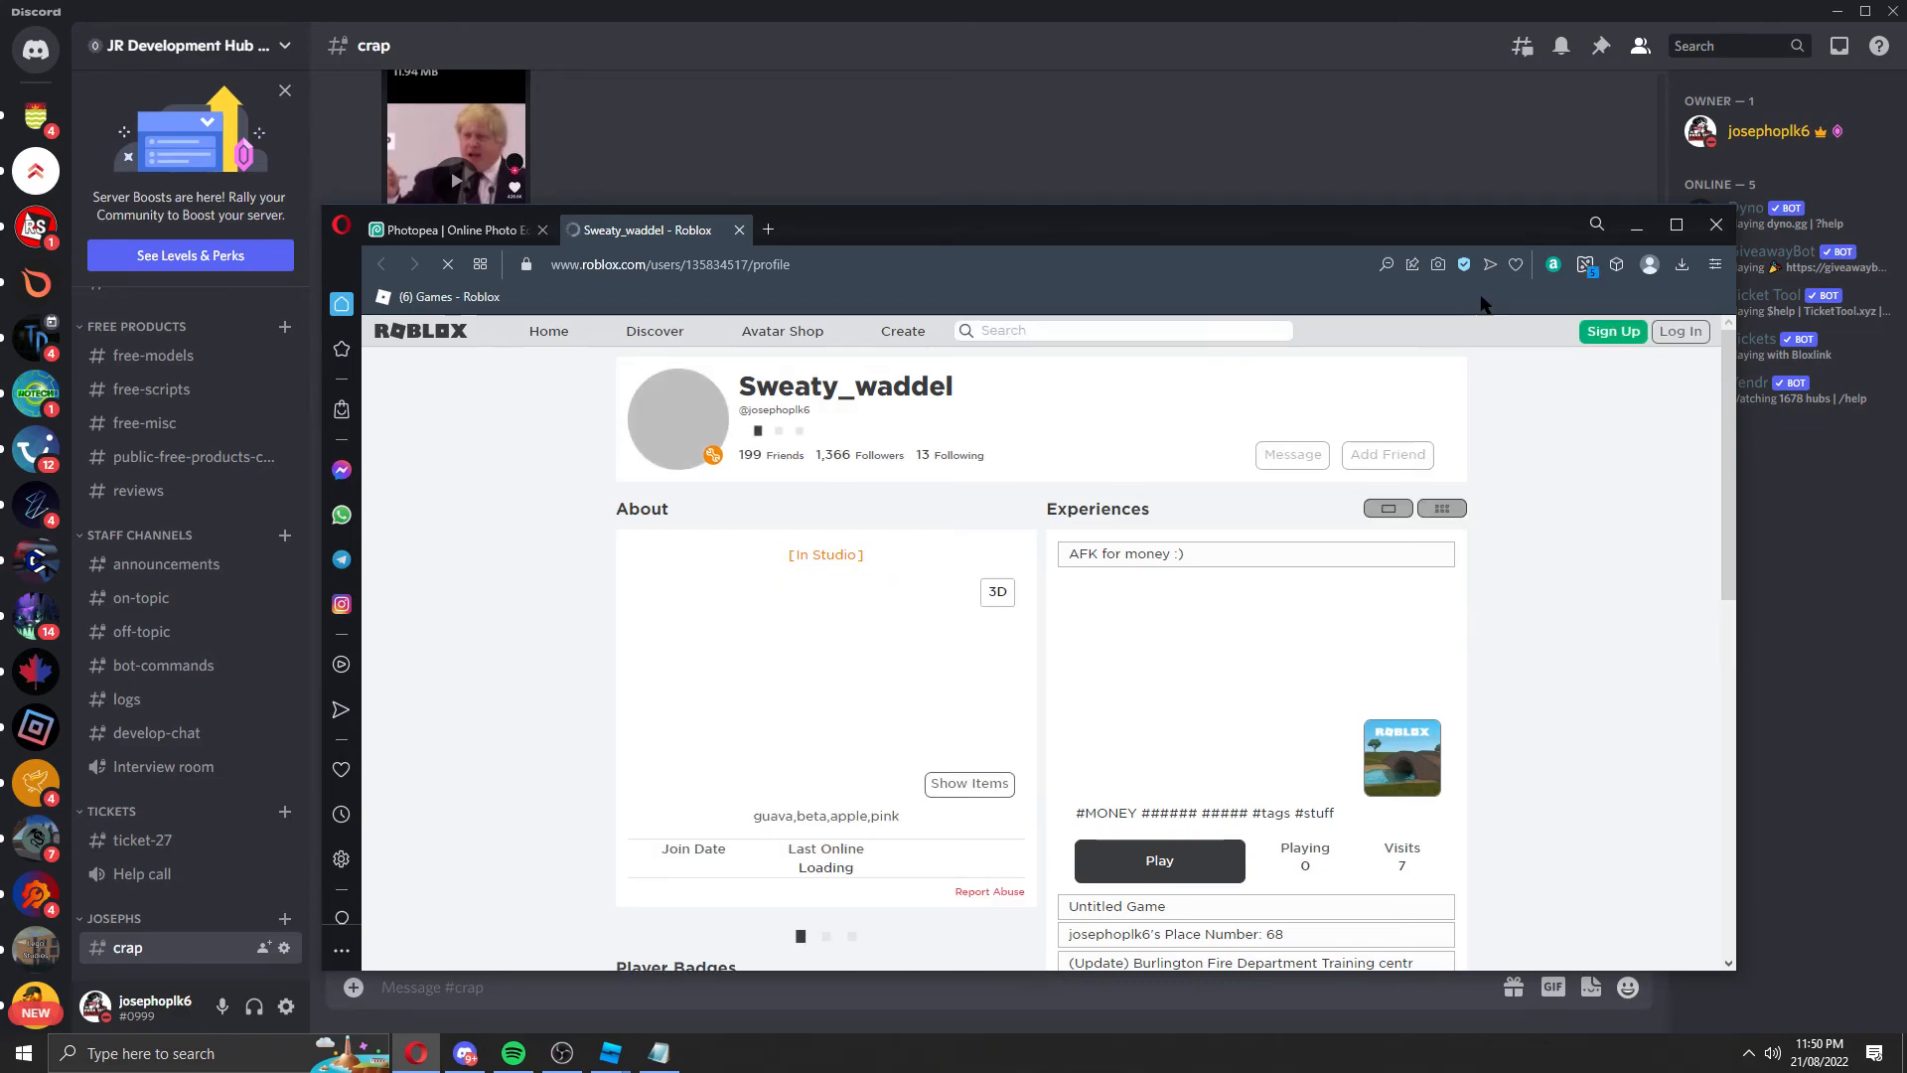
click(1717, 222)
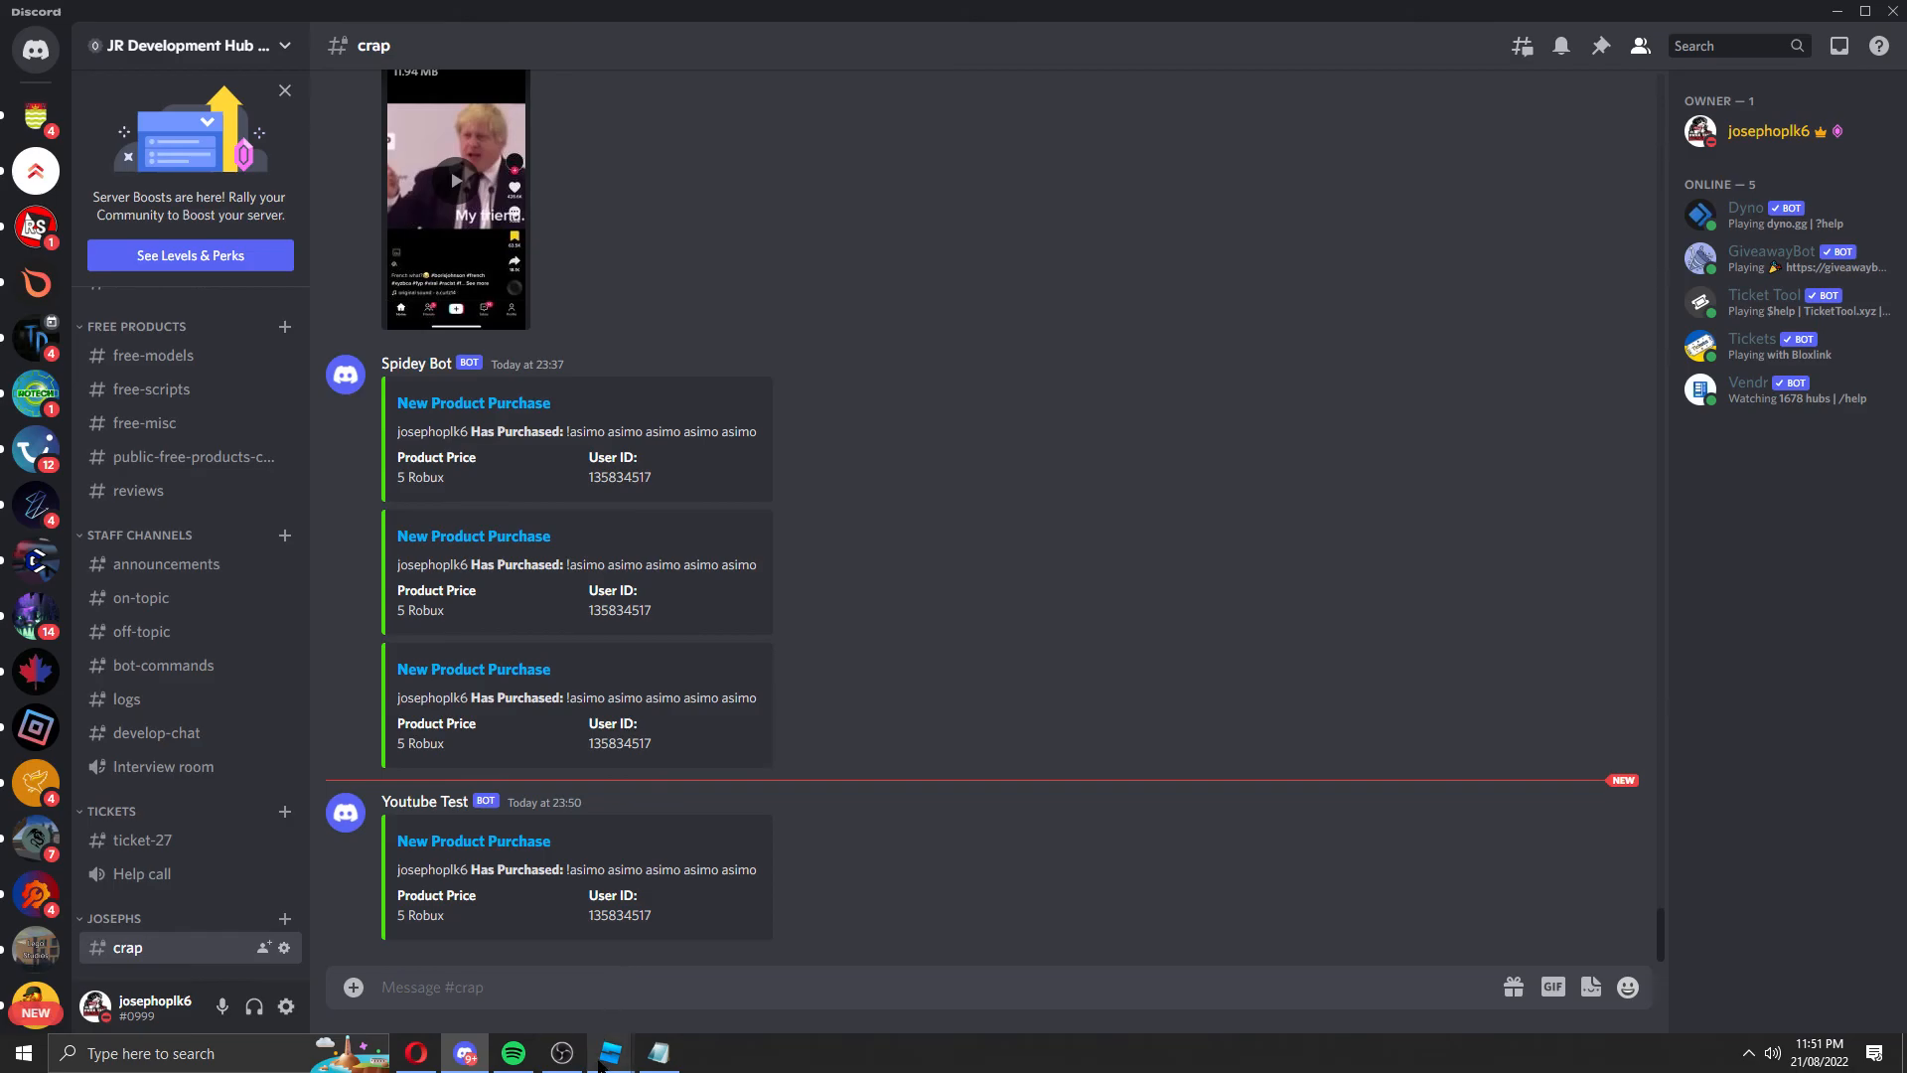
Focus the #crap channel and wait for the second Youtube Test purchase embed to arrive.
click(606, 1052)
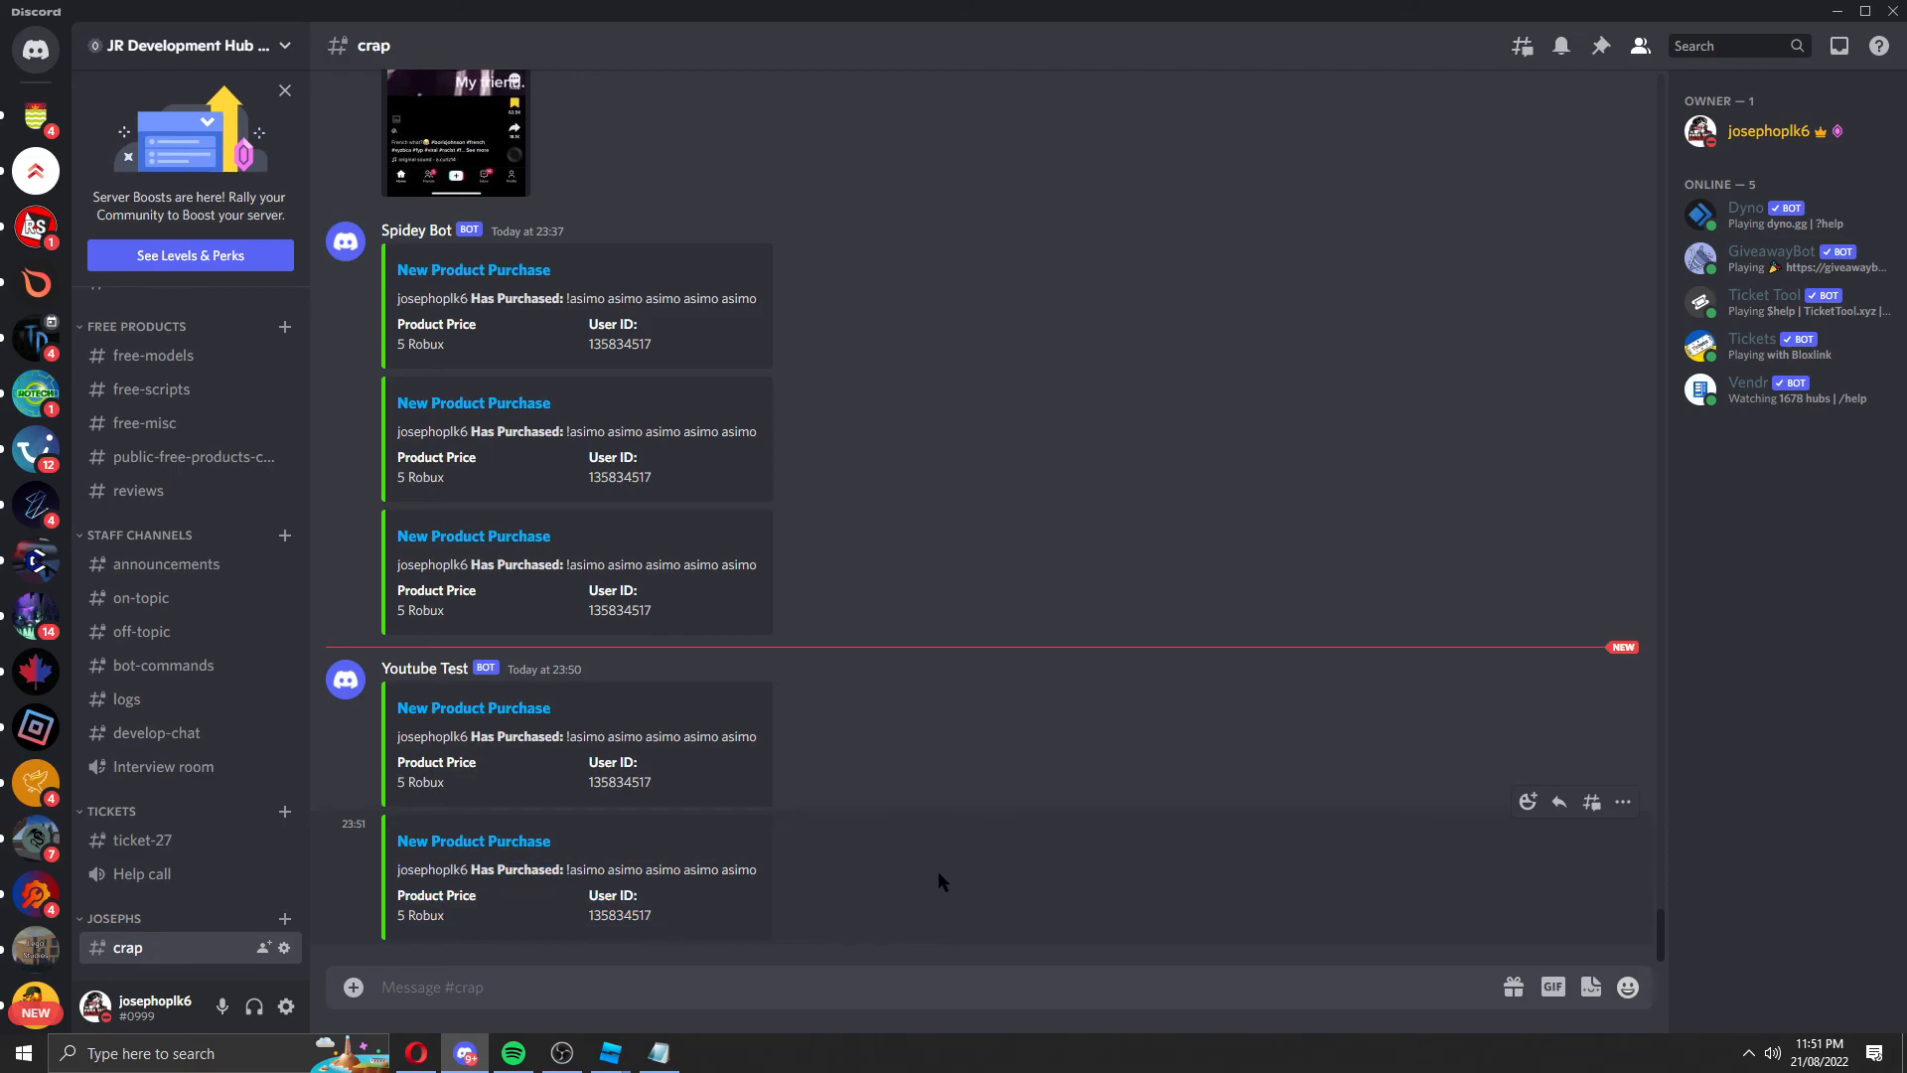
mouse_move(1049, 834)
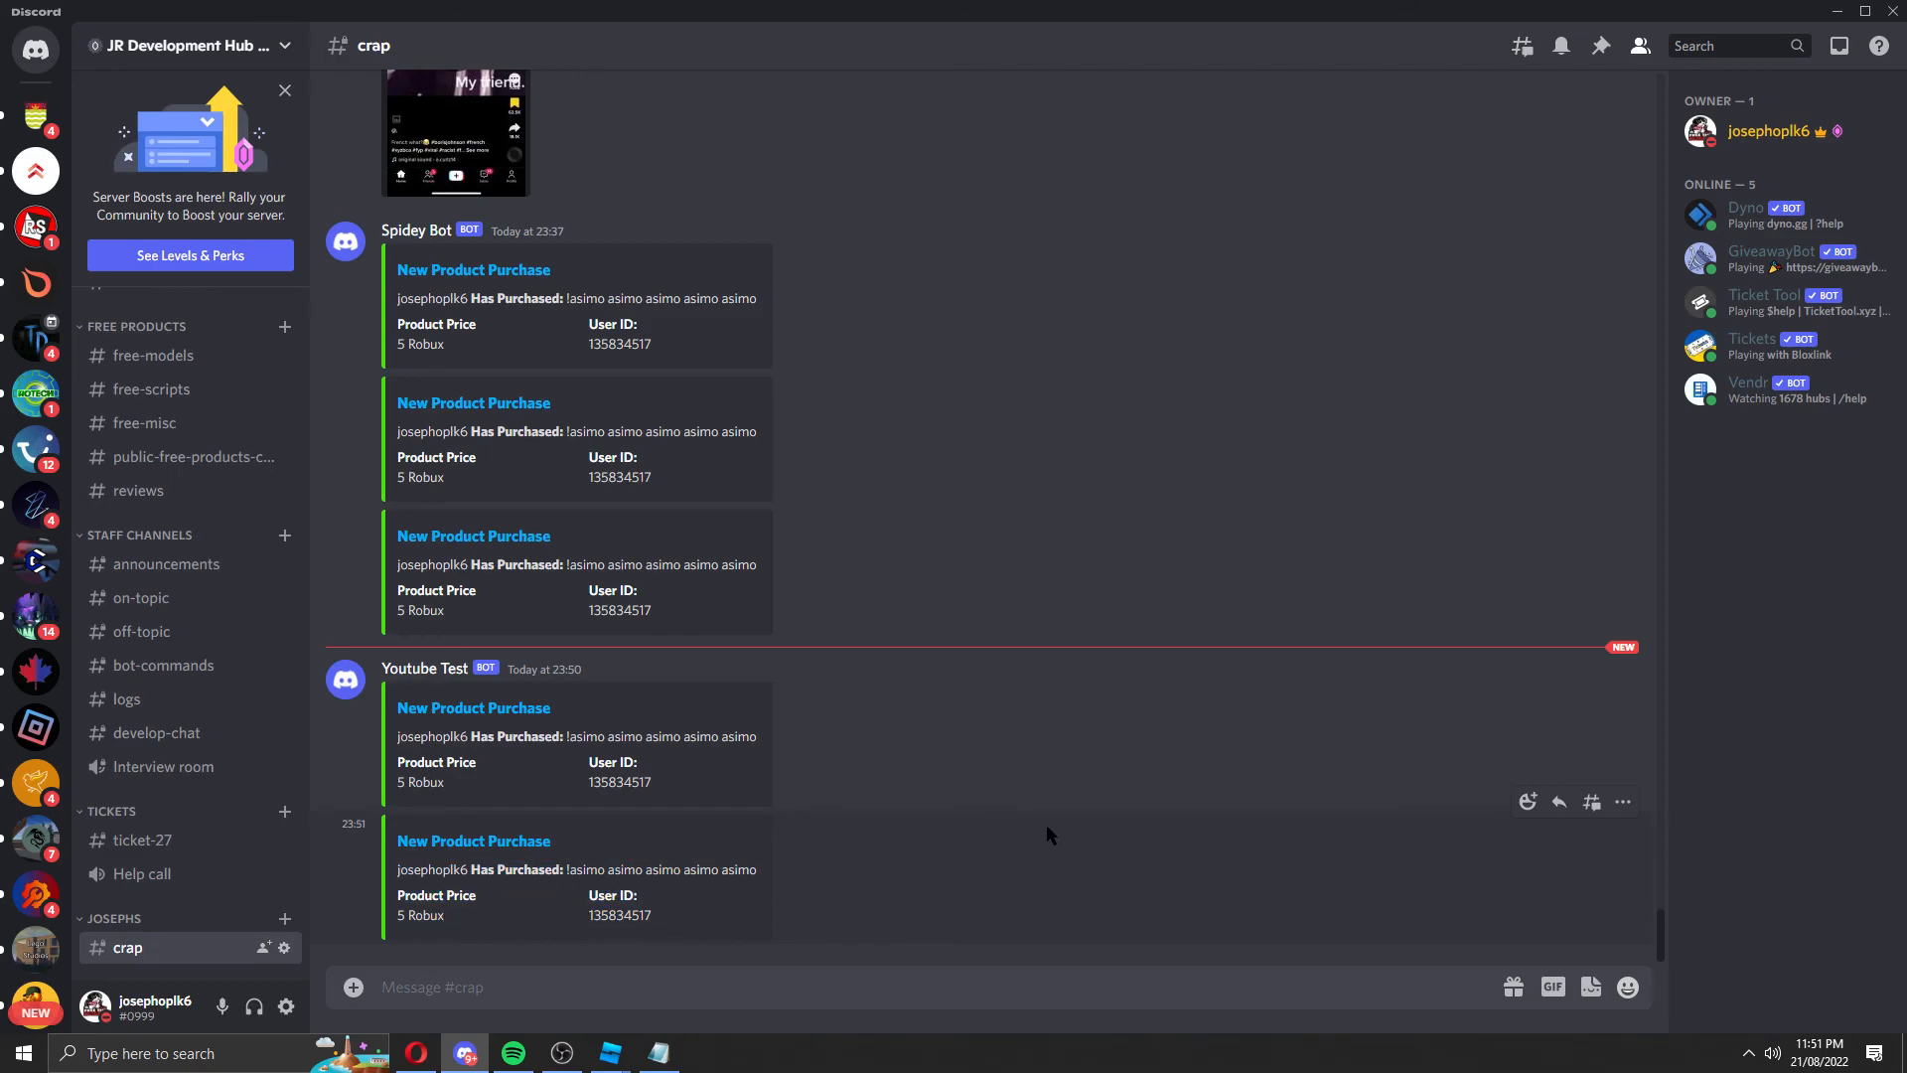
mouse_move(1037, 827)
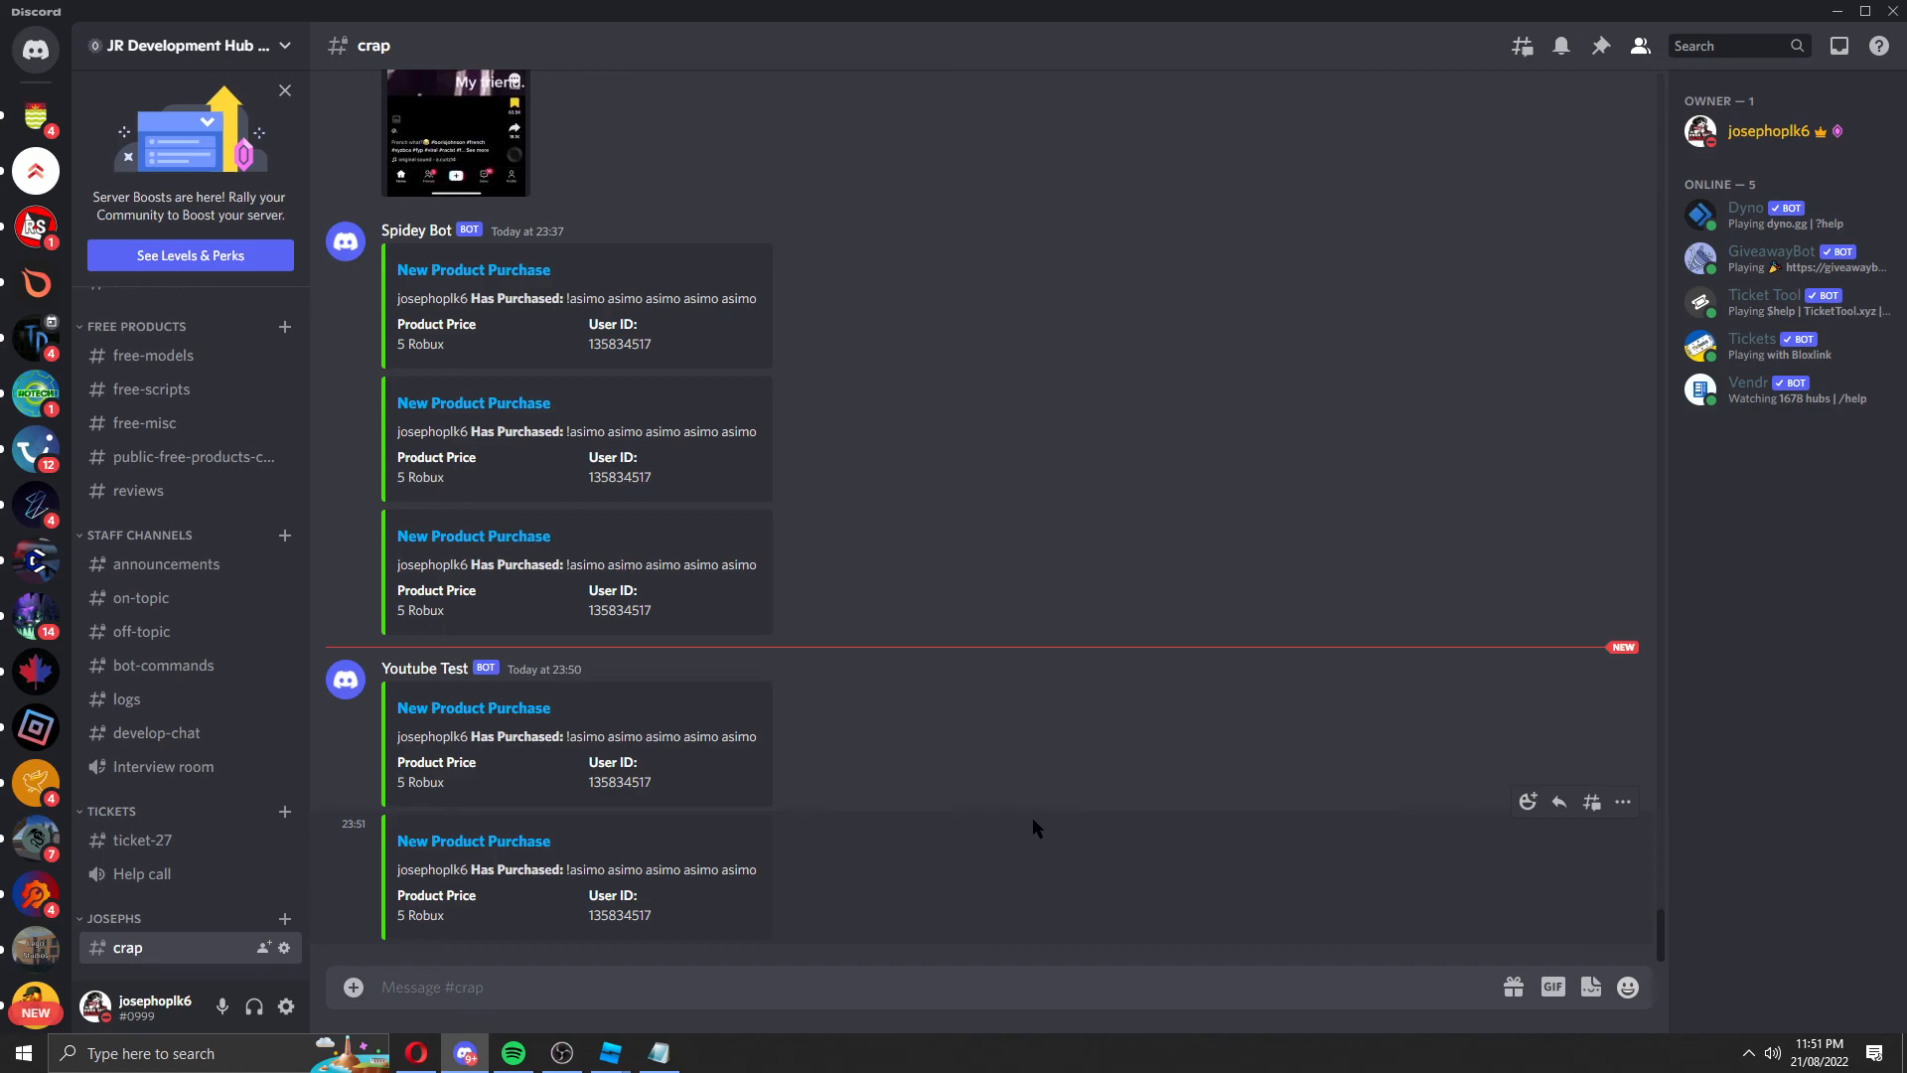
mouse_move(1065, 831)
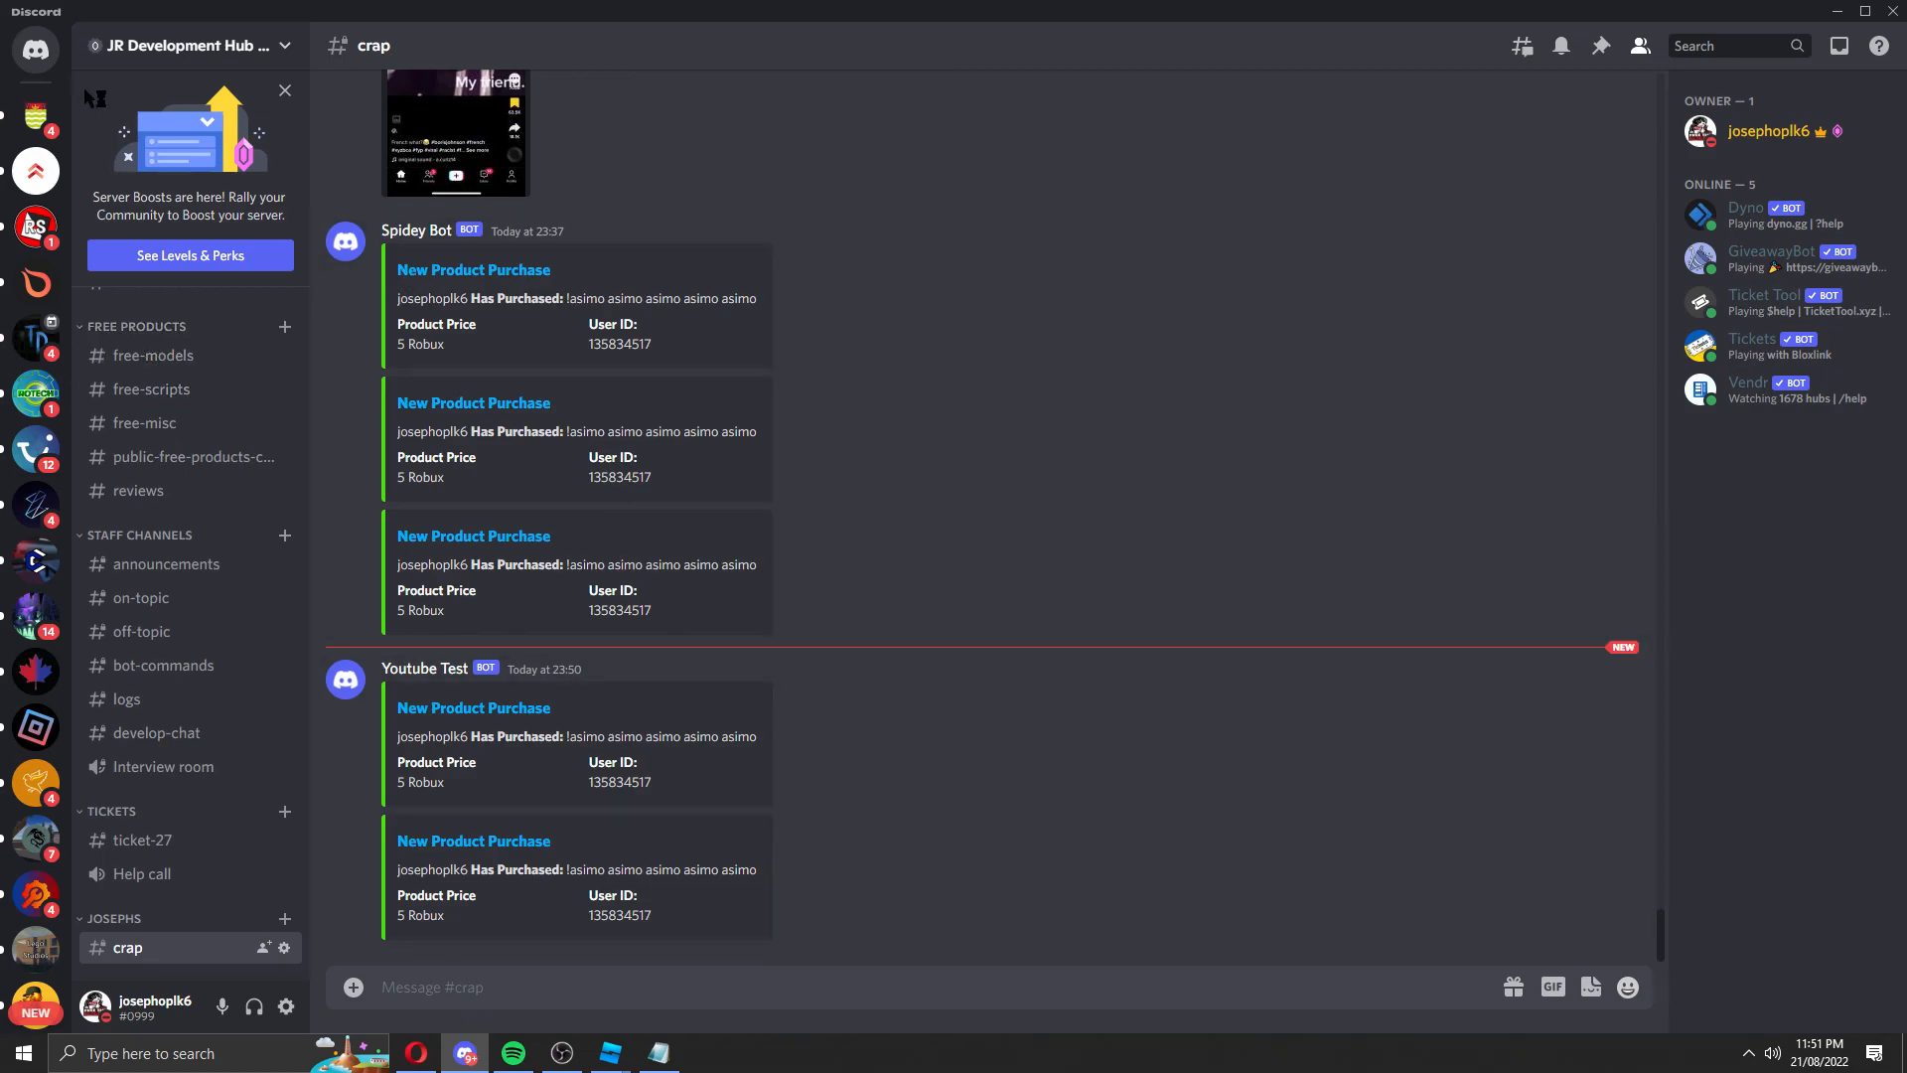
mouse_move(326, 203)
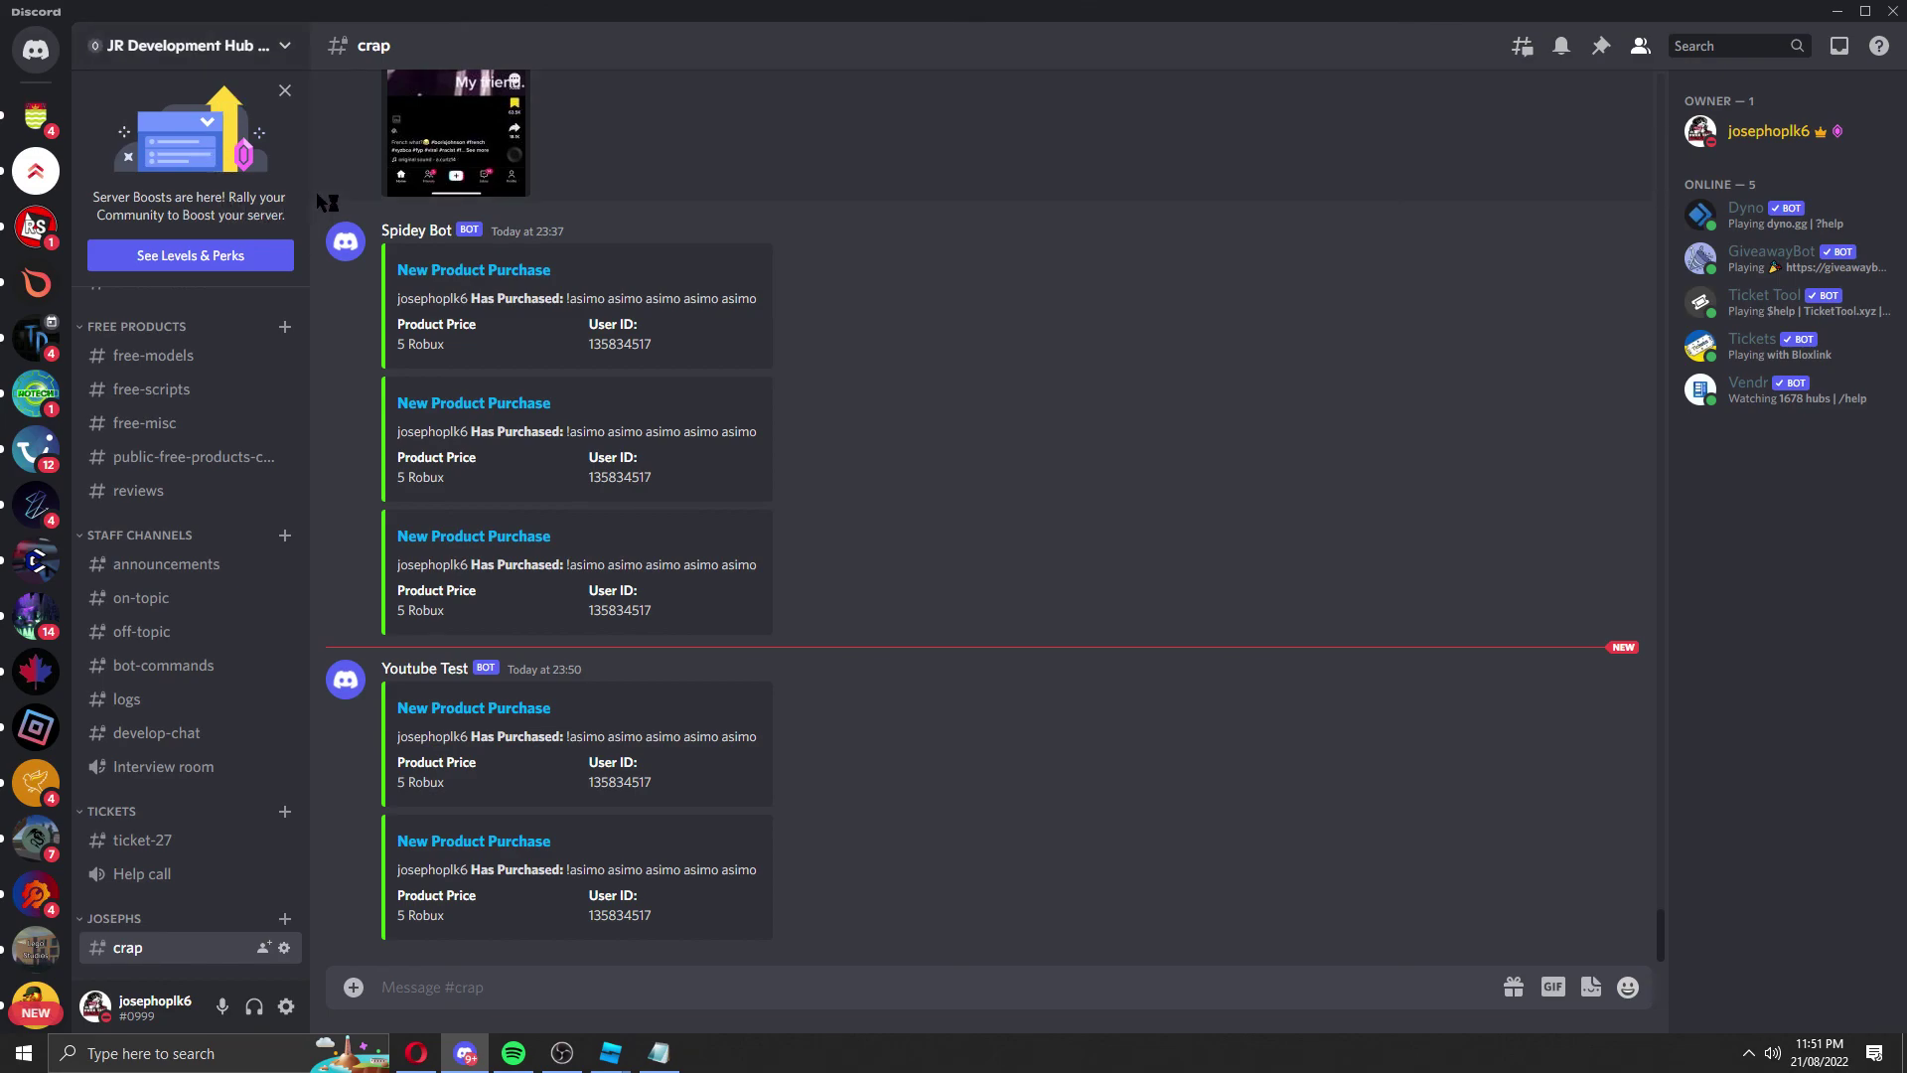
mouse_move(321, 201)
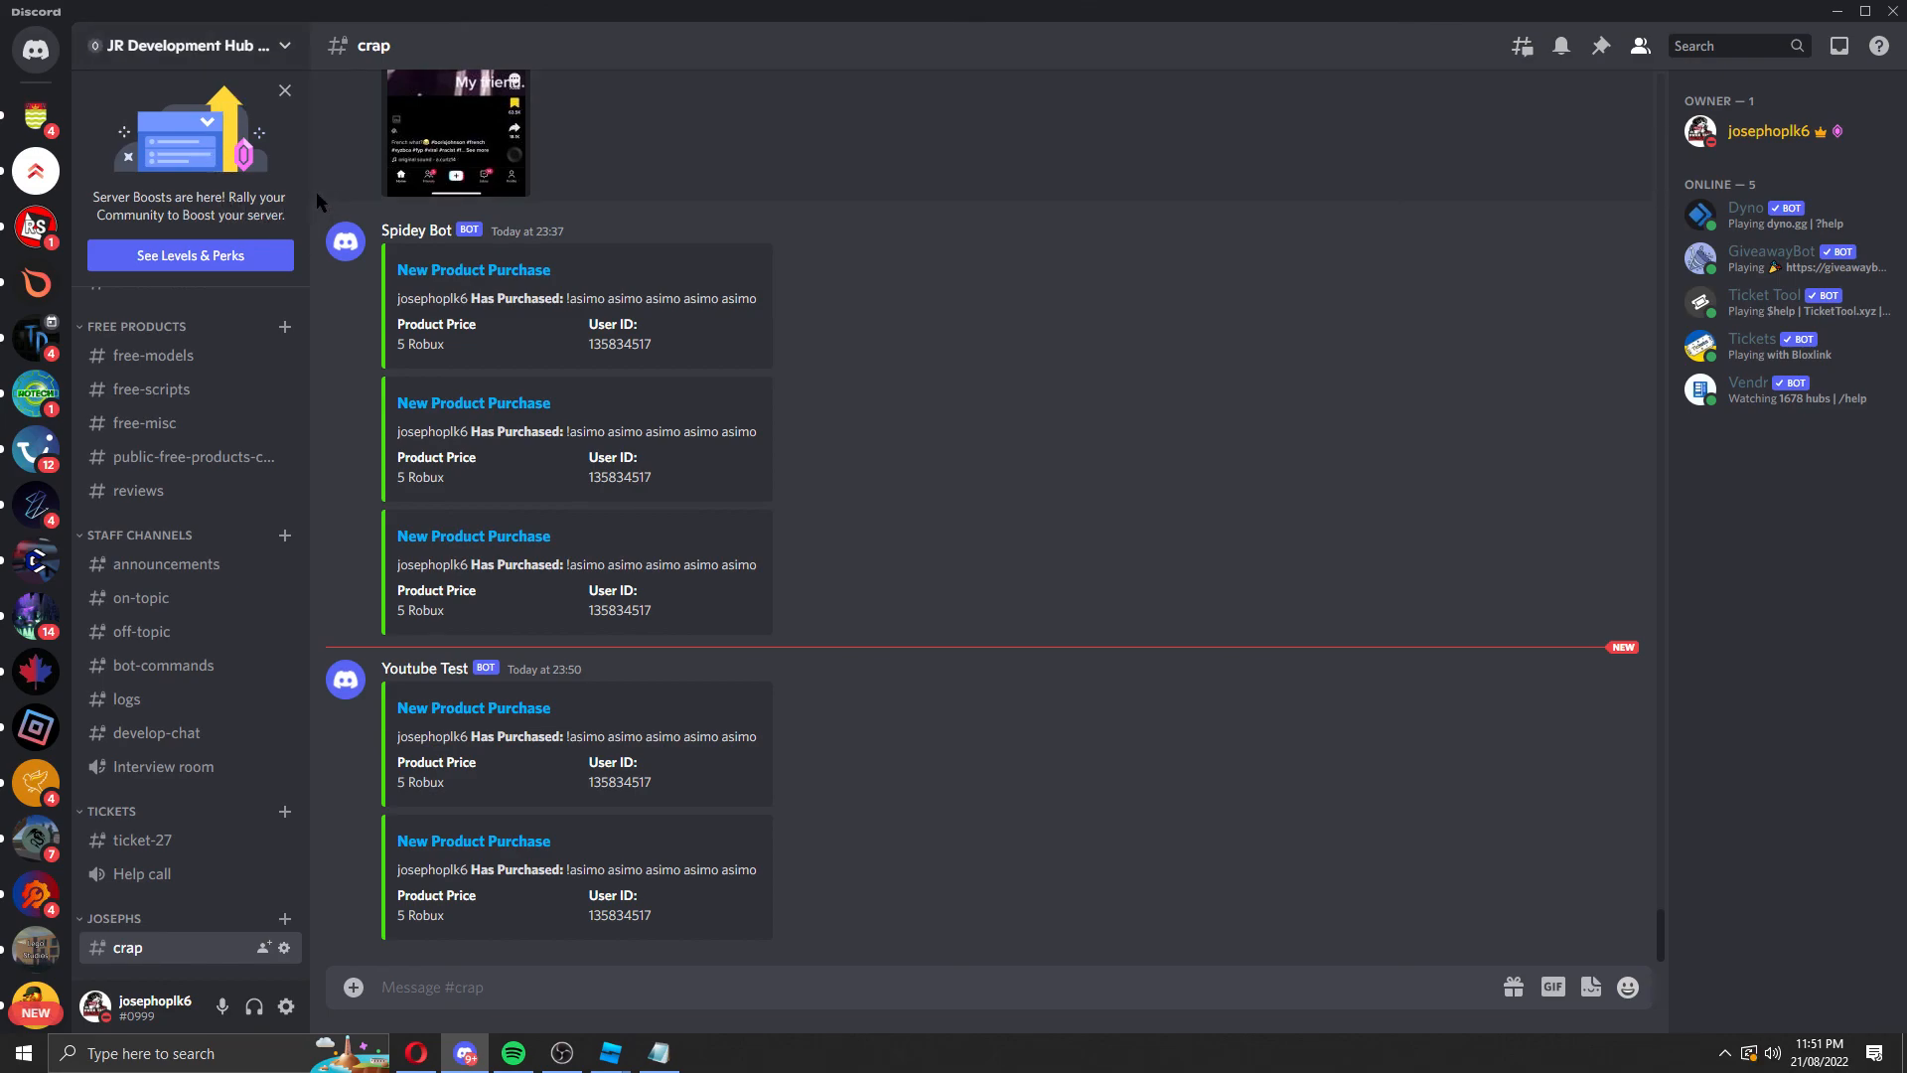